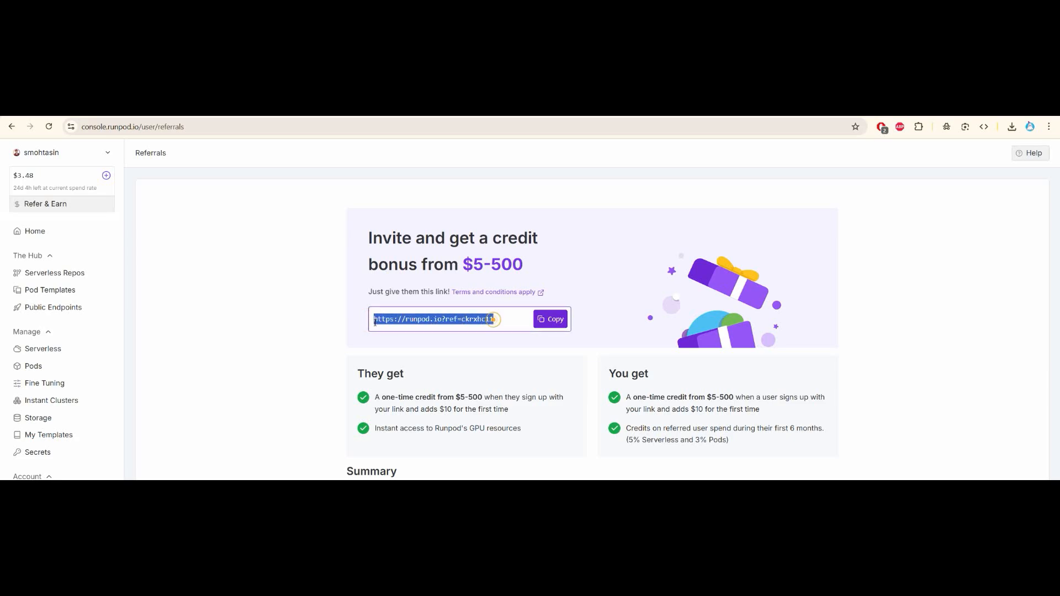
- Go to the Network Storage page from the sidebar, showing no volumes yet
{"action": "left_click", "coordinate": [550, 318]}
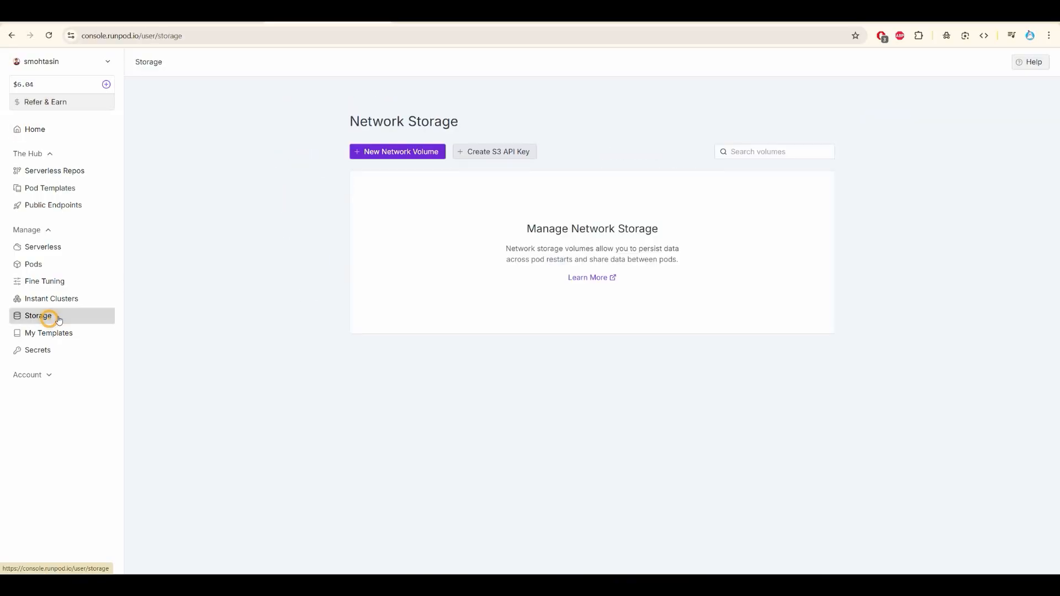
- Create a 60 GB network volume named 'test' in EU-RO-1
{"action": "left_click", "coordinate": [396, 151]}
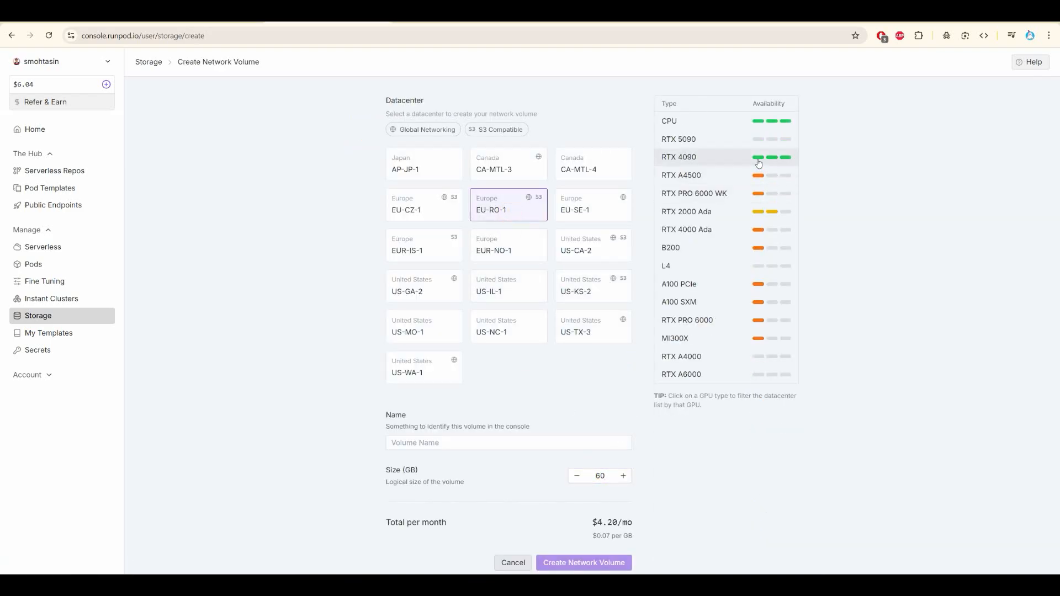
{"action": "mouse_move", "coordinate": [493, 366]}
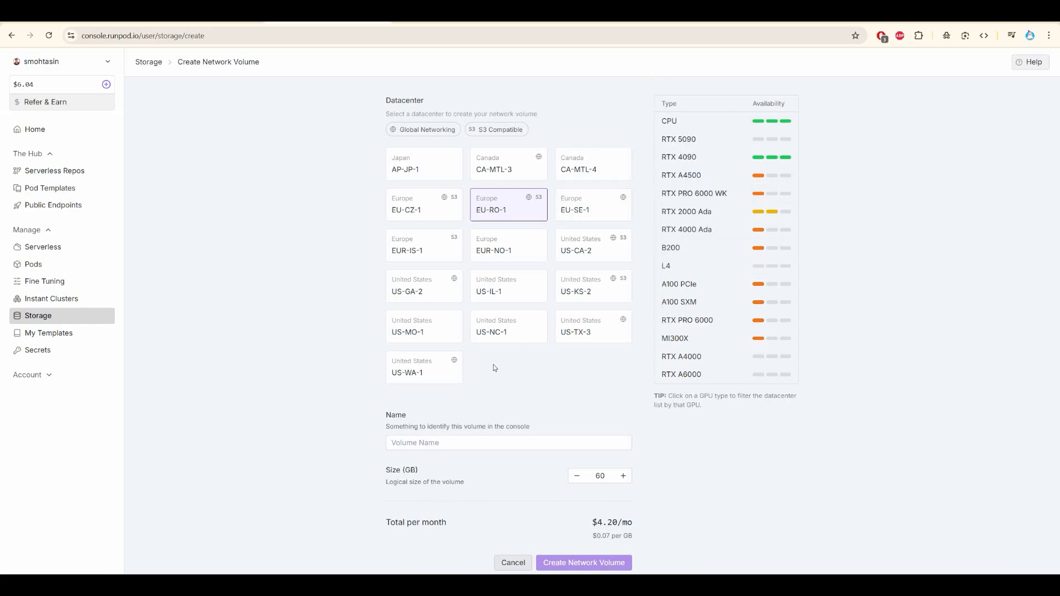
{"action": "type", "text": "test"}
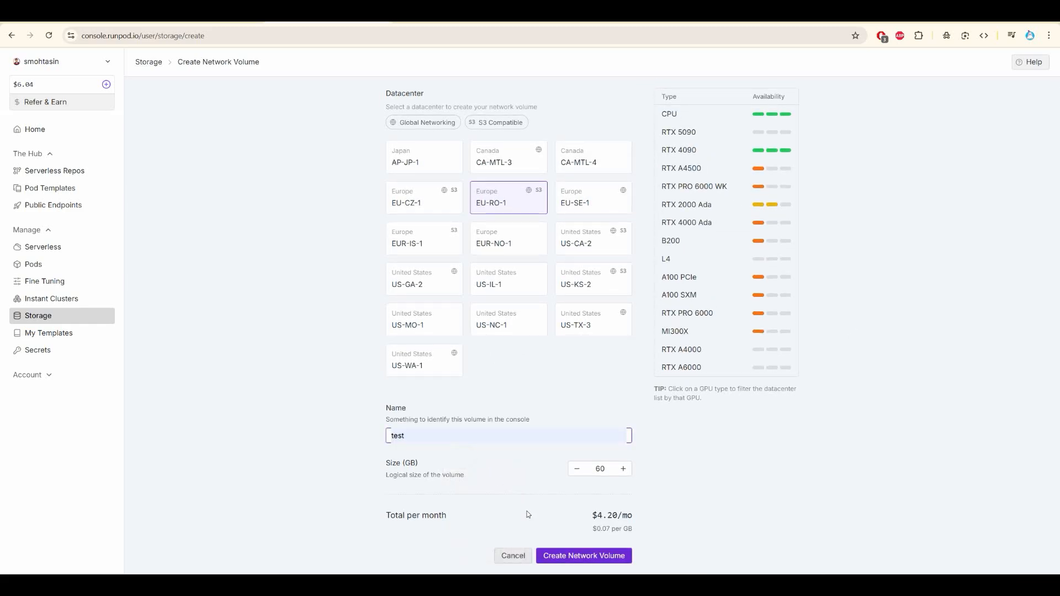
{"action": "left_click", "coordinate": [583, 556]}
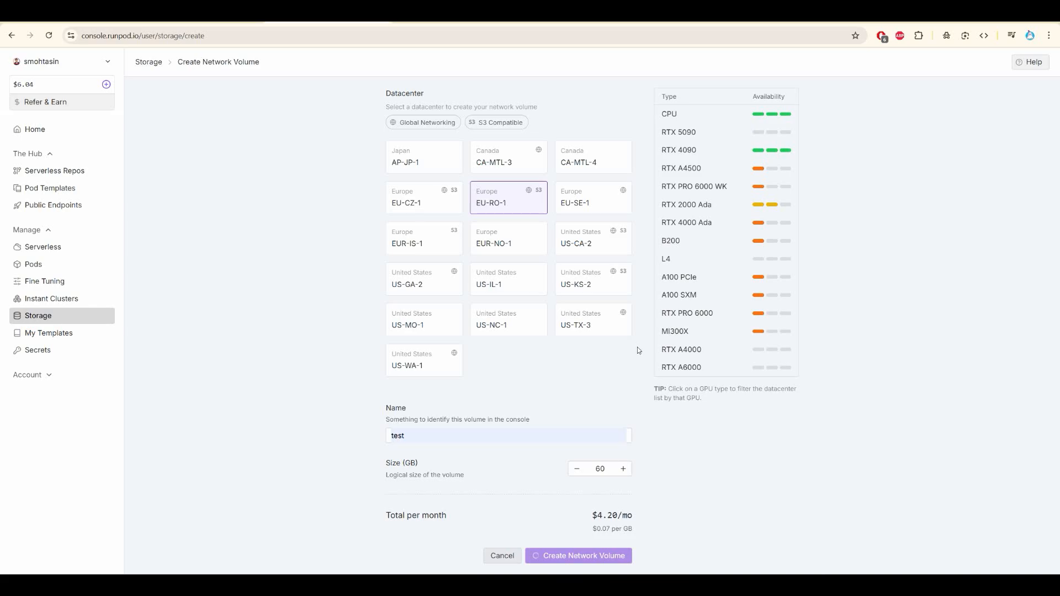
{"action": "left_click", "coordinate": [578, 555]}
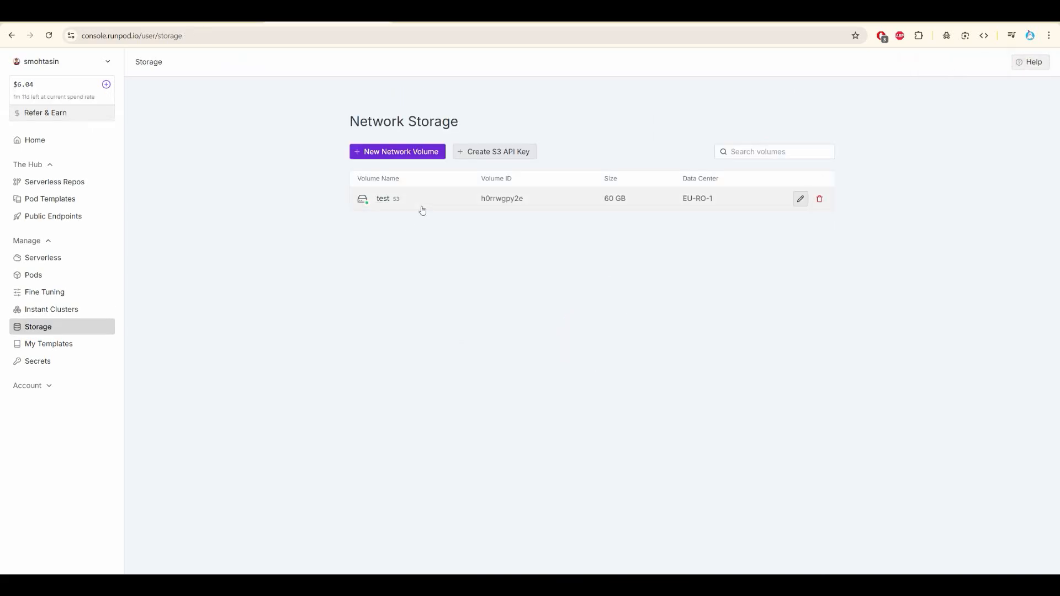
- Deploy an on-demand RTX 4090 pod with the ComfyUI template and the test volume attached
{"action": "left_click", "coordinate": [32, 275]}
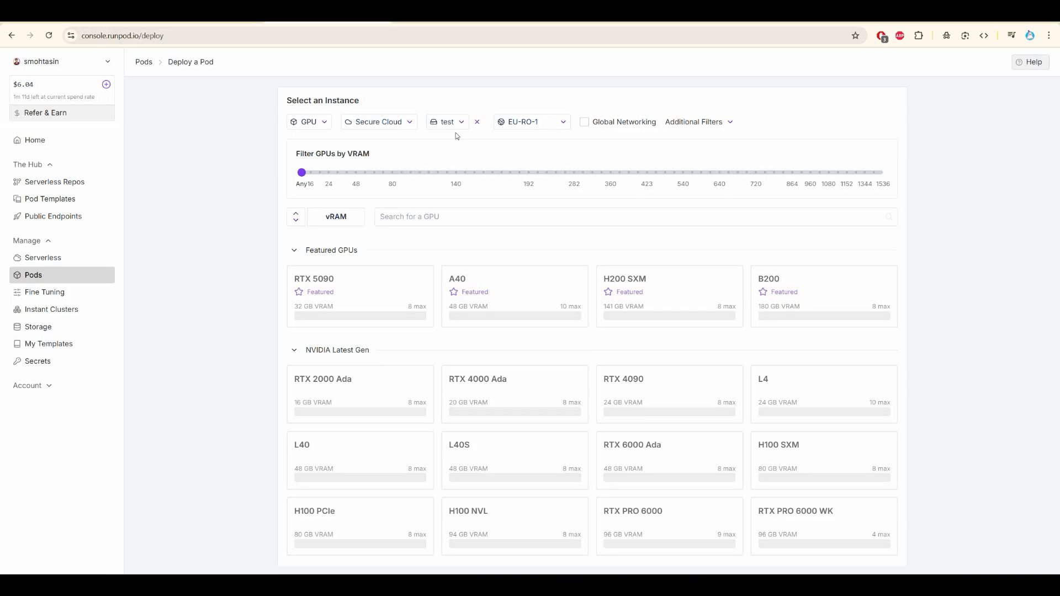
{"action": "left_click", "coordinate": [447, 121]}
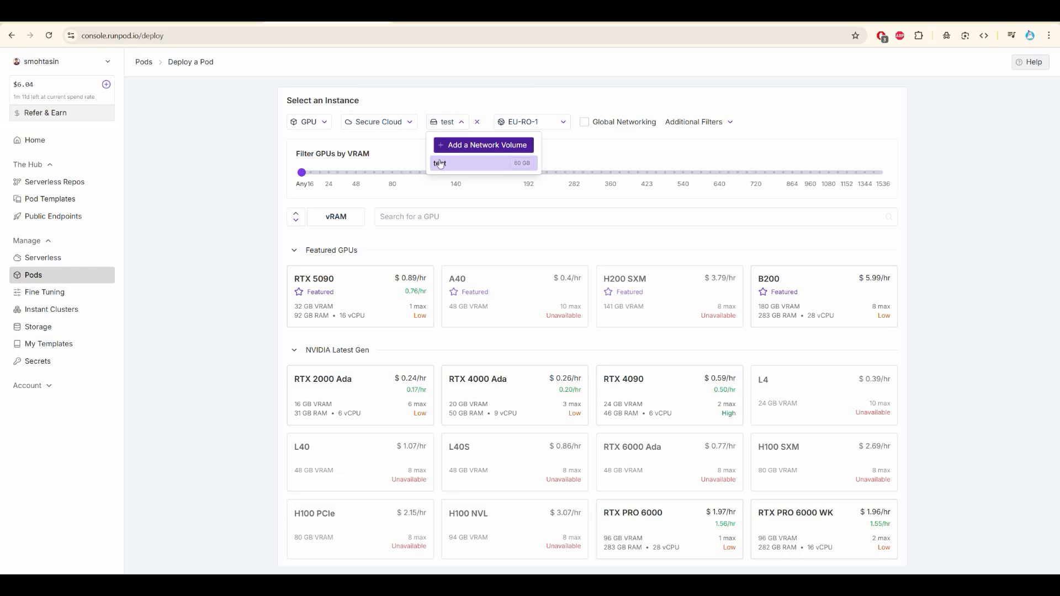
{"action": "left_click", "coordinate": [441, 163]}
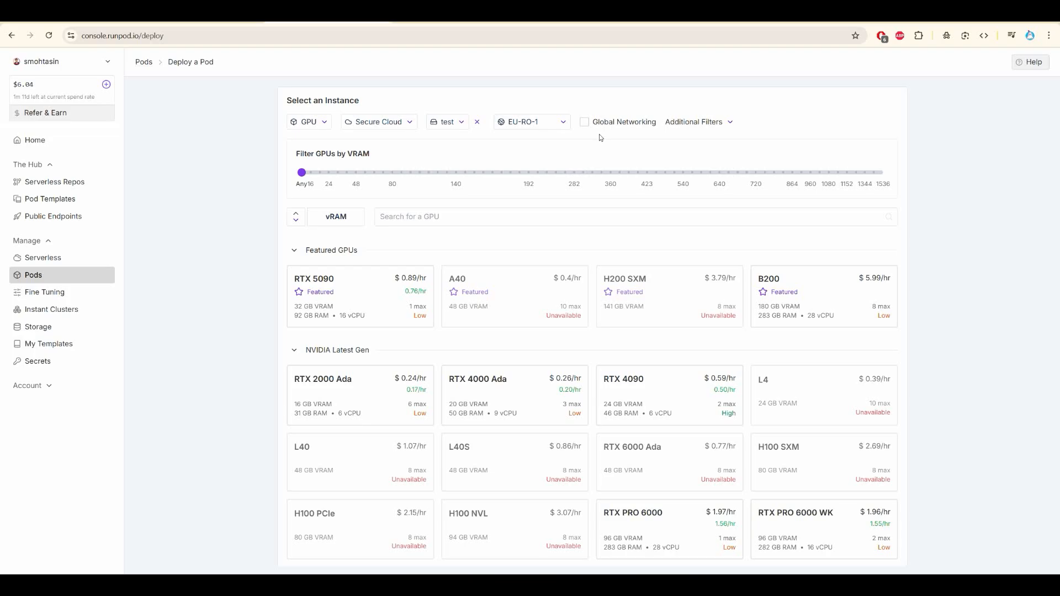
{"action": "scroll", "scroll_direction": "down", "scroll_amount": 3}
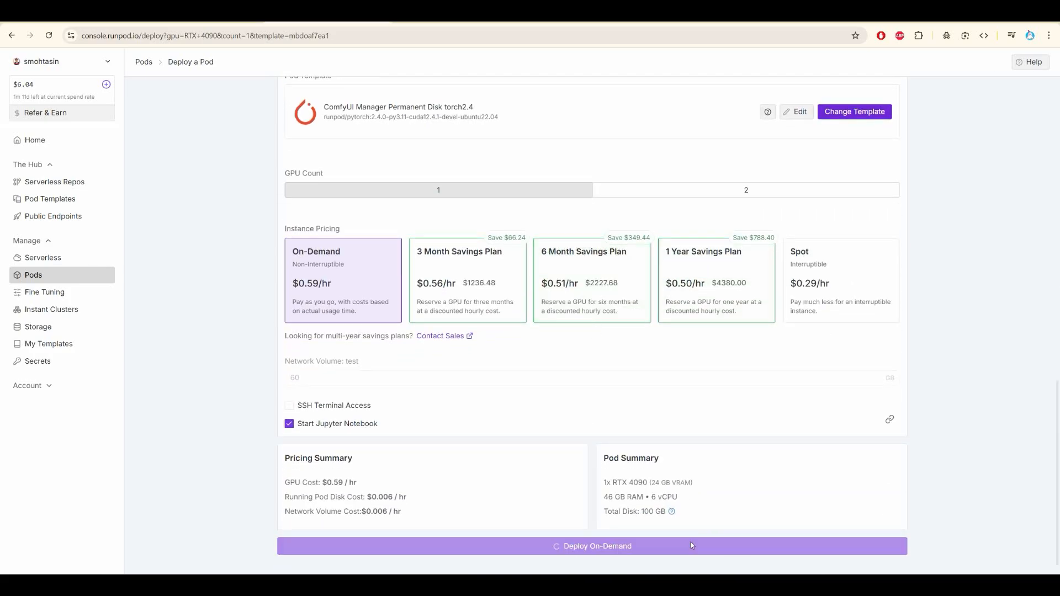
{"action": "left_click", "coordinate": [592, 547]}
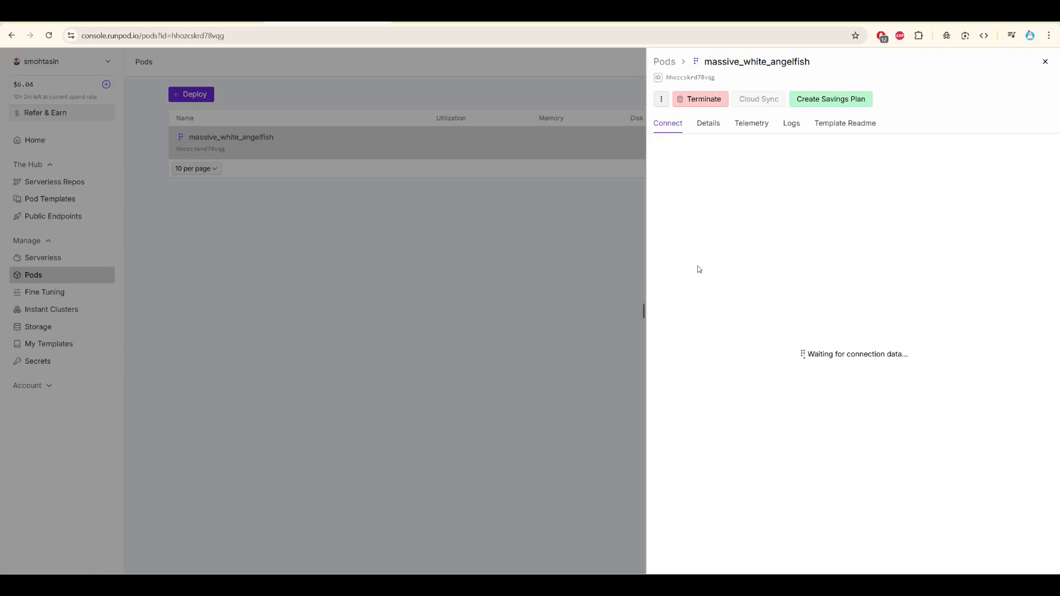
- Watch the pod logs until it is ready, then launch its JupyterLab service on port 8888
{"action": "left_click", "coordinate": [791, 122]}
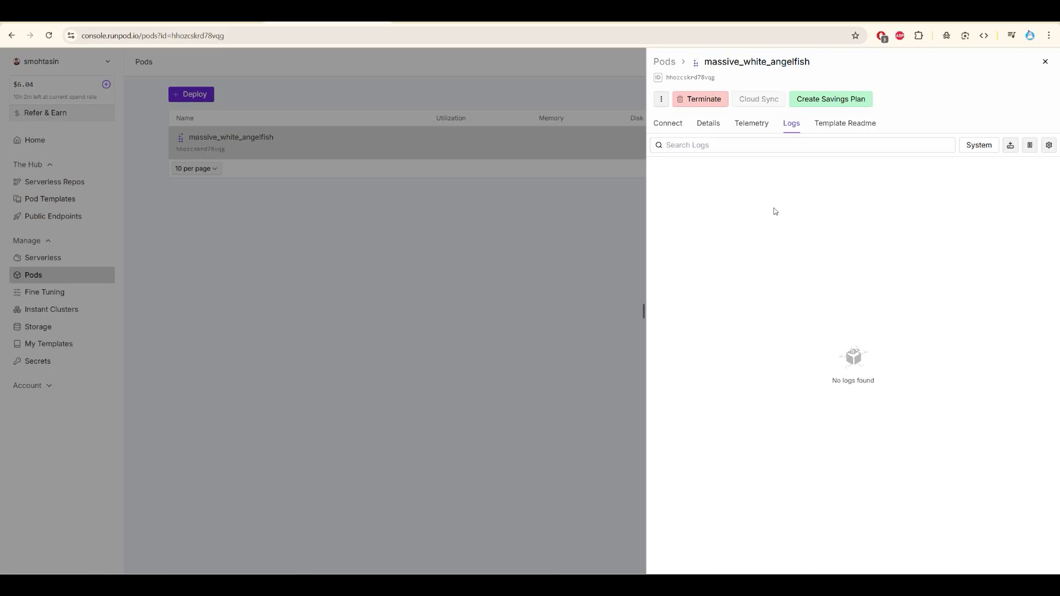
{"action": "left_click", "coordinate": [934, 144]}
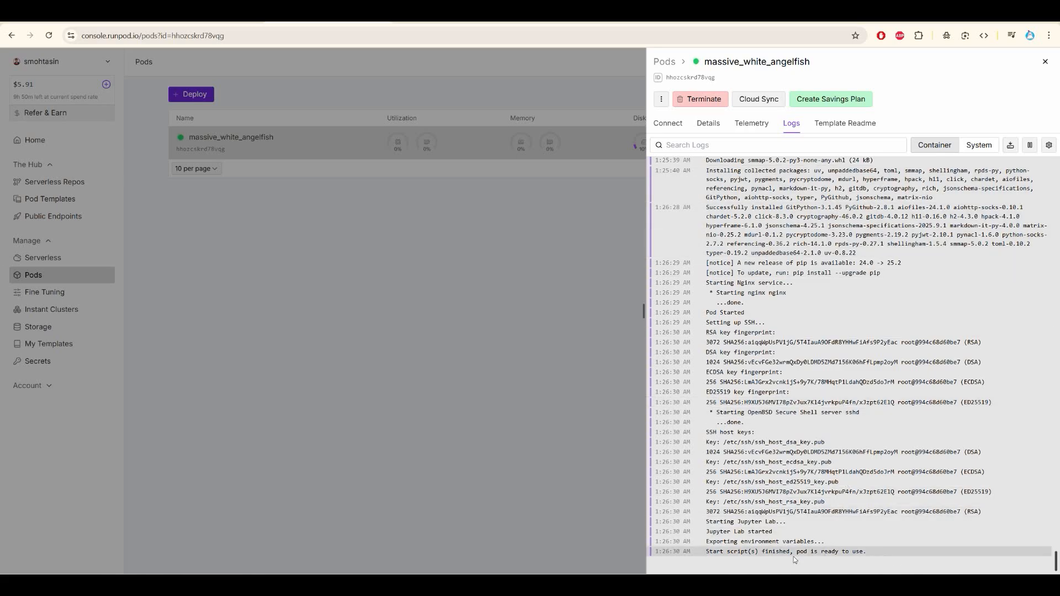
{"action": "left_click", "coordinate": [667, 122]}
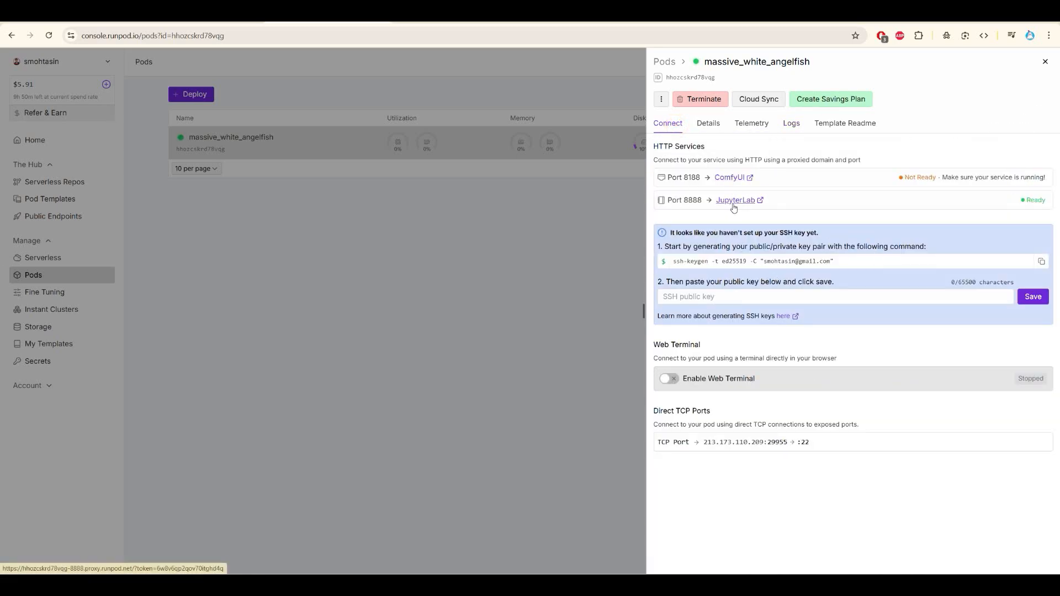
{"action": "left_click", "coordinate": [736, 199]}
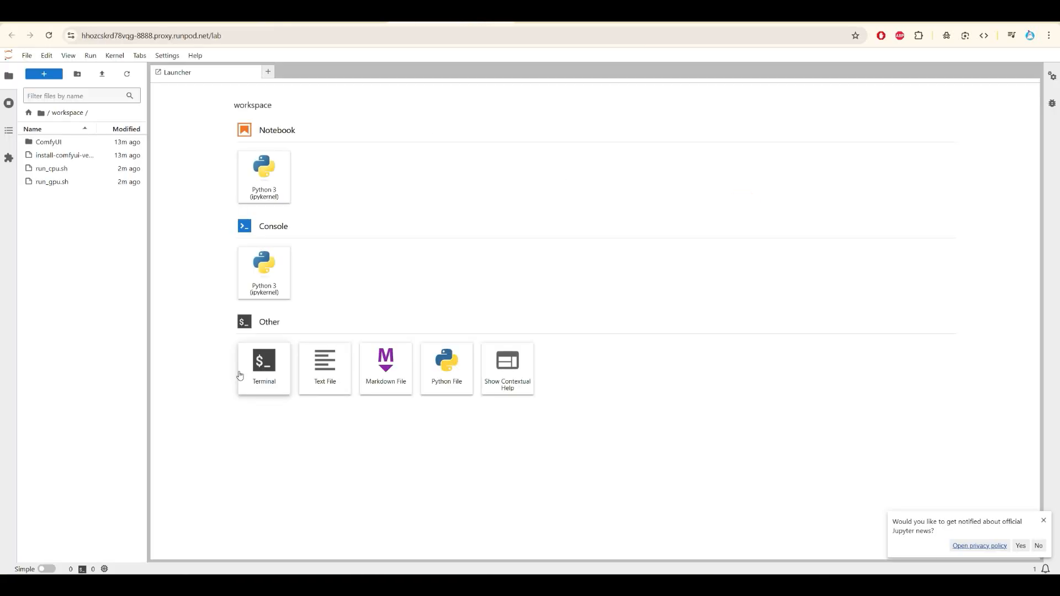
- Run ./run_gpu.sh in a new workspace terminal to start ComfyUI on the GPU
{"action": "left_click", "coordinate": [263, 368]}
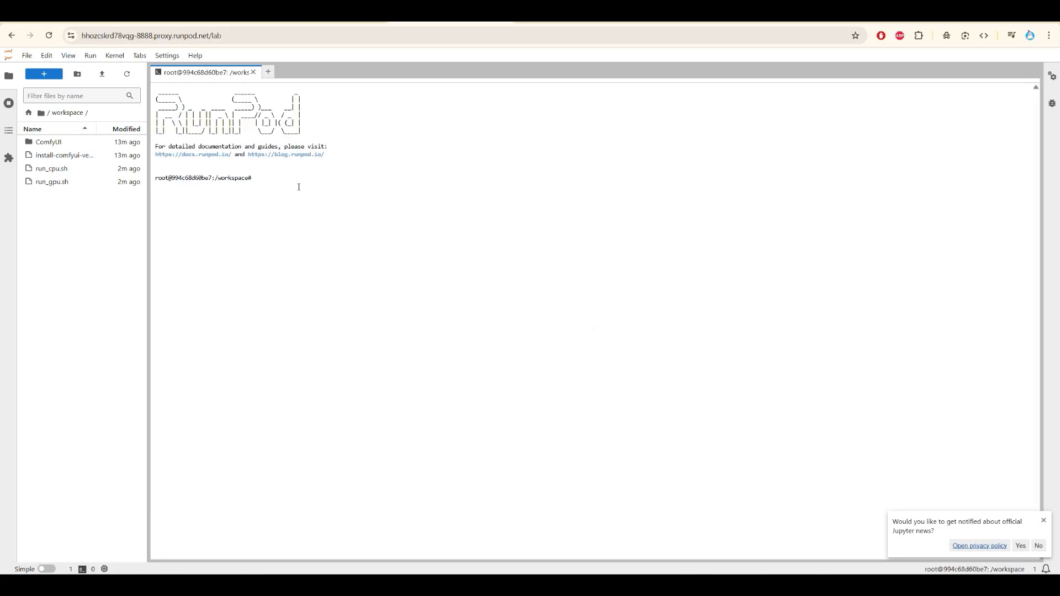
{"action": "type", "text": "./"}
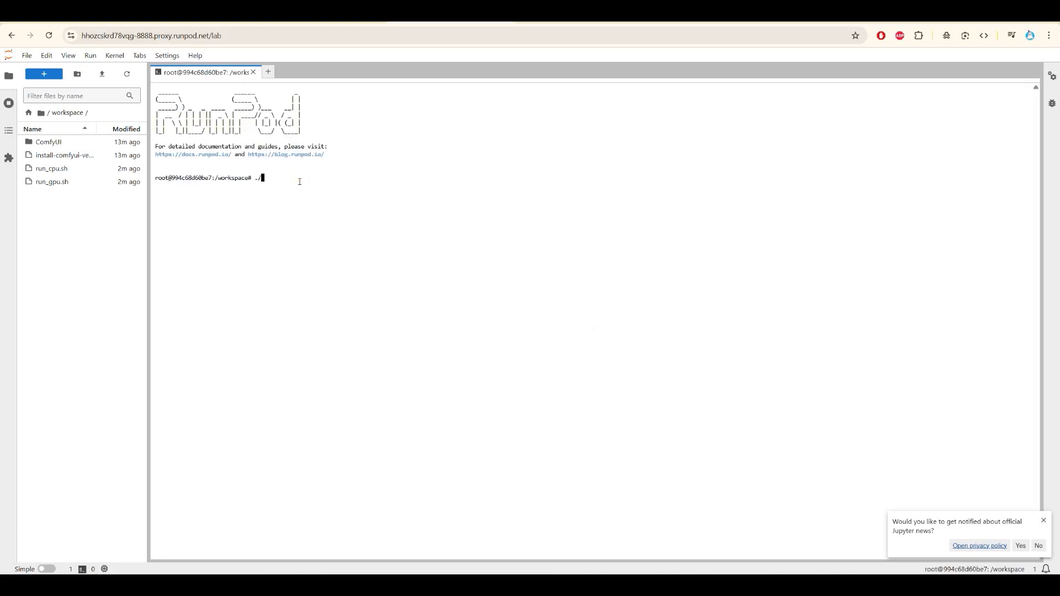
{"action": "type", "text": "run"}
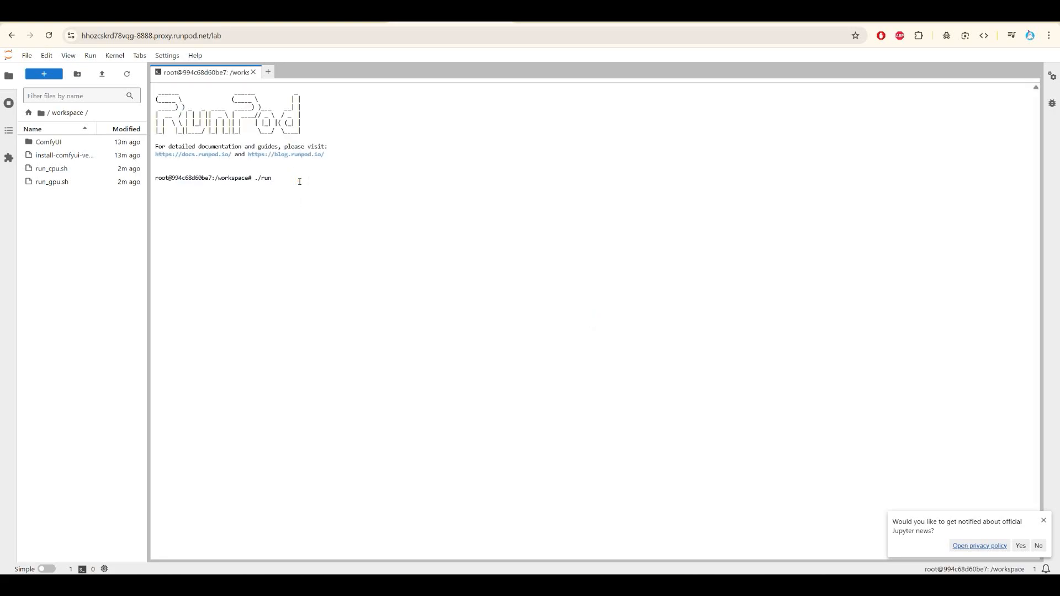
{"action": "type", "text": "_gpu"}
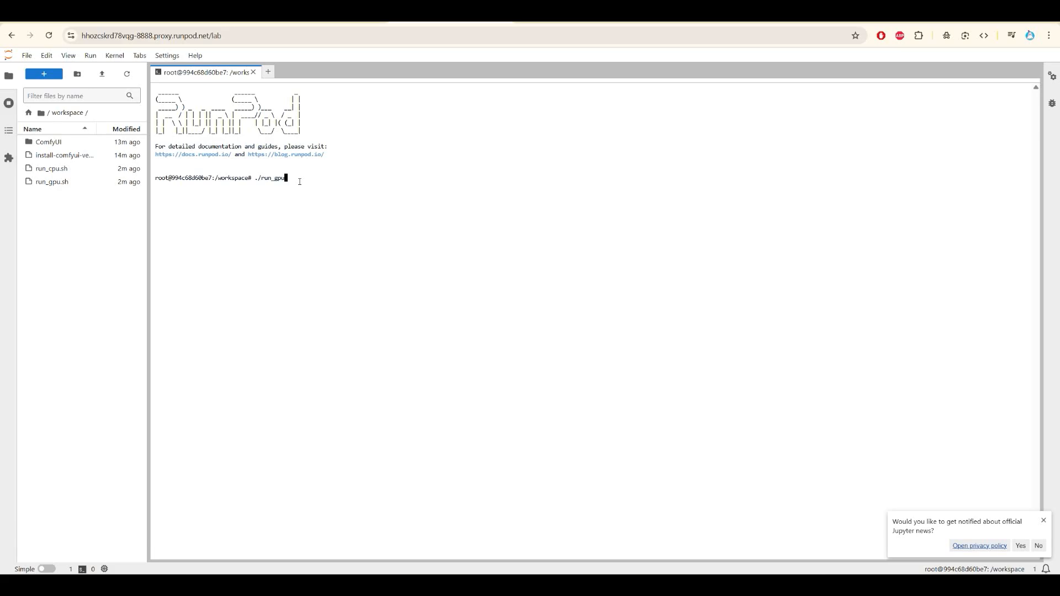
{"action": "key", "text": "Return"}
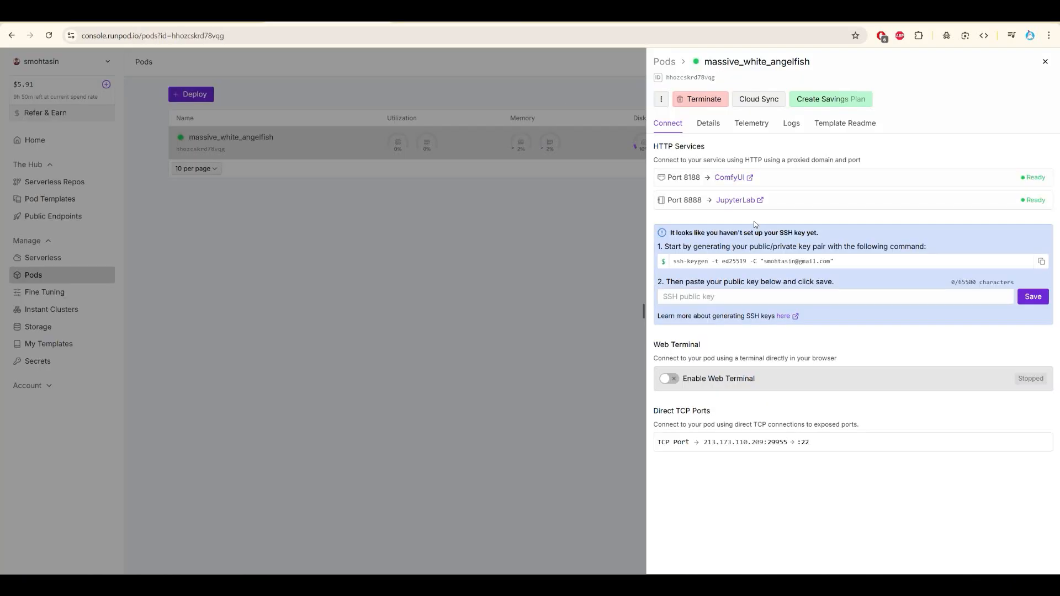
- Load the Wan 2.2 14B Text to Video template in ComfyUI and review its missing-models list
{"action": "left_click", "coordinate": [730, 177]}
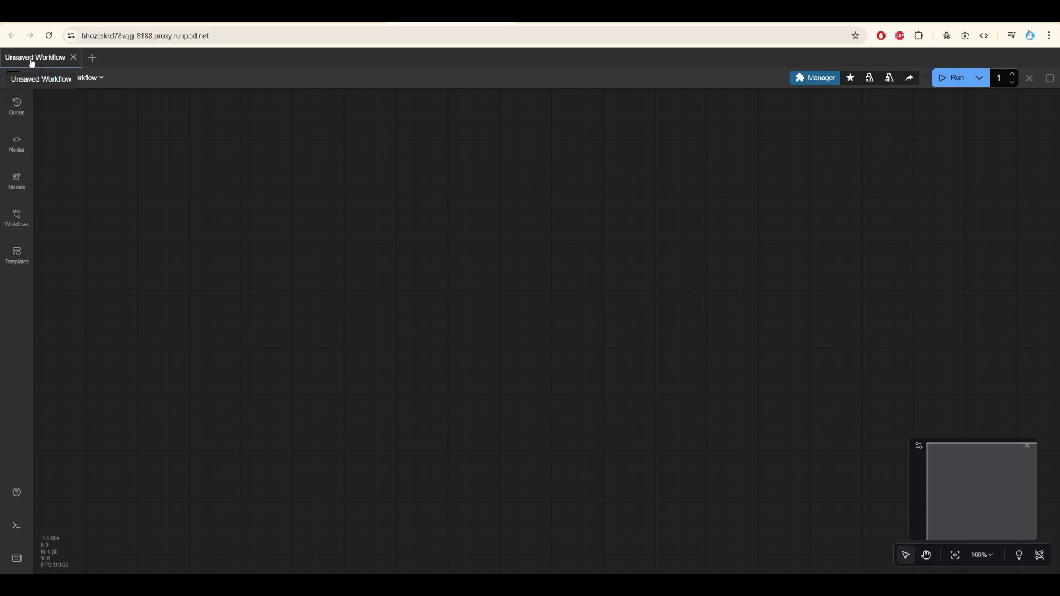
{"action": "left_click", "coordinate": [17, 255]}
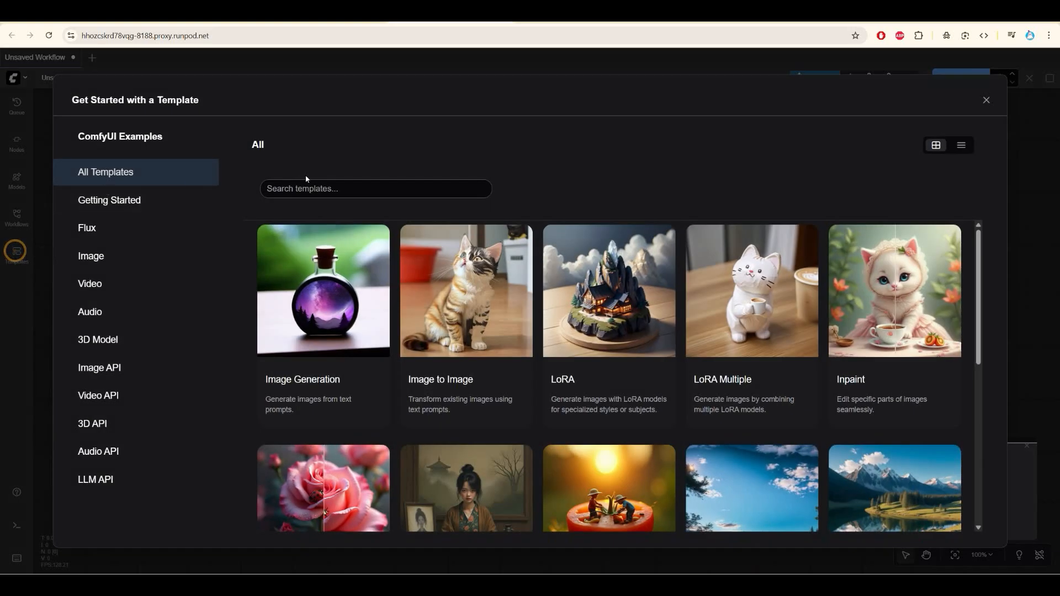
{"action": "left_click", "coordinate": [89, 283]}
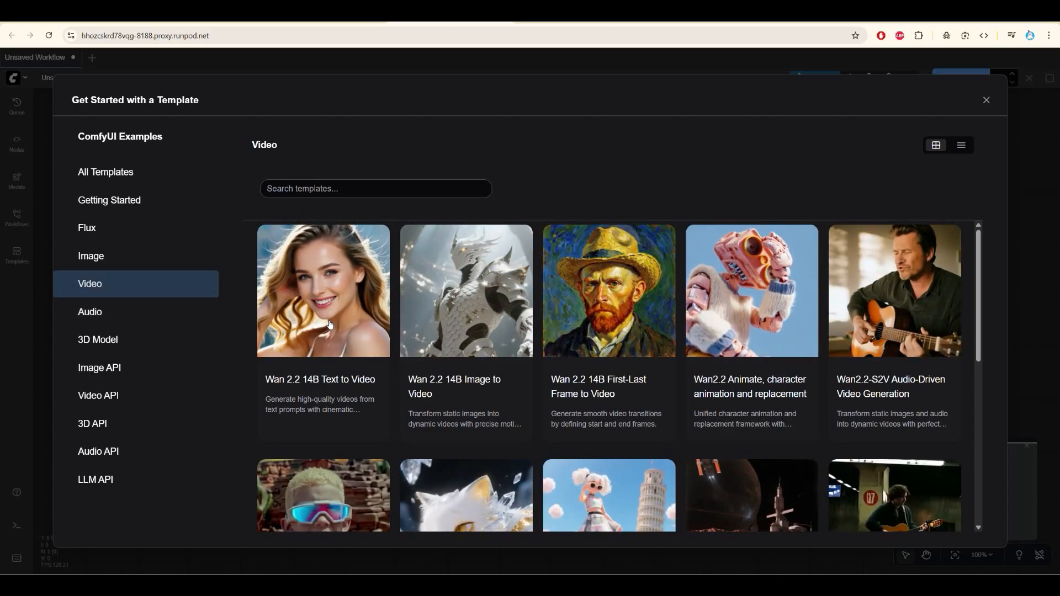
{"action": "left_click", "coordinate": [985, 101]}
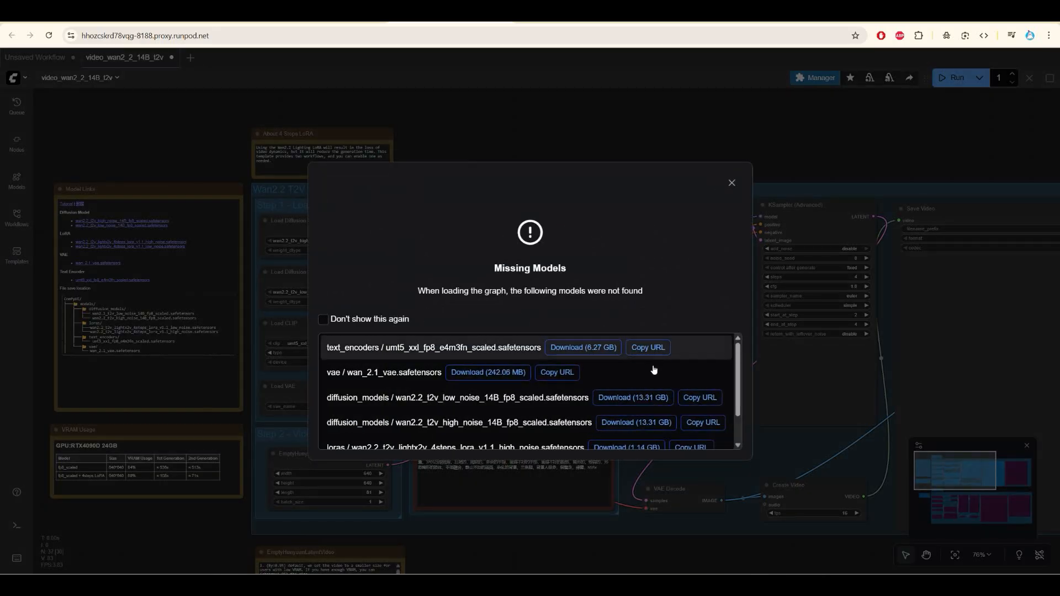
{"action": "scroll", "scroll_direction": "down", "scroll_amount": 3}
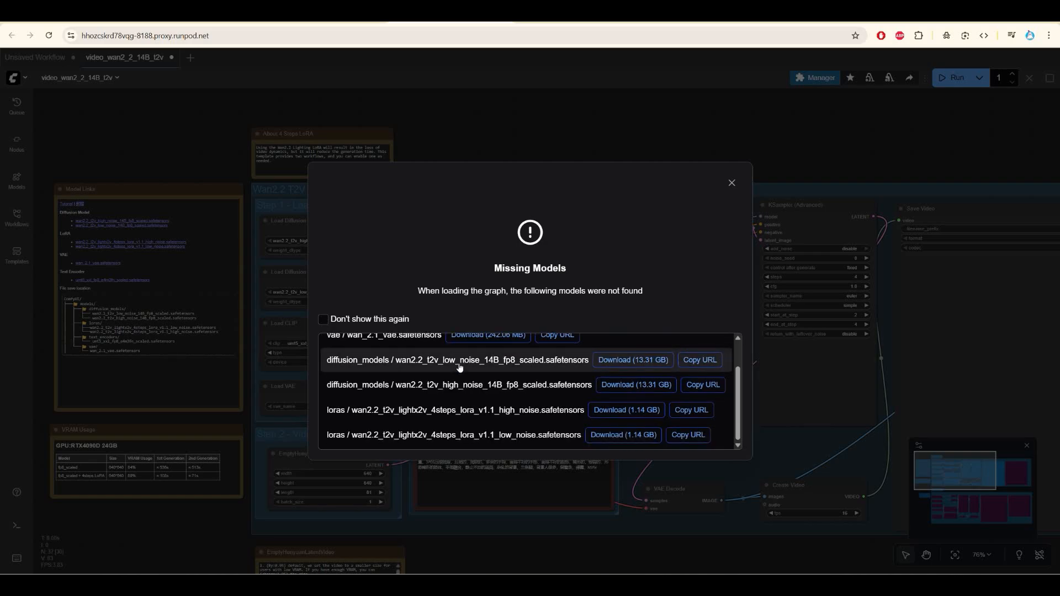
{"action": "left_click", "coordinate": [731, 182]}
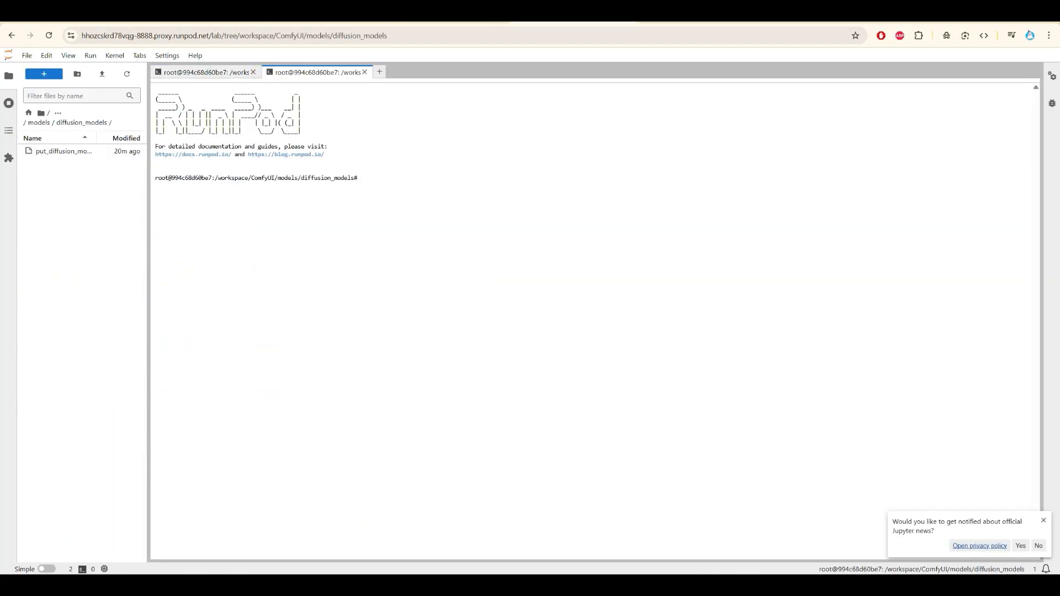
- Open terminals in the vae and other model folders and start the curl download of the umt5 text encoder
{"action": "key", "text": "Return"}
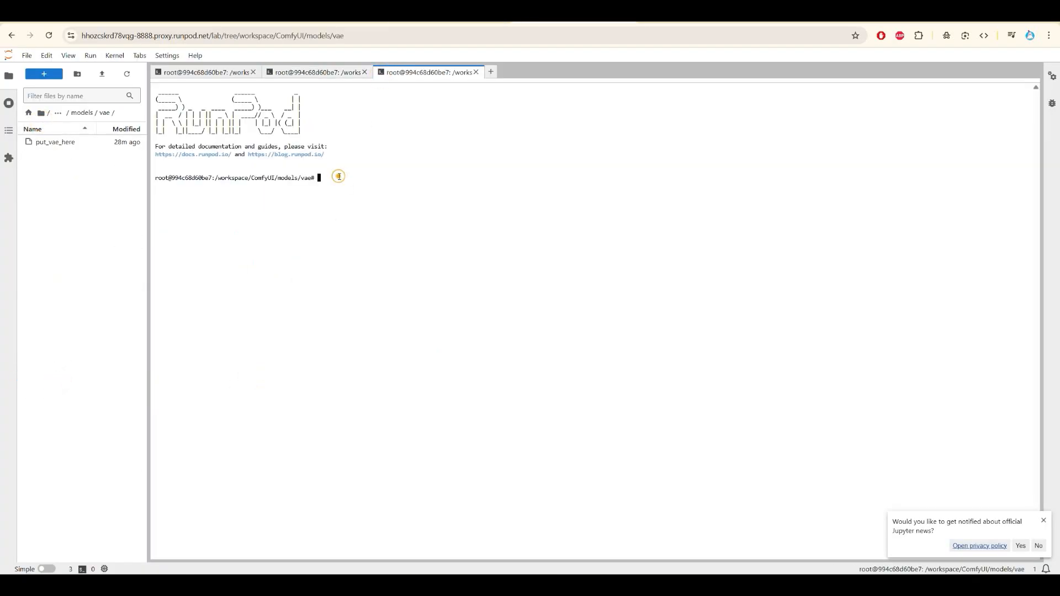
{"action": "left_click", "coordinate": [84, 112]}
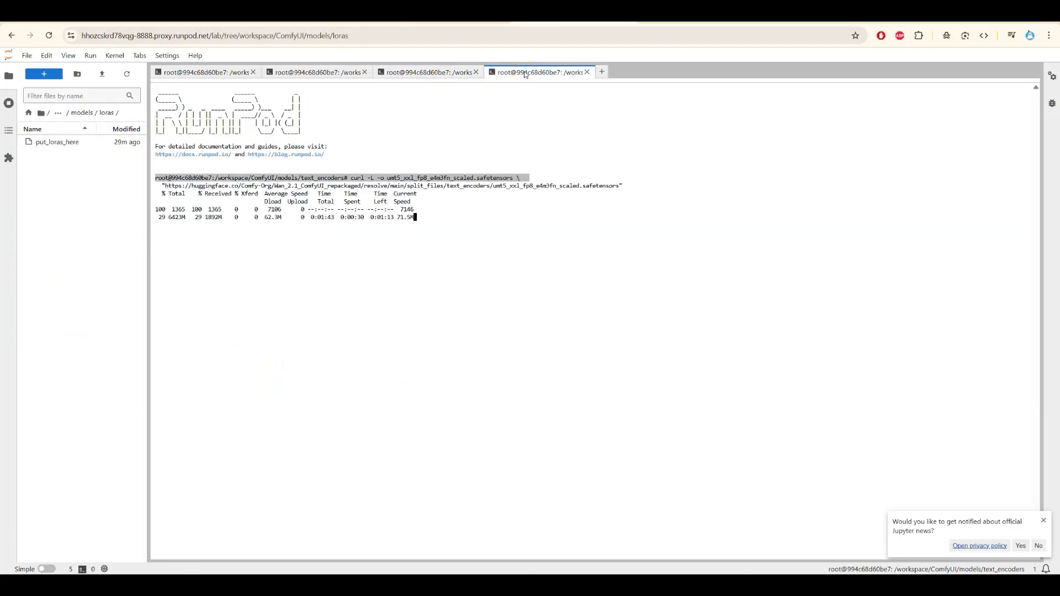
{"action": "left_click", "coordinate": [587, 72]}
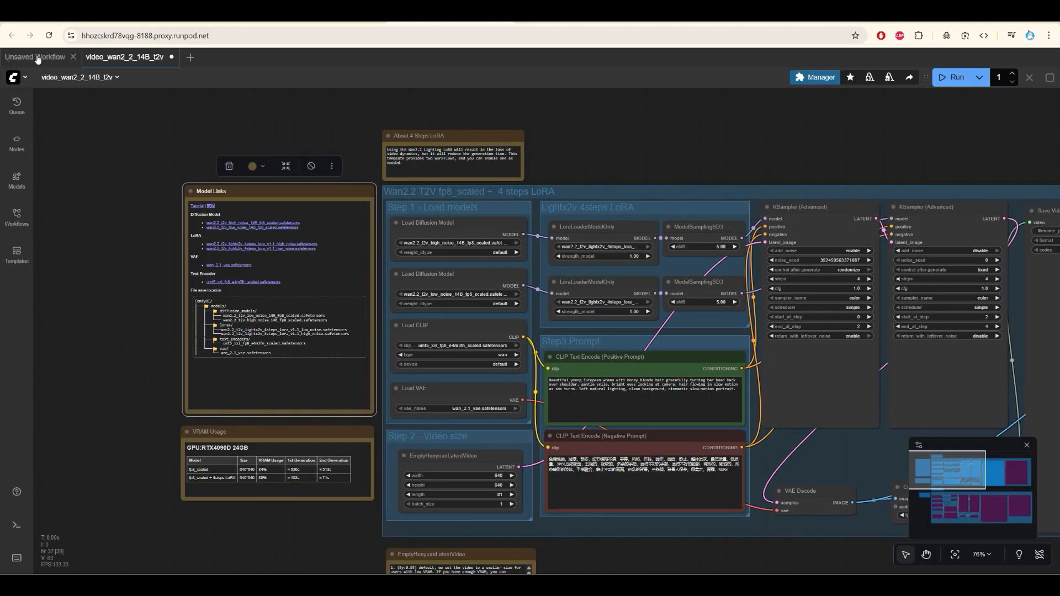
- Close the unsaved workflow and dismiss the Missing Models warning
{"action": "left_click", "coordinate": [49, 35]}
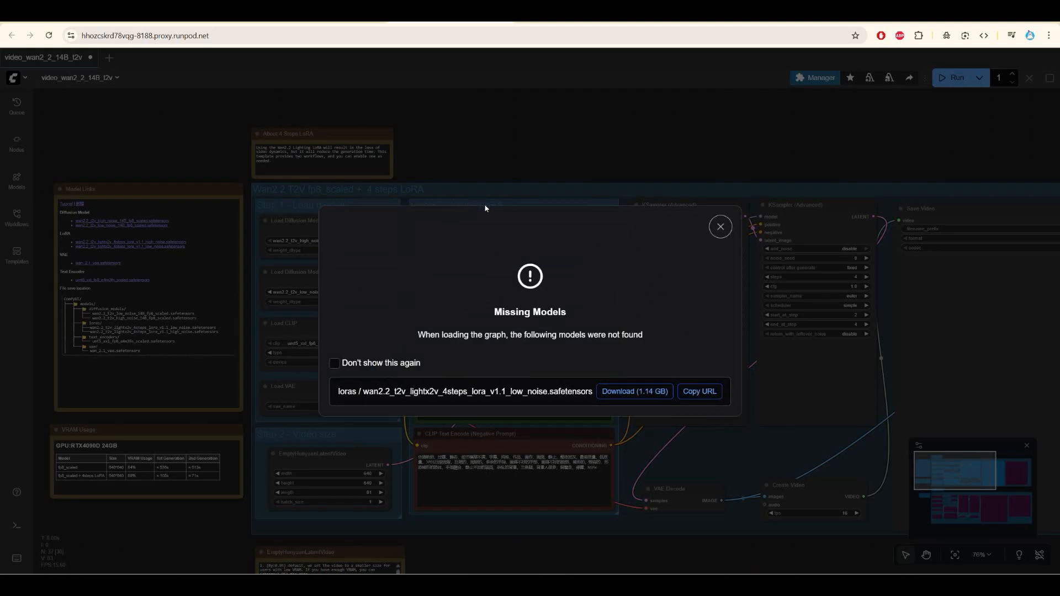
{"action": "mouse_move", "coordinate": [414, 400]}
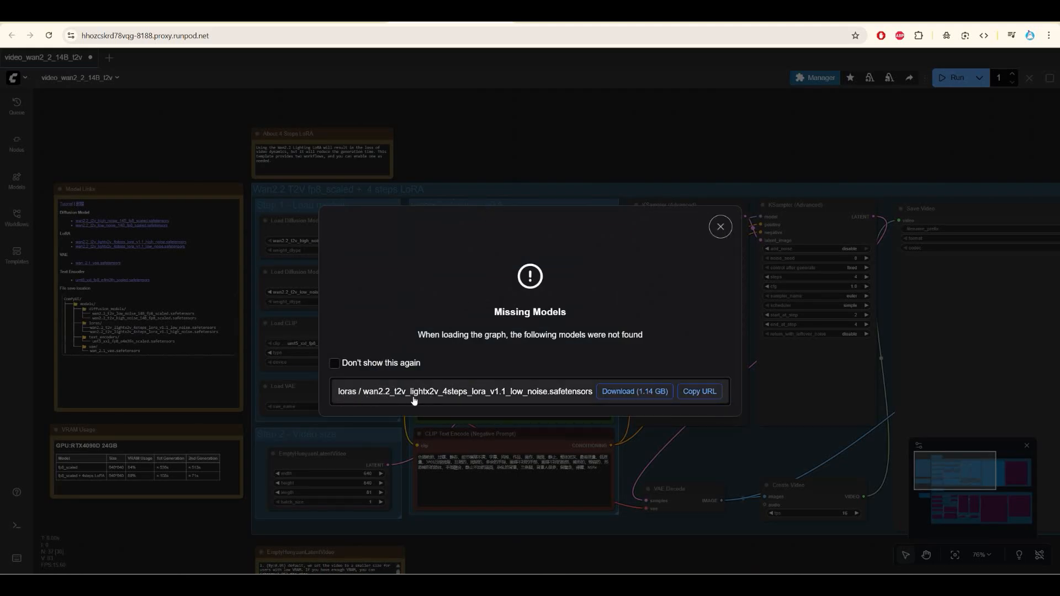
{"action": "left_click", "coordinate": [721, 226]}
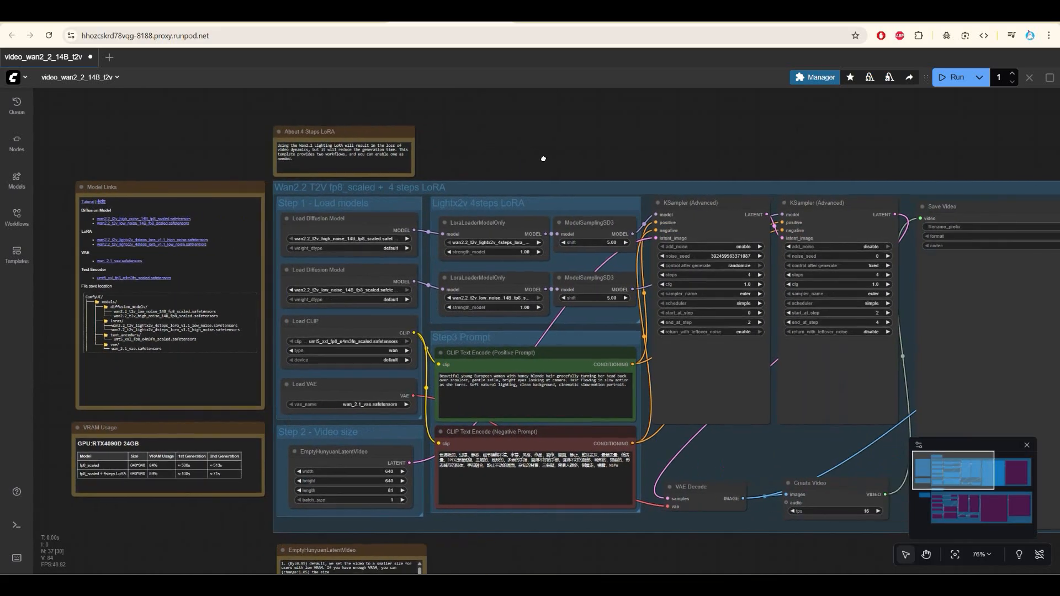
- Run the workflow and play the finished red-haired woman video from the queue
{"action": "left_click", "coordinate": [955, 77]}
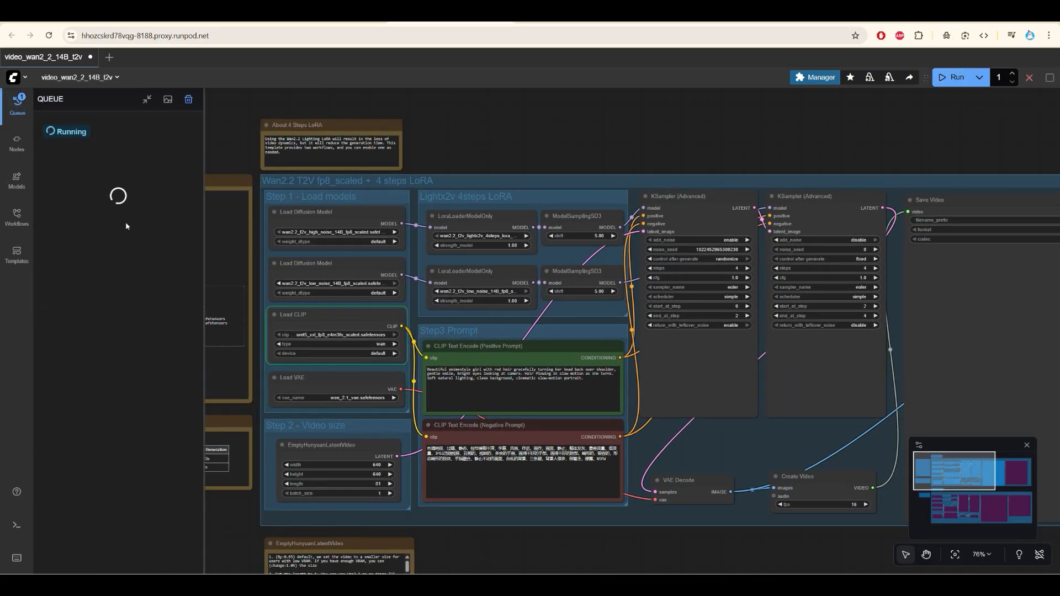
{"action": "left_click", "coordinate": [16, 526]}
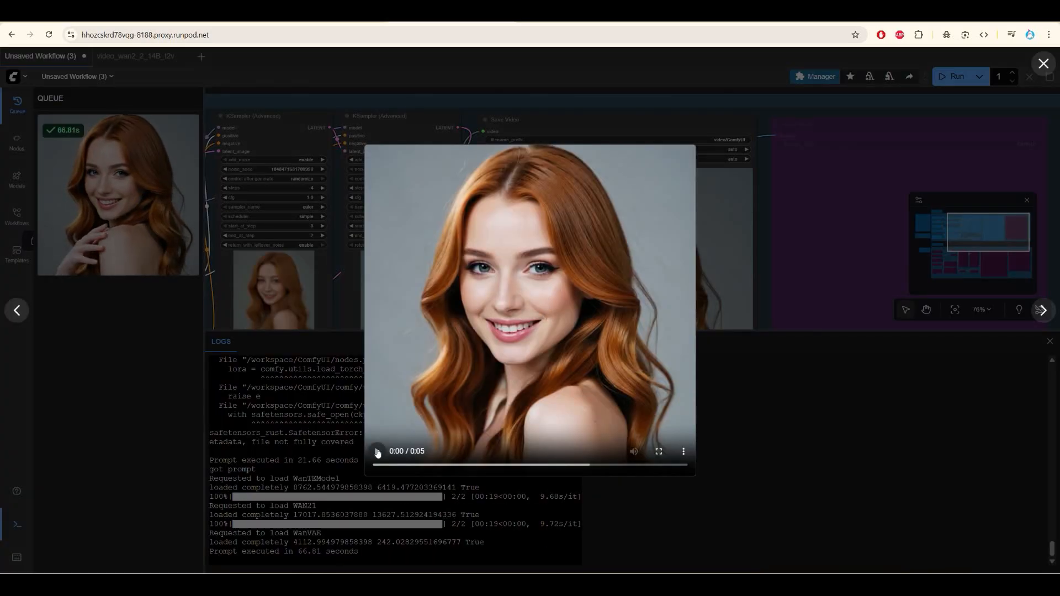
{"action": "left_click", "coordinate": [376, 450]}
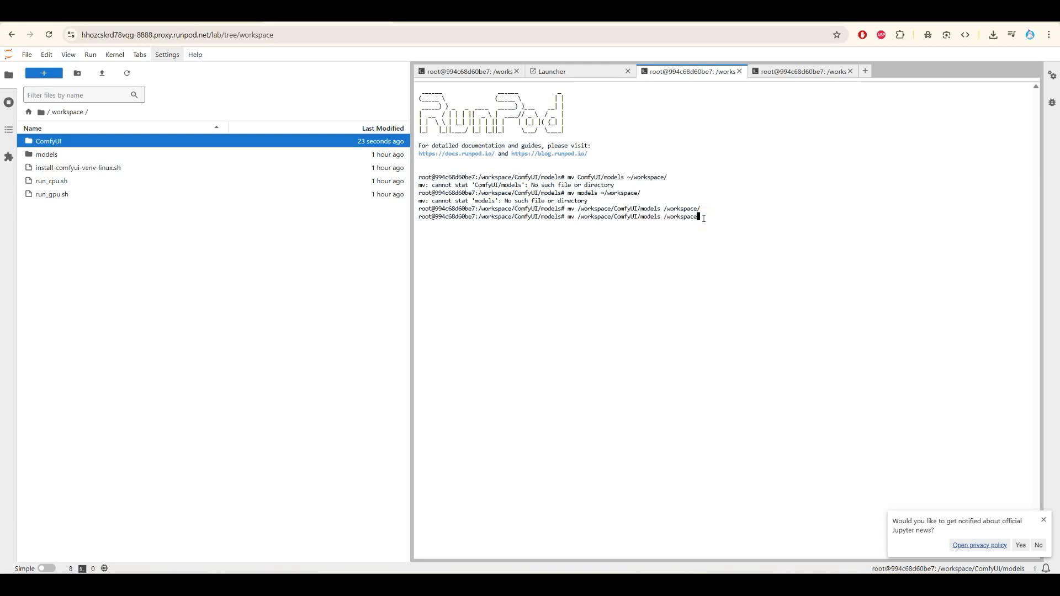
- Delete /workspace/ComfyUI after moving models out, then bring up actions for the three .sh scripts
{"action": "left_click", "coordinate": [46, 155]}
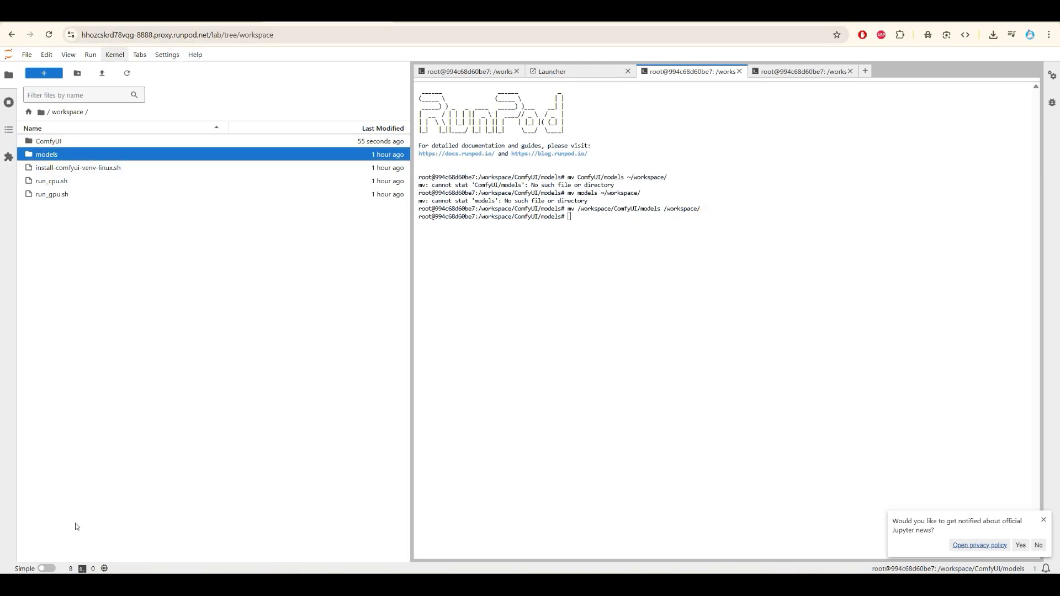
{"action": "type", "text": "rm -rf /workspace/ComfyUI"}
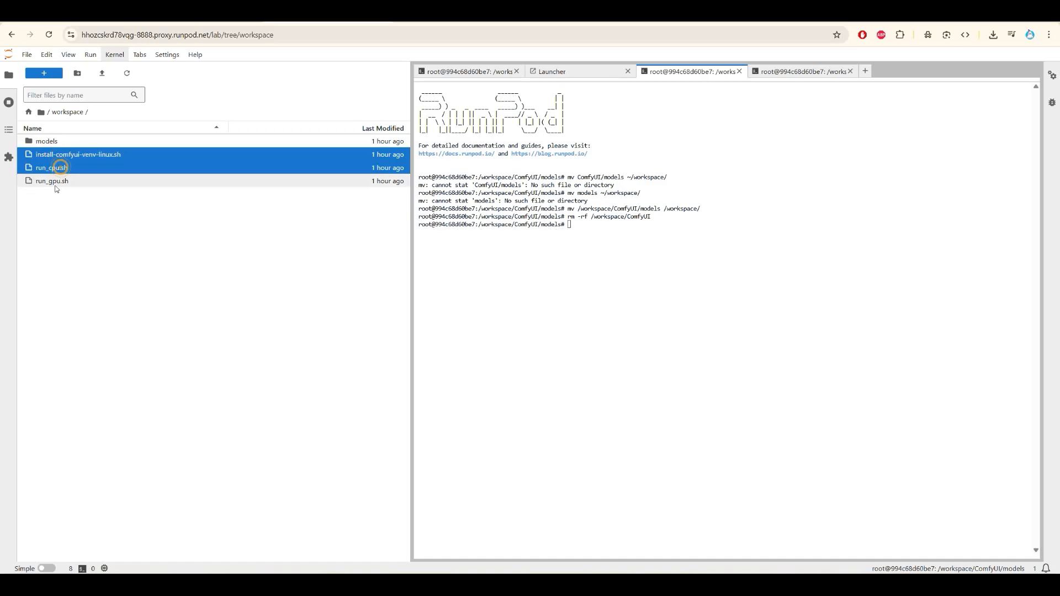
{"action": "right_click", "coordinate": [52, 180]}
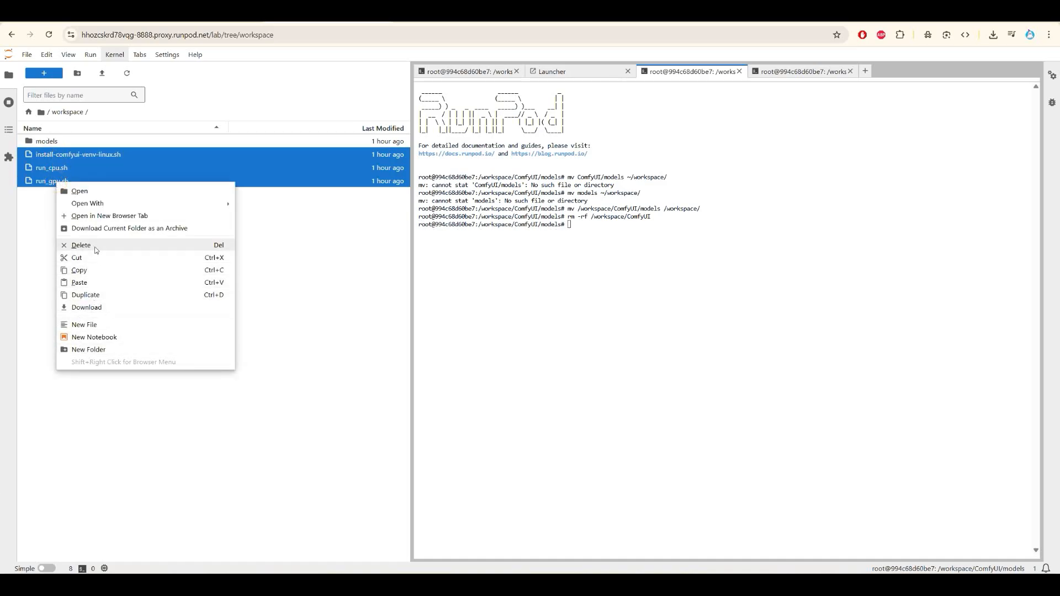
- Delete the three leftover scripts, then terminate the running RTX 4090 pod from its actions menu
{"action": "left_click", "coordinate": [80, 245]}
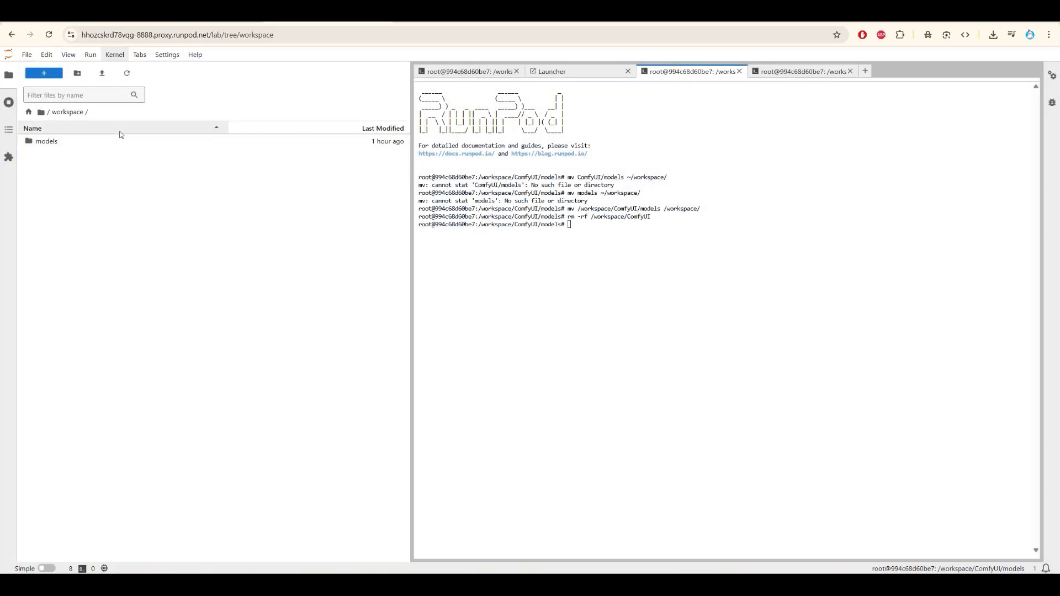
{"action": "double_click", "coordinate": [47, 141]}
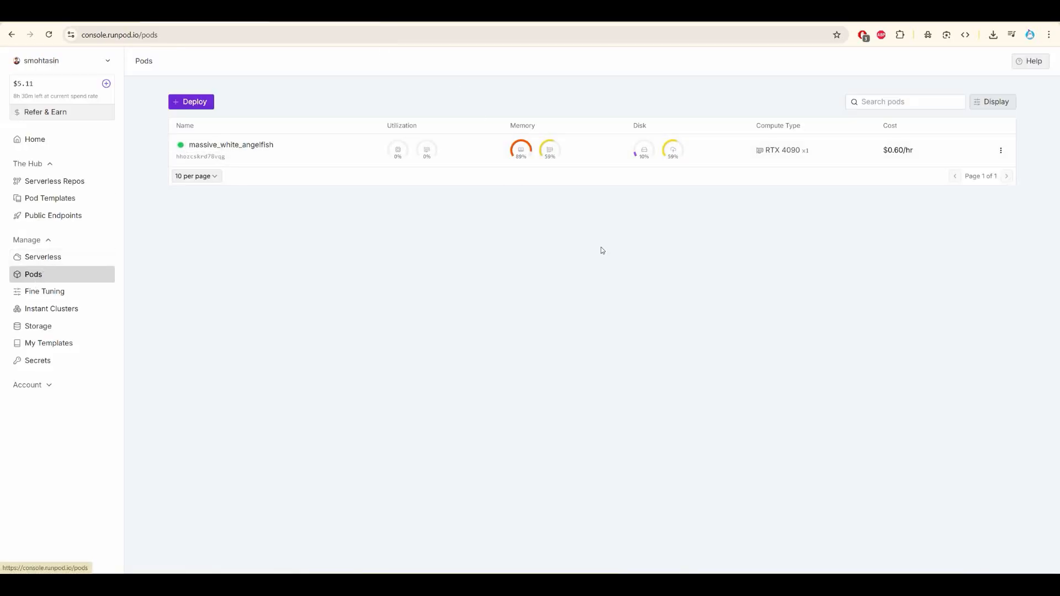
{"action": "left_click", "coordinate": [1001, 150]}
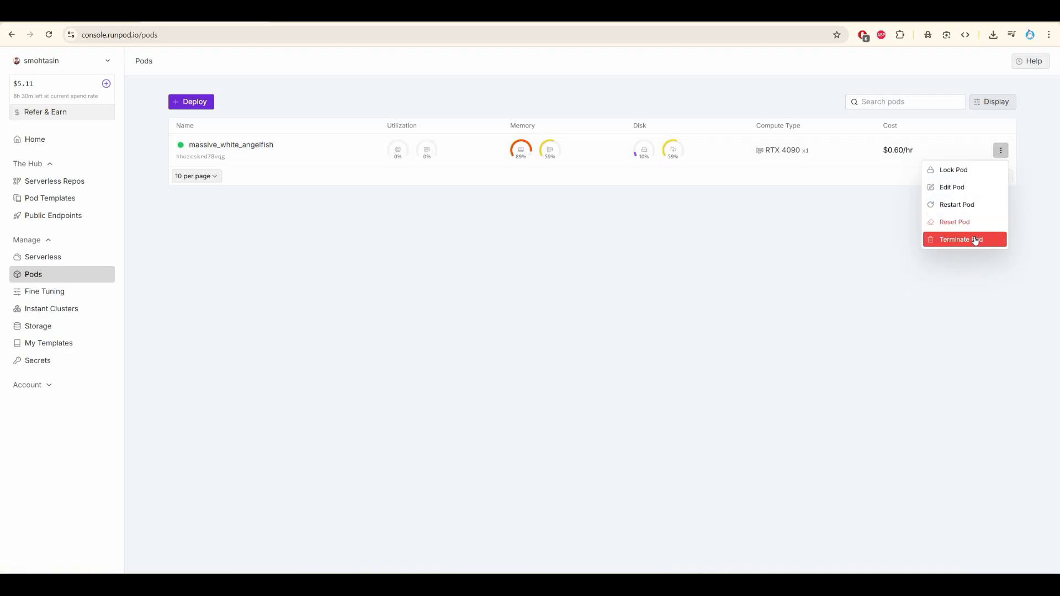
{"action": "left_click", "coordinate": [961, 240]}
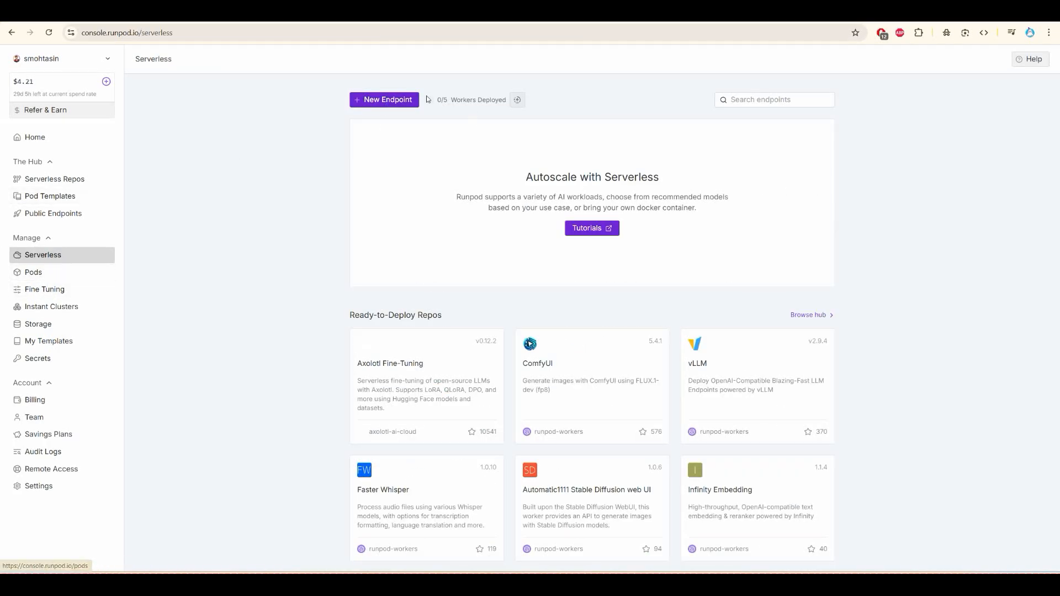
- Create a New Endpoint on the Serverless page and import the comfyuivid Git repository
{"action": "left_click", "coordinate": [44, 255]}
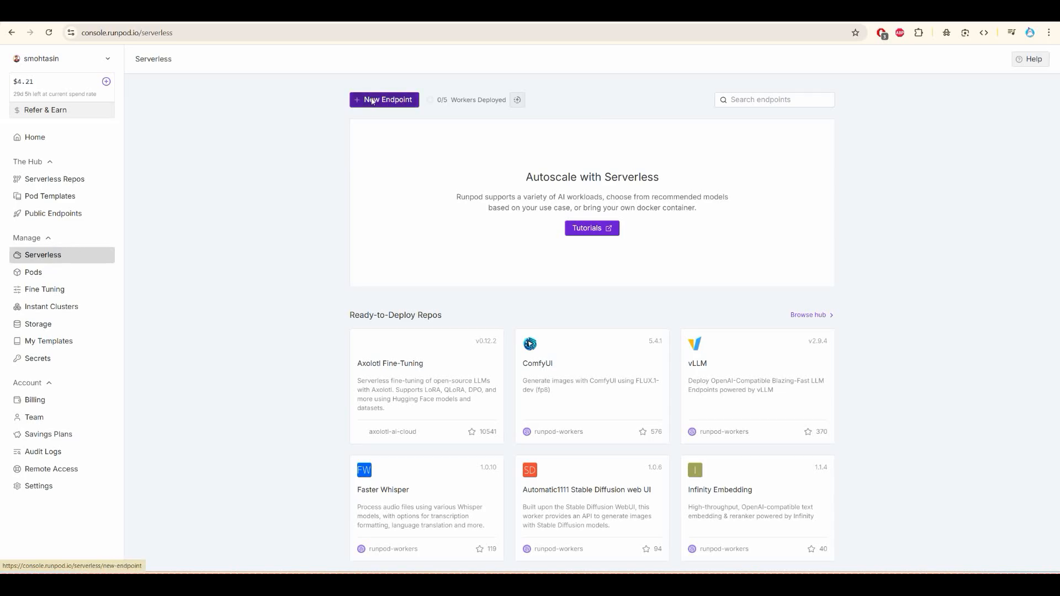
{"action": "left_click", "coordinate": [385, 100]}
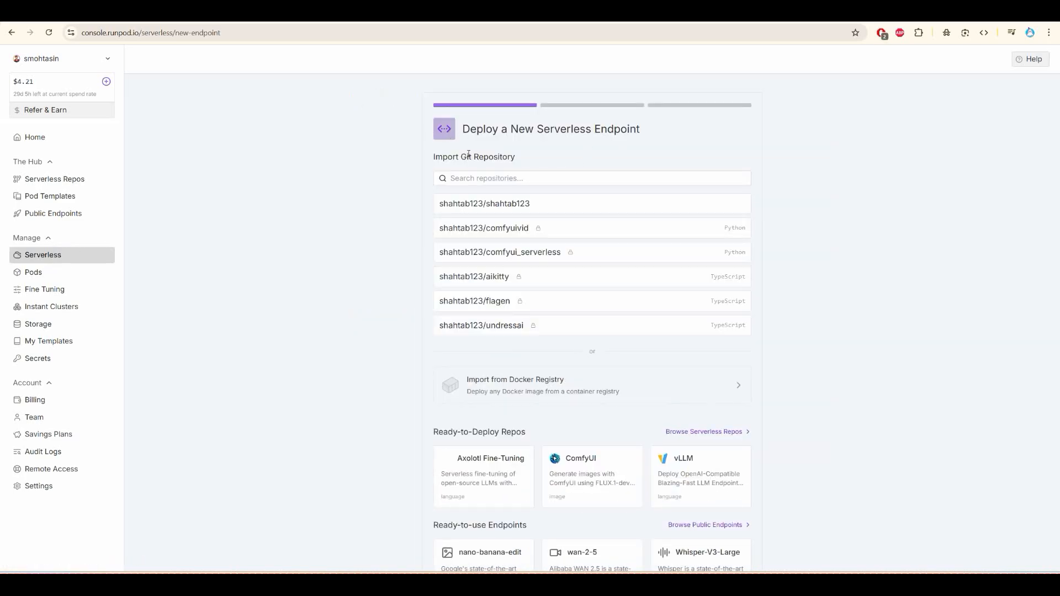
{"action": "mouse_move", "coordinate": [484, 227]}
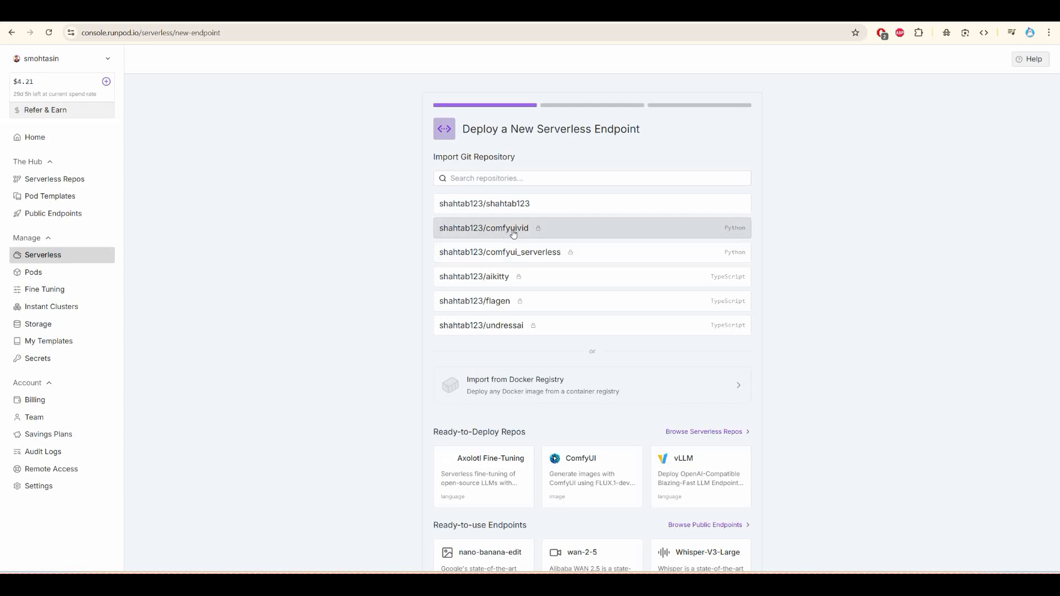
{"action": "left_click", "coordinate": [483, 228]}
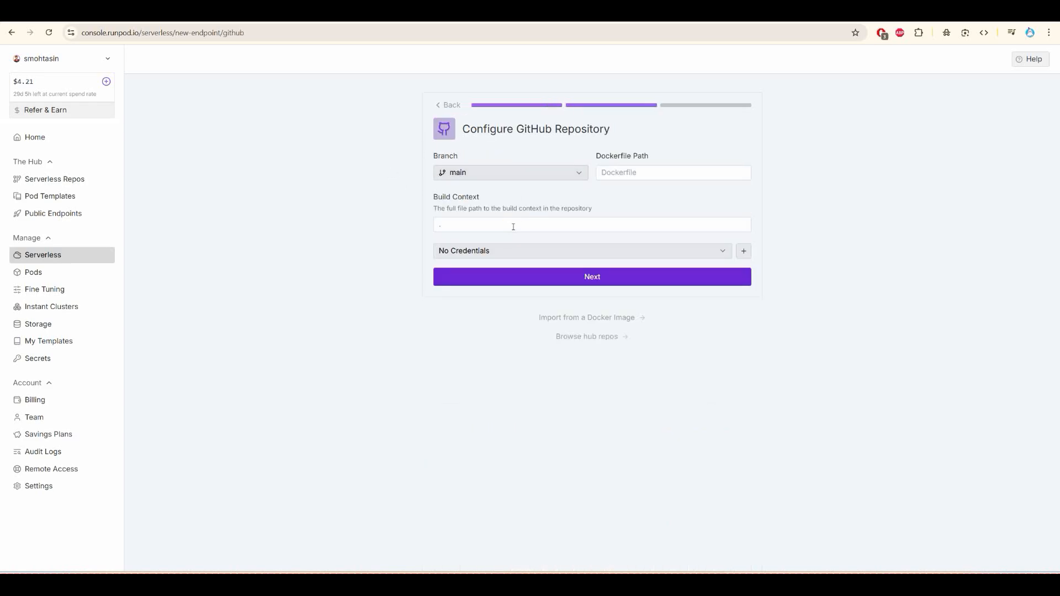
{"action": "mouse_move", "coordinate": [592, 276]}
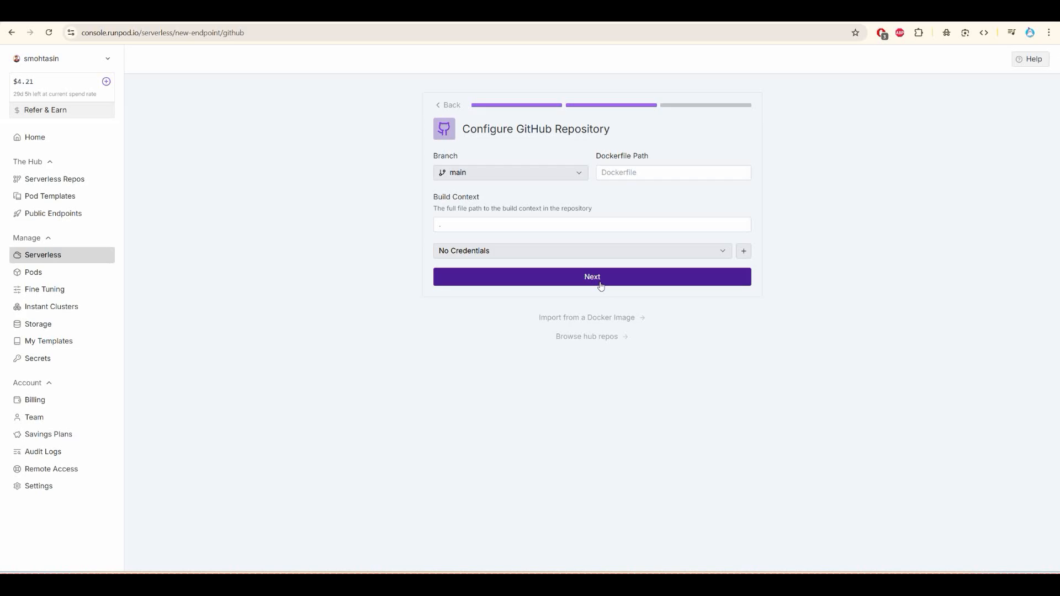
- Accept default build settings, select 48 GB GPU workers, and add a HUGGINGFACE_ACCESS_TOKEN environment variable
{"action": "left_click", "coordinate": [592, 276]}
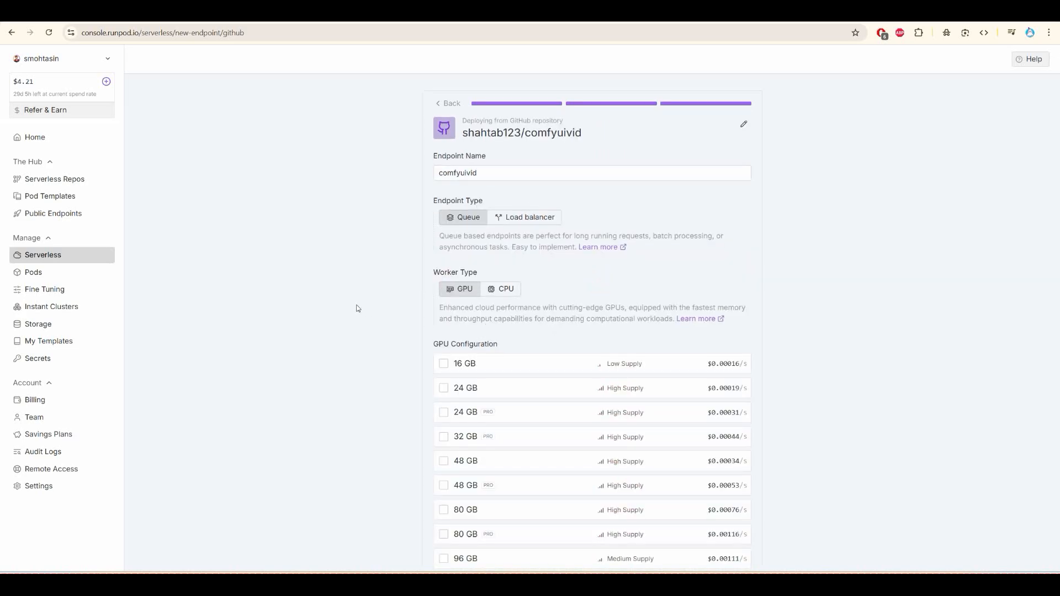
{"action": "scroll", "scroll_direction": "down", "scroll_amount": 3}
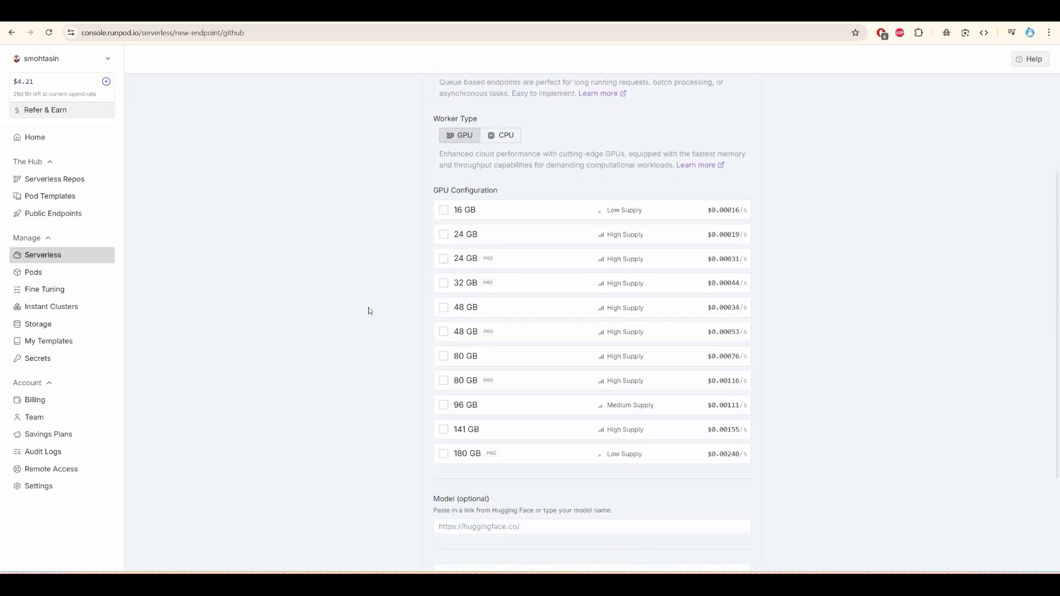
{"action": "mouse_move", "coordinate": [510, 317]}
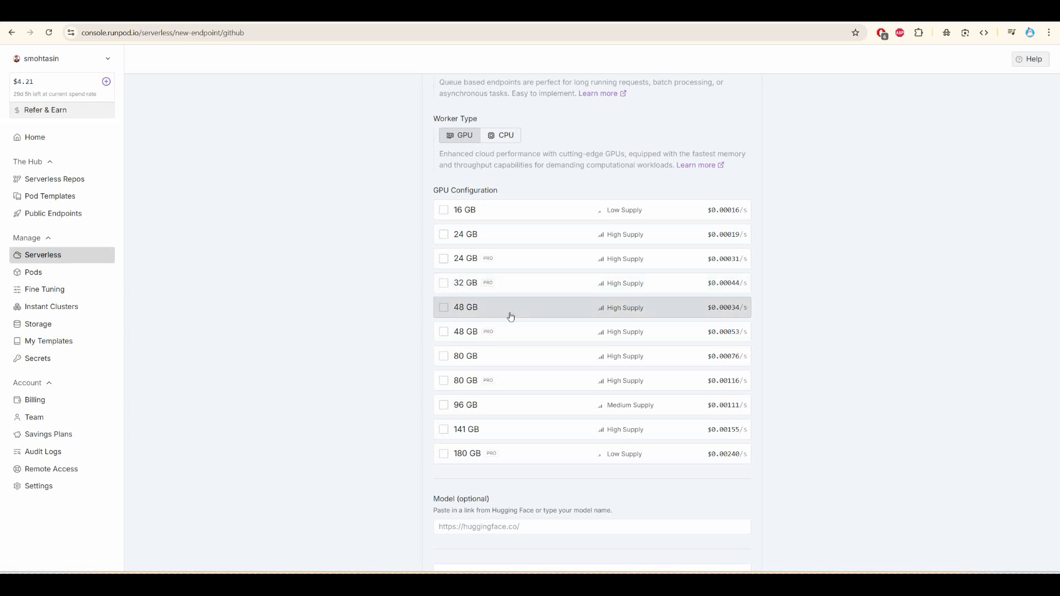
{"action": "mouse_move", "coordinate": [481, 331]}
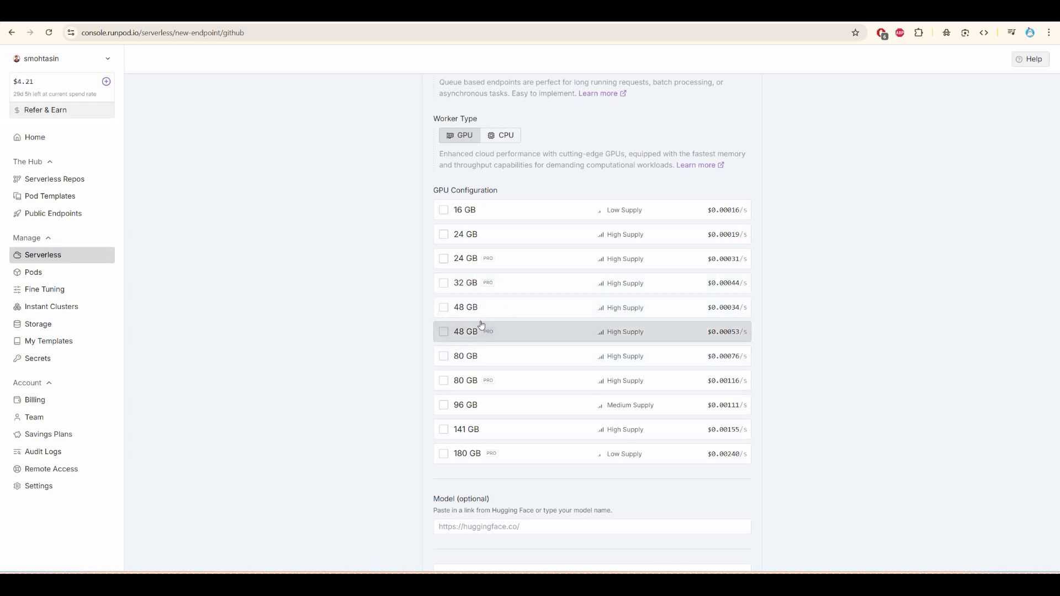
{"action": "left_click", "coordinate": [444, 308]}
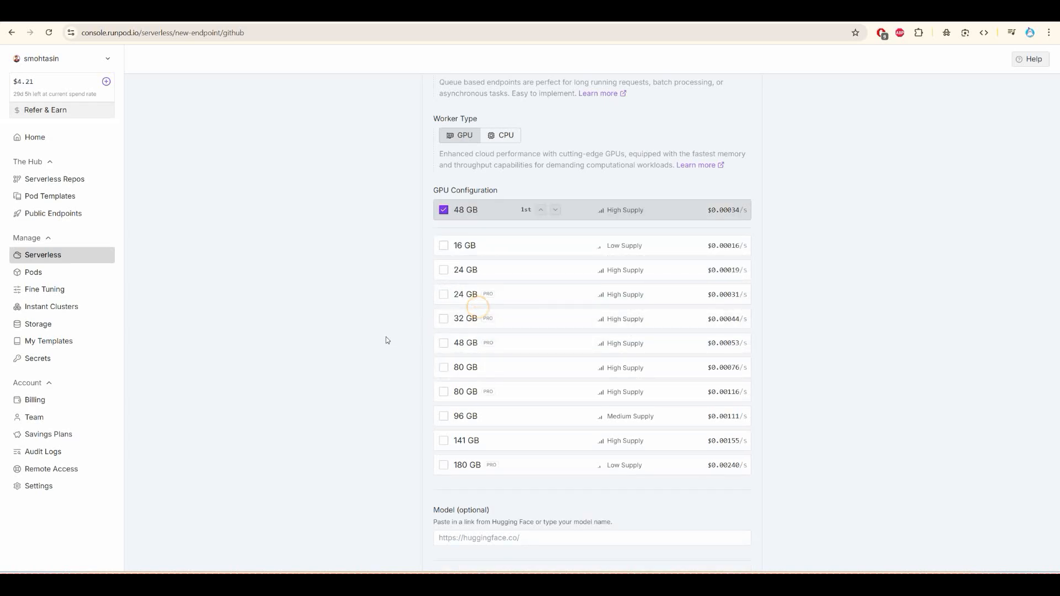
{"action": "scroll", "scroll_direction": "down", "scroll_amount": 3}
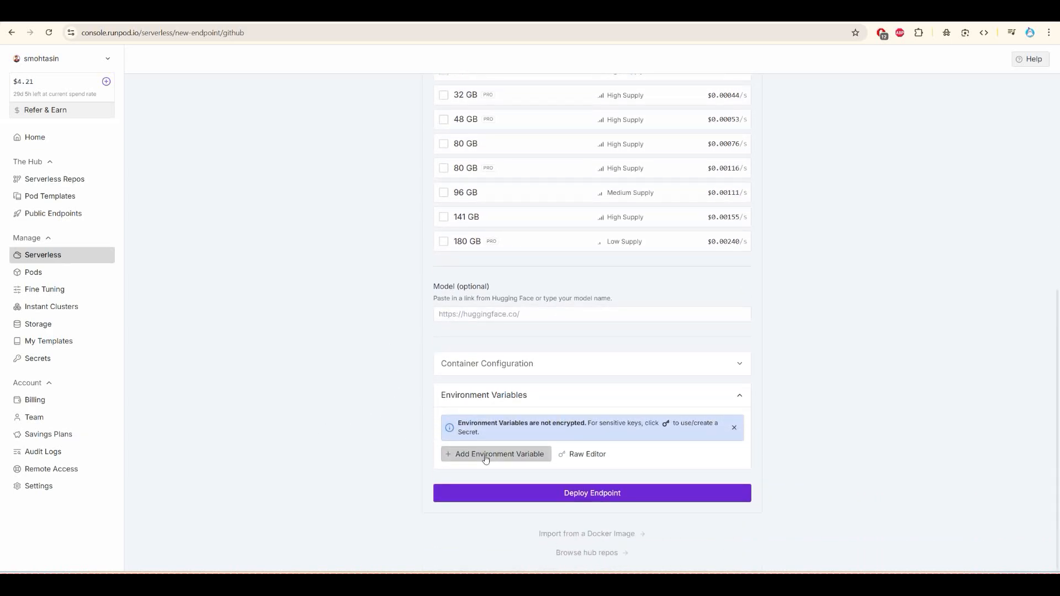
{"action": "left_click", "coordinate": [496, 454]}
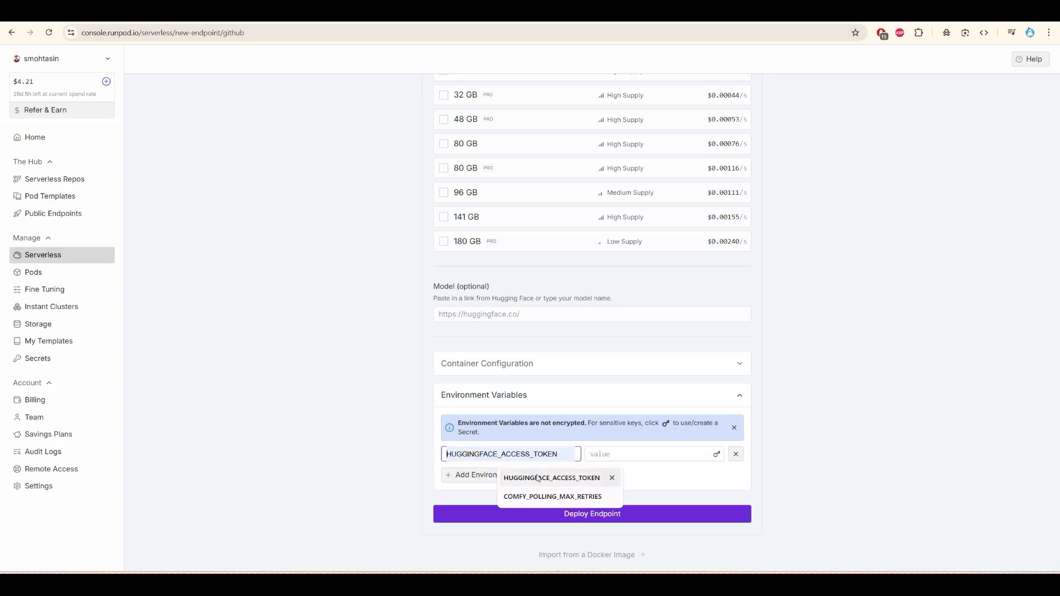
{"action": "left_click", "coordinate": [553, 478]}
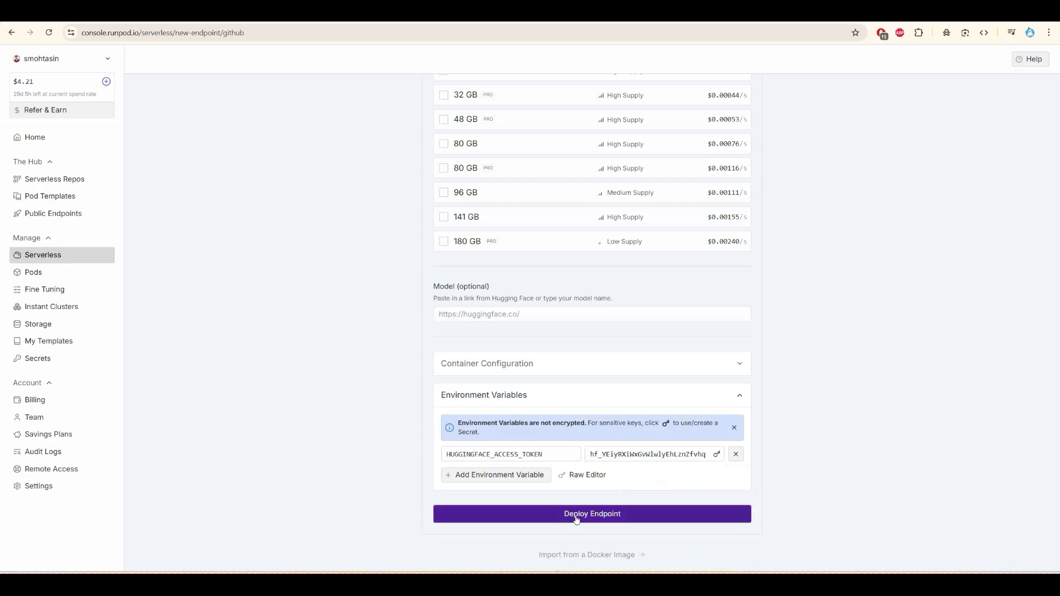
{"action": "scroll", "scroll_direction": "down", "scroll_amount": 3}
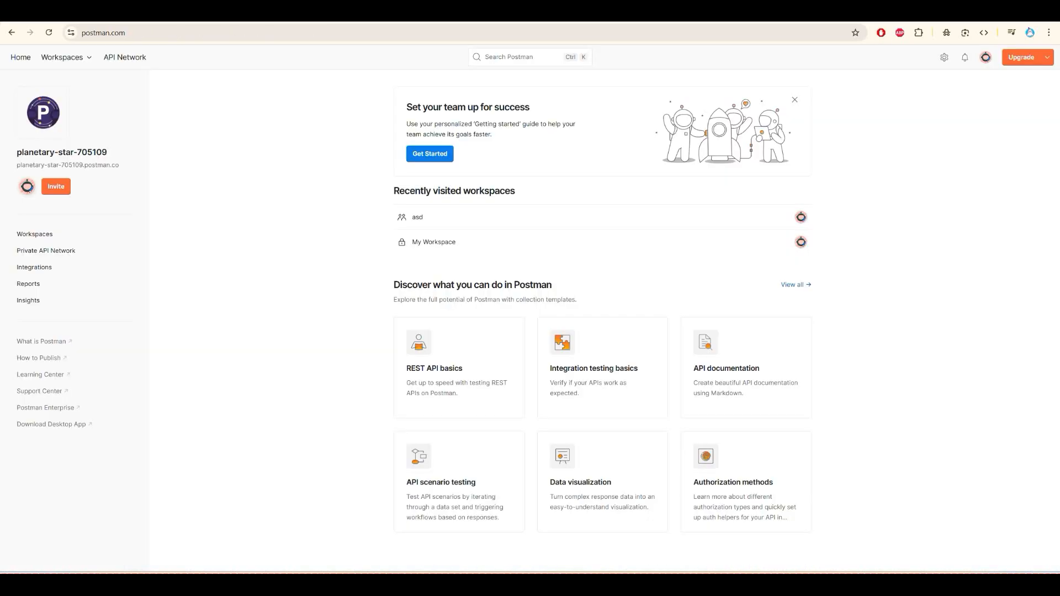
- In the asd workspace, fill the collection's serverless_api_id and api_key variables with the endpoint ID and key
{"action": "left_click", "coordinate": [62, 57]}
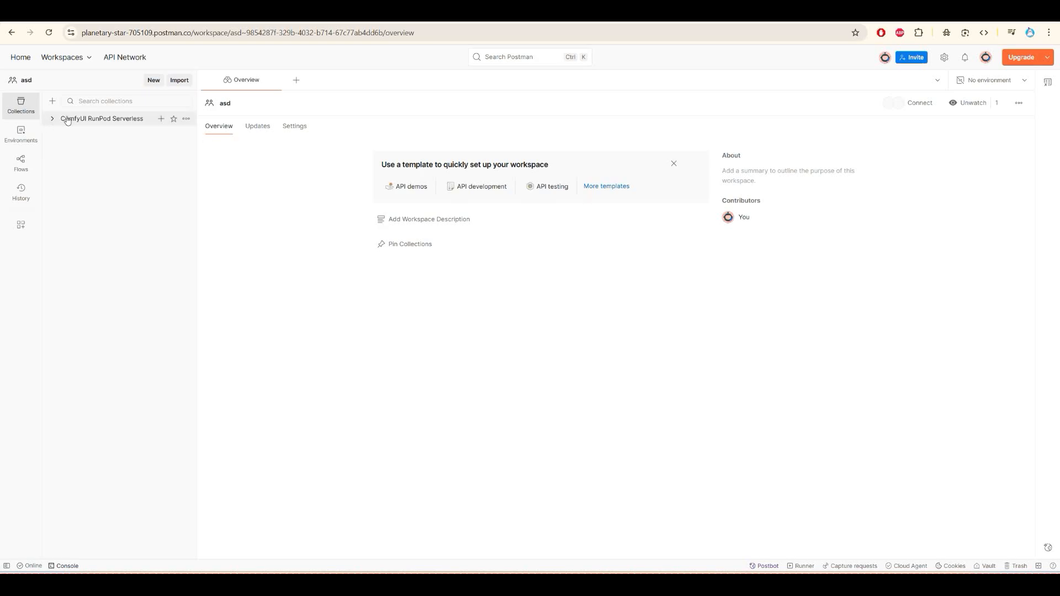
{"action": "left_click", "coordinate": [52, 118]}
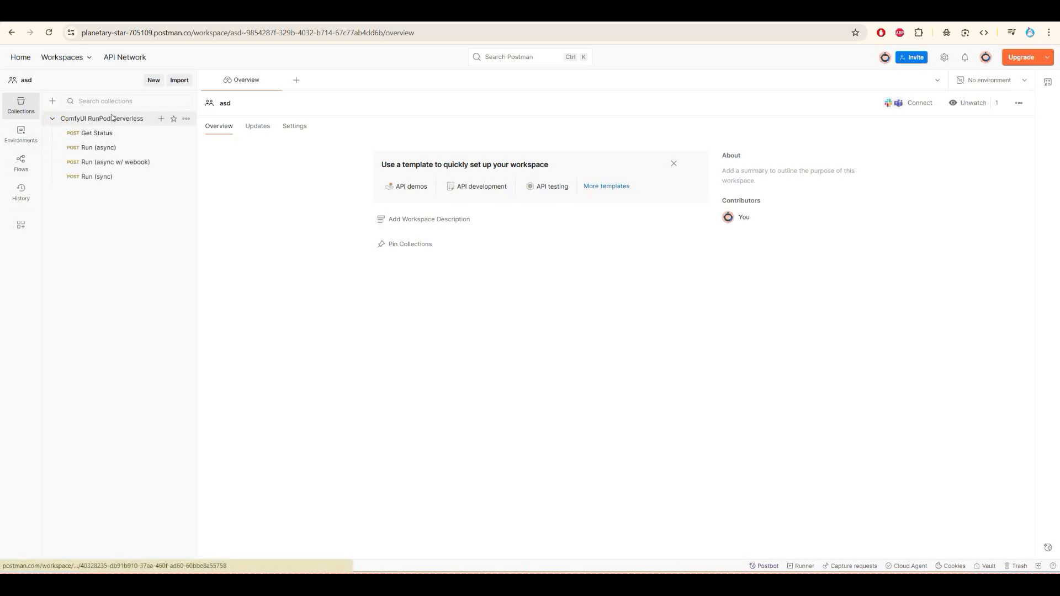
{"action": "left_click", "coordinate": [102, 118]}
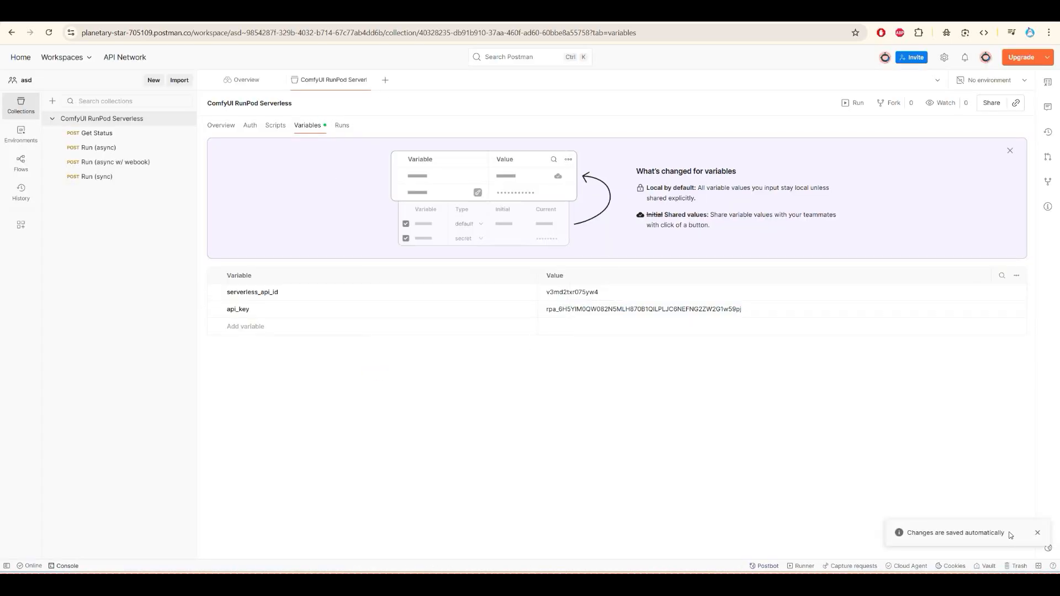
{"action": "left_click", "coordinate": [96, 147]}
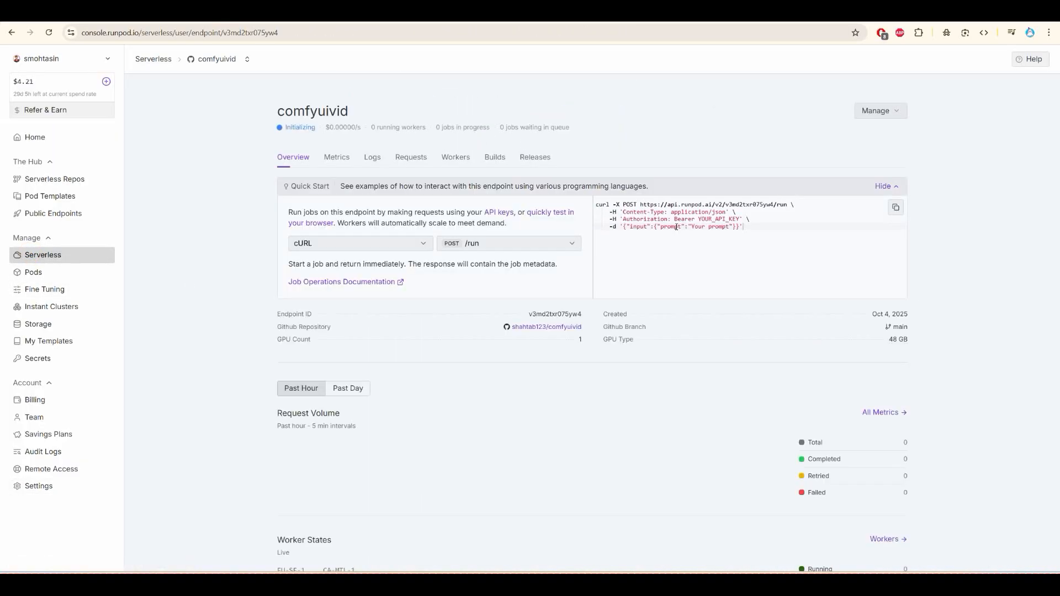
- Edit the comfyuivid endpoint and attach the test (60 GB) EU-RO-1 network volume under Advanced
{"action": "left_click", "coordinate": [878, 110]}
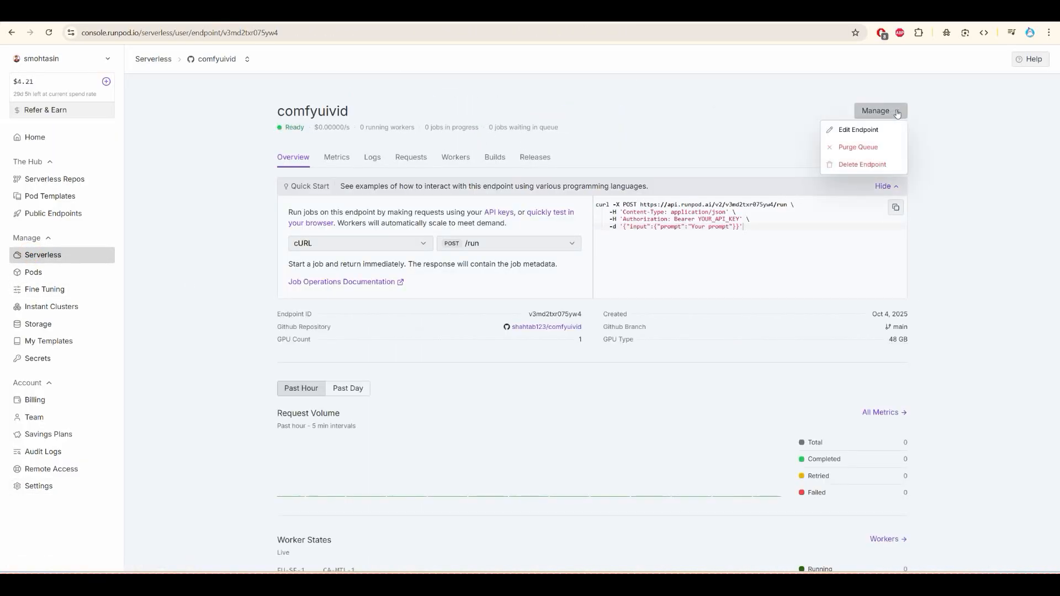
{"action": "mouse_move", "coordinate": [859, 130]}
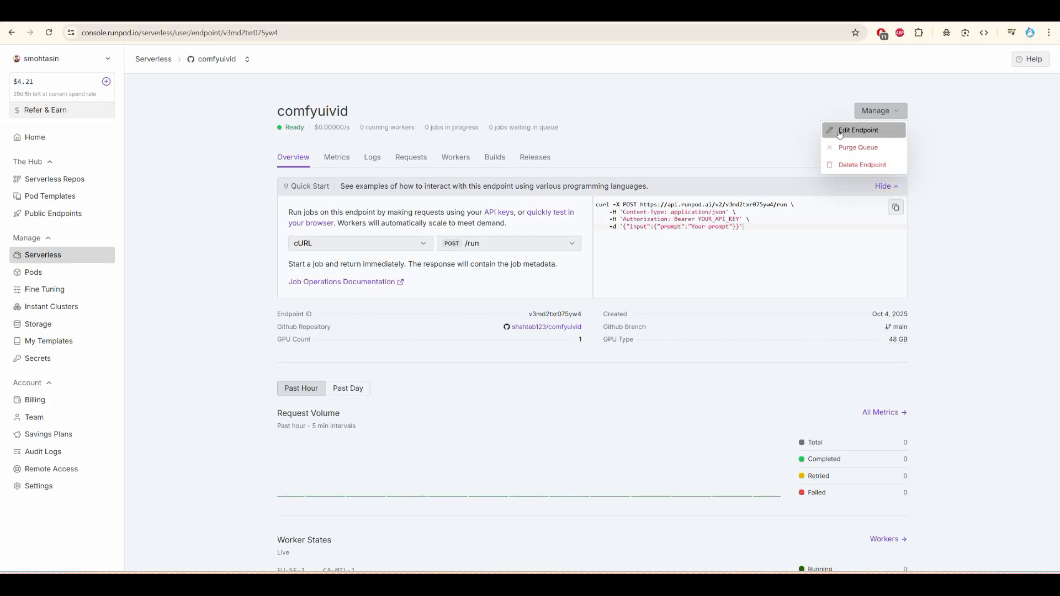
{"action": "left_click", "coordinate": [857, 131]}
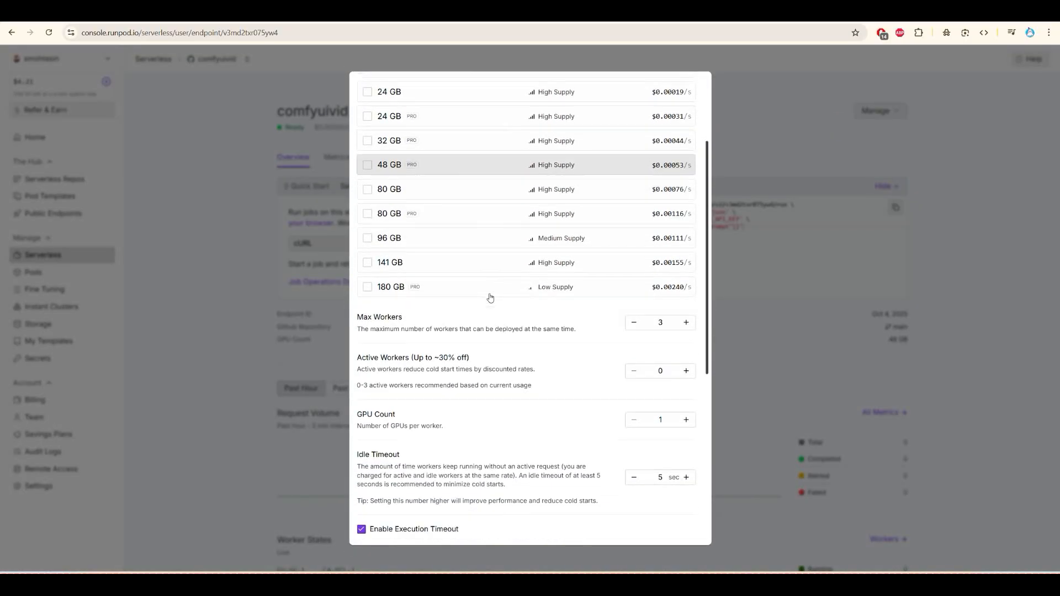
{"action": "scroll", "scroll_direction": "down", "scroll_amount": 3}
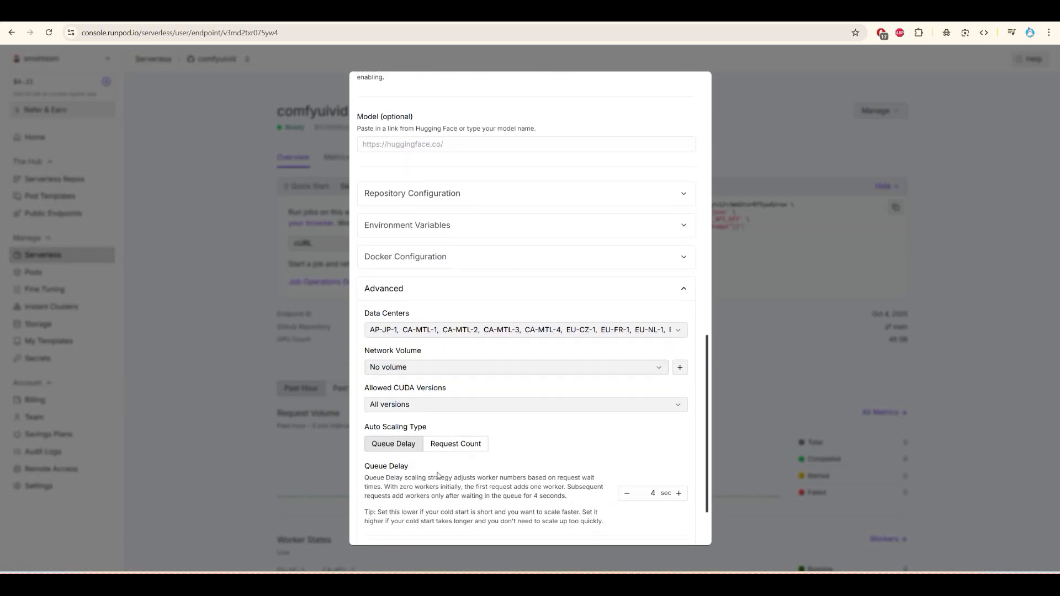
{"action": "left_click", "coordinate": [514, 367]}
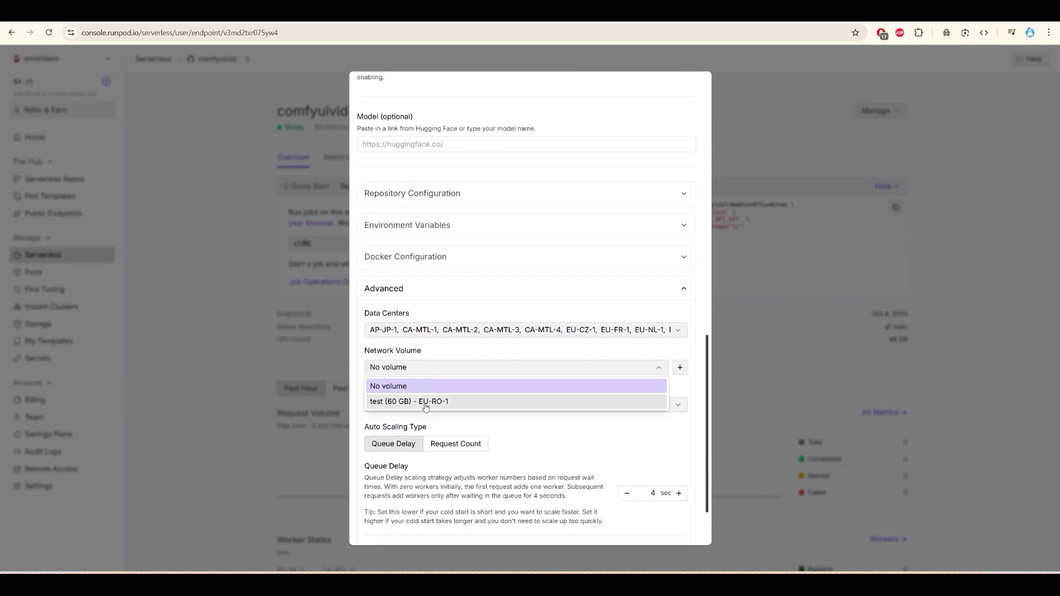
{"action": "mouse_move", "coordinate": [409, 351]}
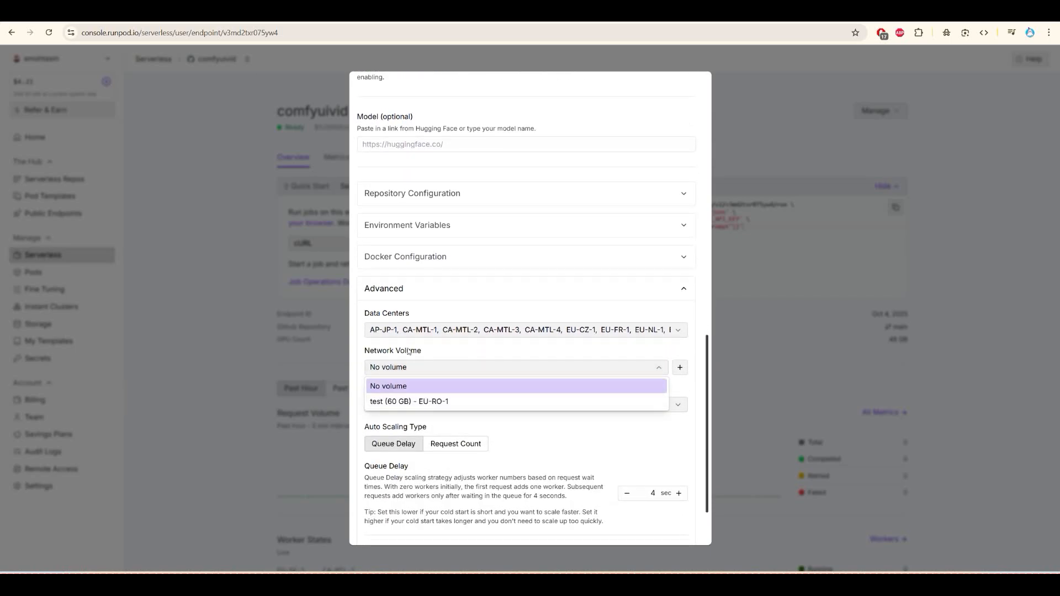
{"action": "mouse_move", "coordinate": [409, 401]}
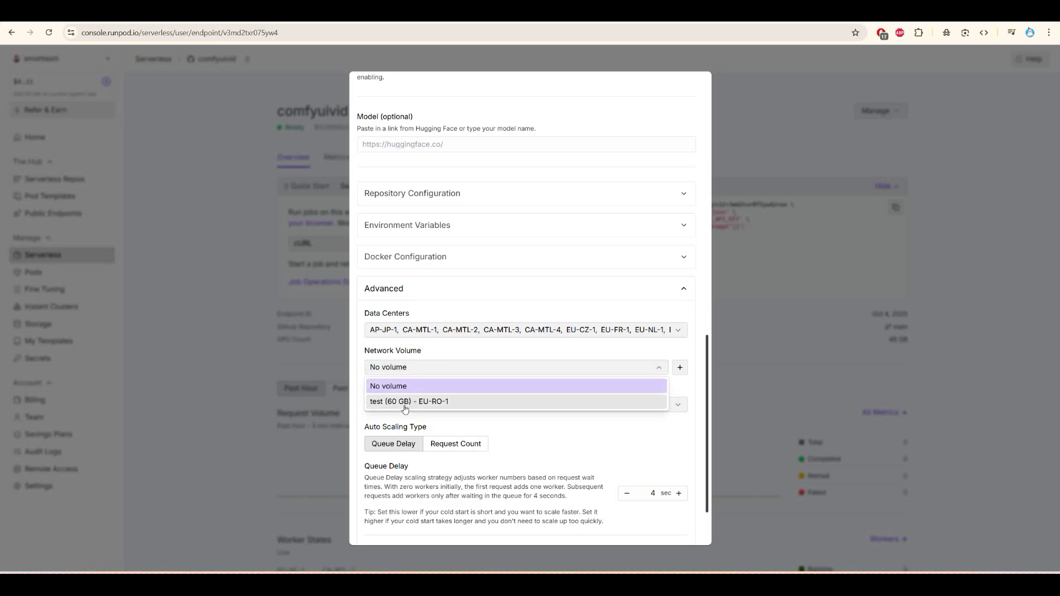
{"action": "left_click", "coordinate": [409, 401]}
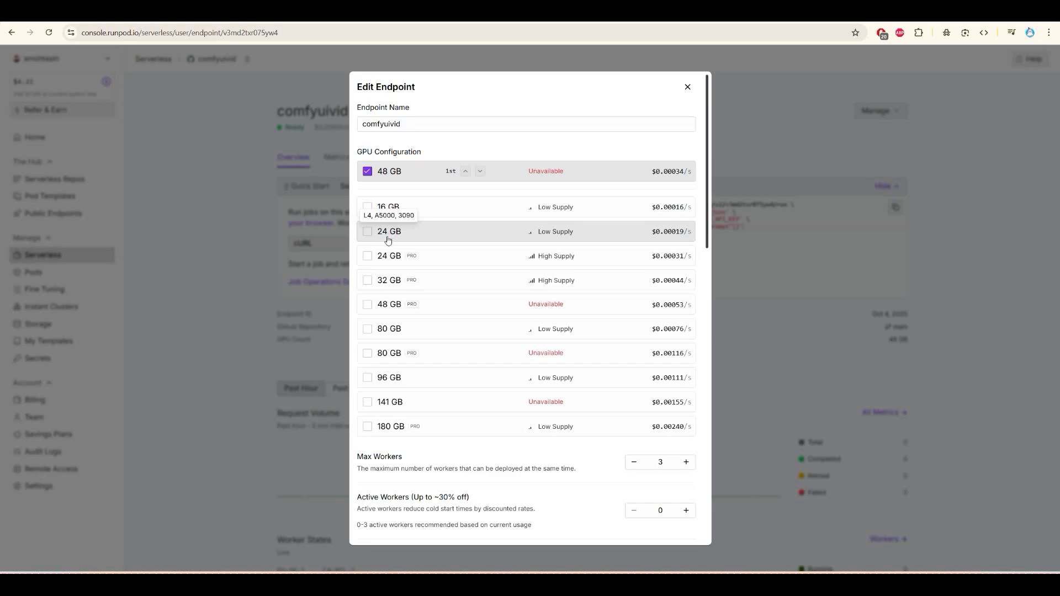
- Add environment variables COMFY_POLLING_INTERVAL_MS=500 and COMFY_POLLING_MAX_RETRIES=2000 to the endpoint
{"action": "scroll", "scroll_direction": "down", "scroll_amount": 3}
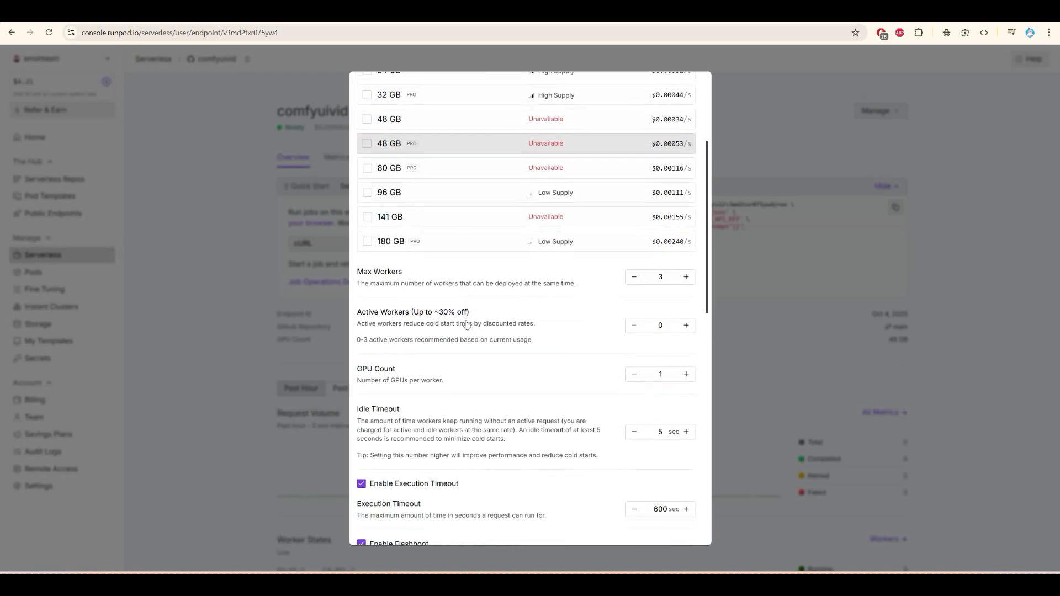
{"action": "scroll", "scroll_direction": "down", "scroll_amount": 3}
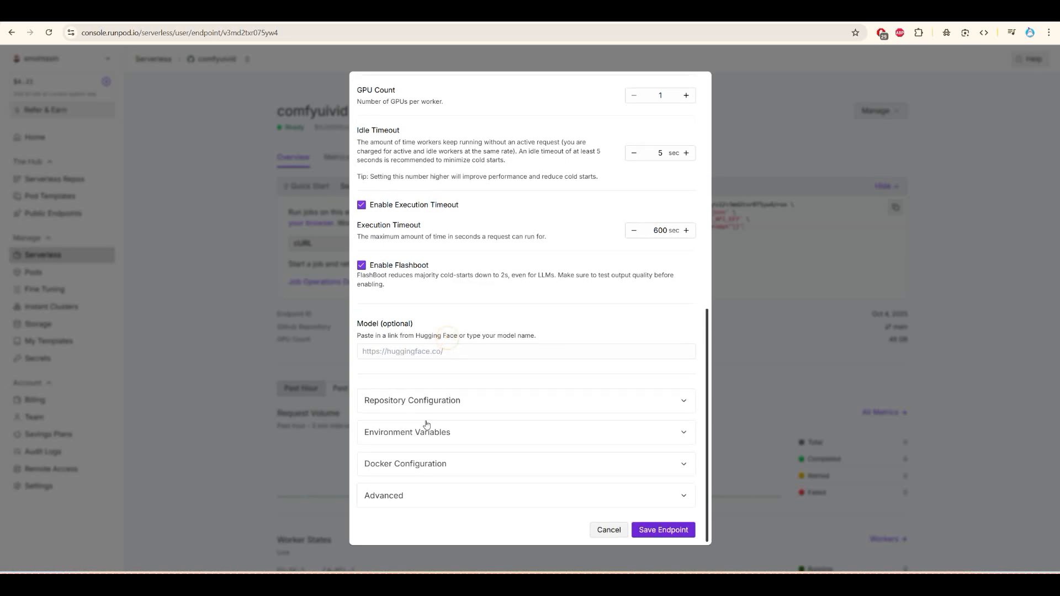
{"action": "left_click", "coordinate": [407, 431]}
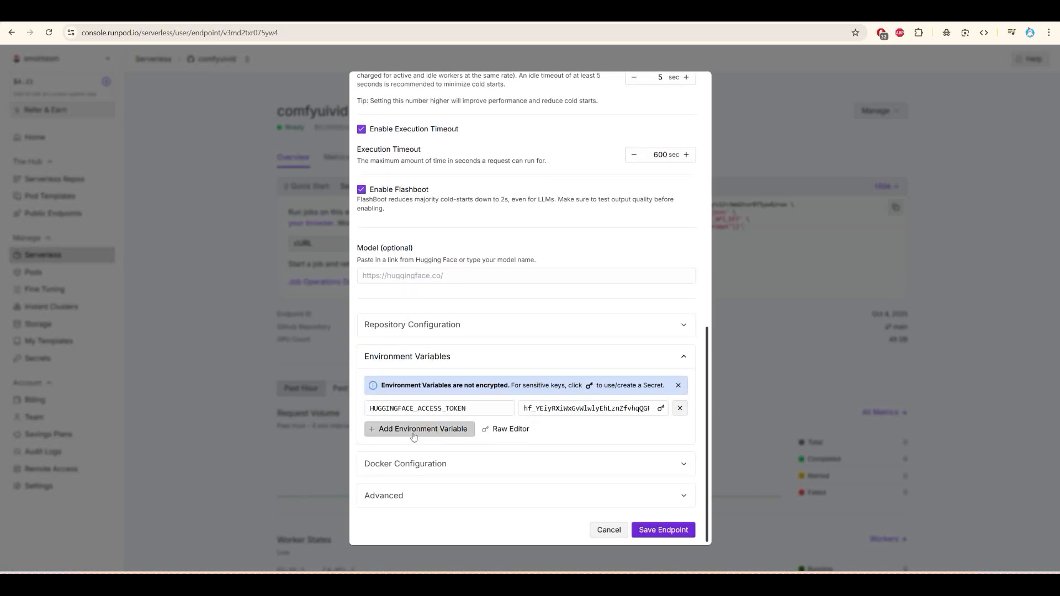
{"action": "left_click", "coordinate": [418, 429]}
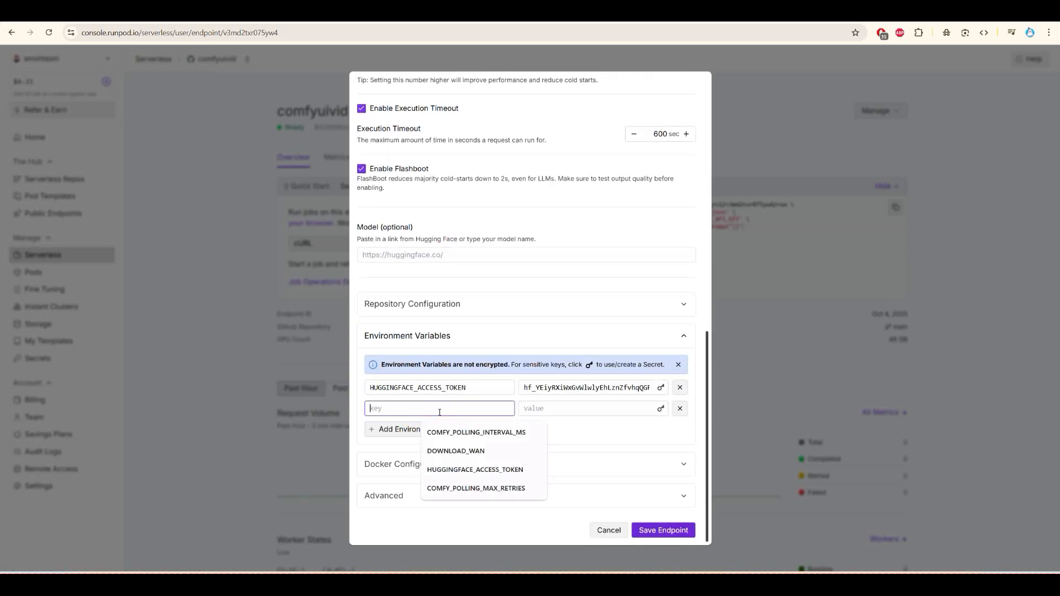
{"action": "left_click", "coordinate": [474, 432]}
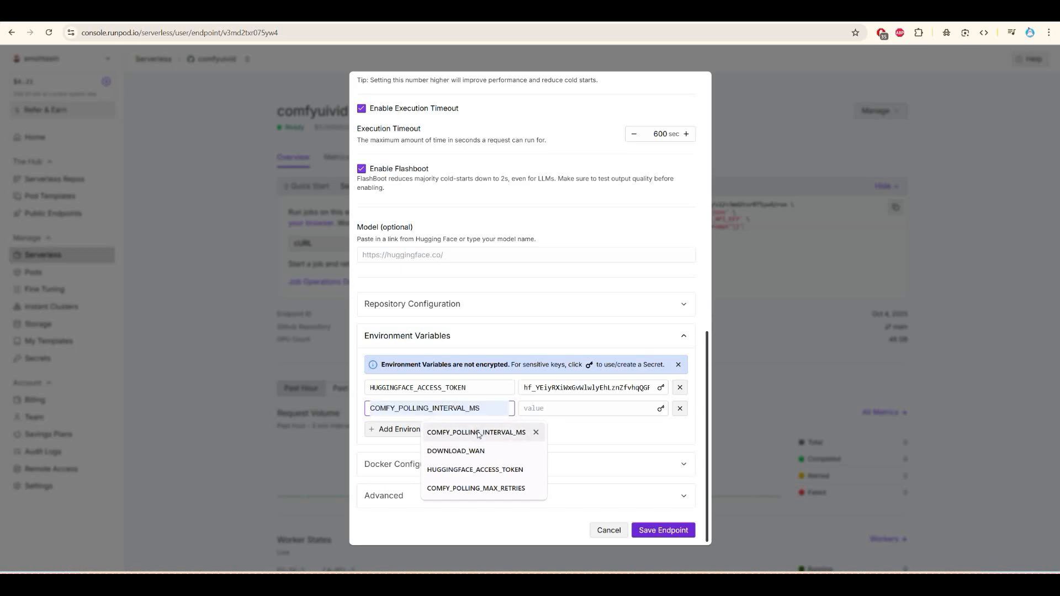
{"action": "left_click", "coordinate": [477, 432]}
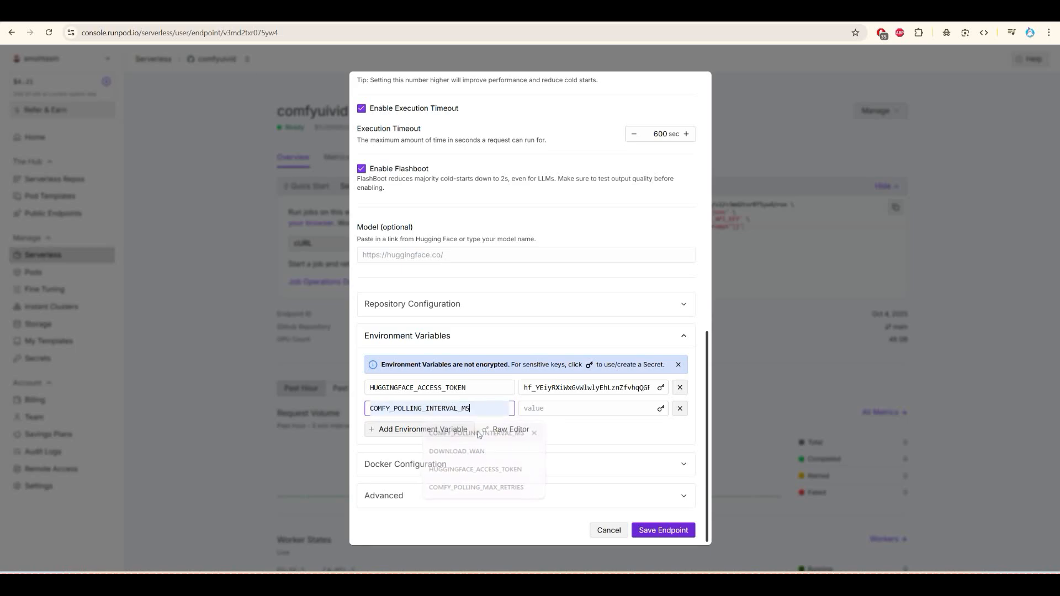
{"action": "left_click", "coordinate": [475, 487]}
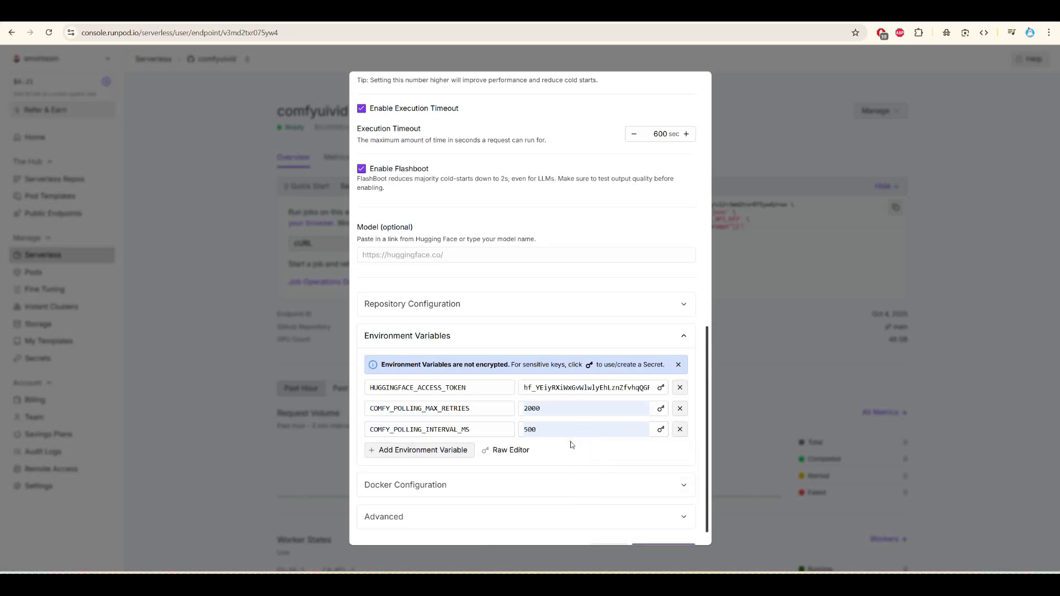
{"action": "left_click", "coordinate": [576, 429]}
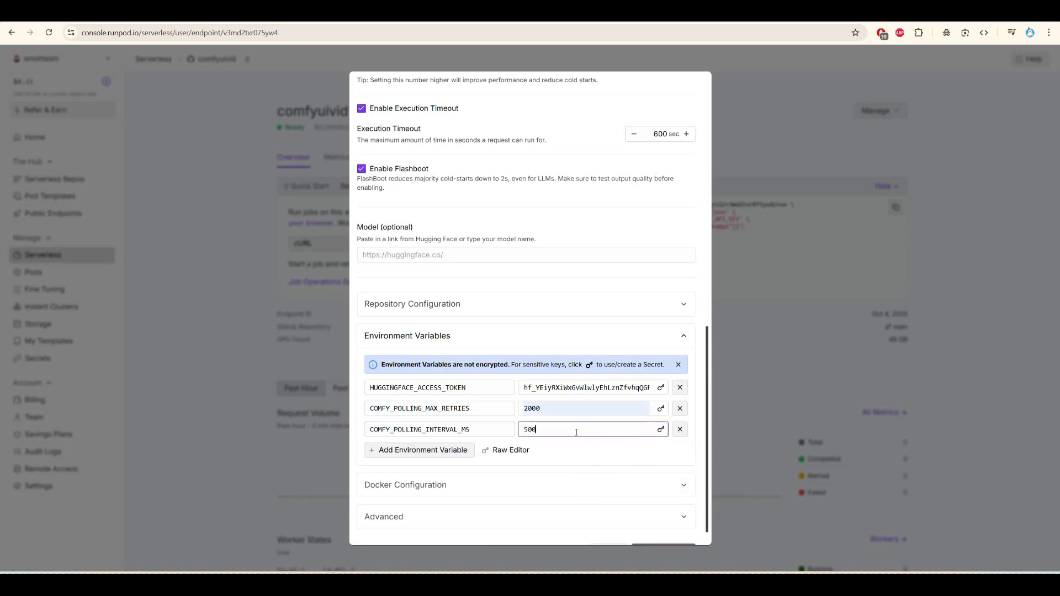
{"action": "left_click", "coordinate": [582, 407]}
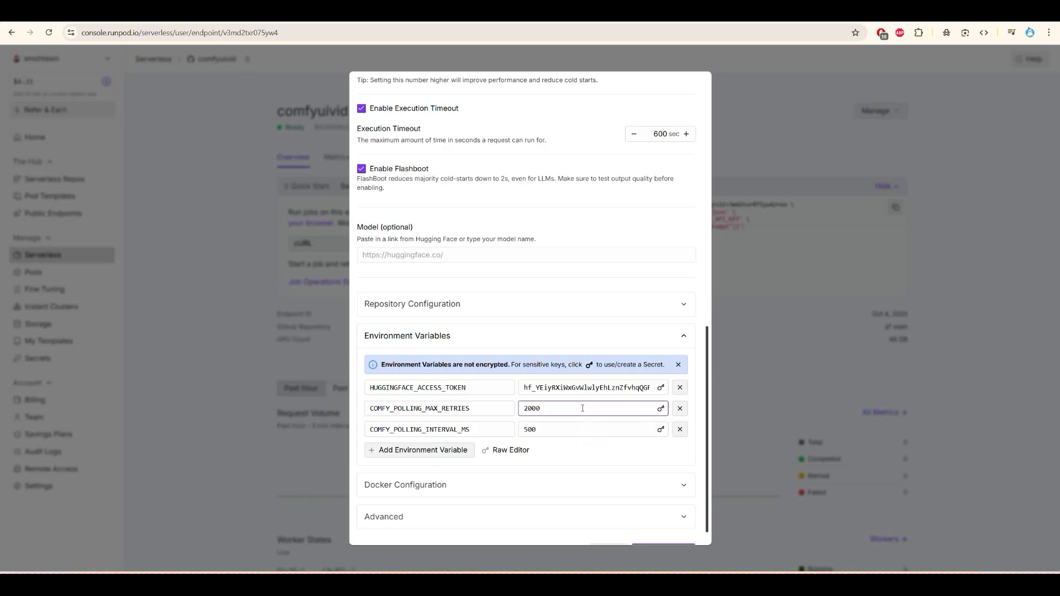
{"action": "scroll", "scroll_direction": "down", "scroll_amount": 3}
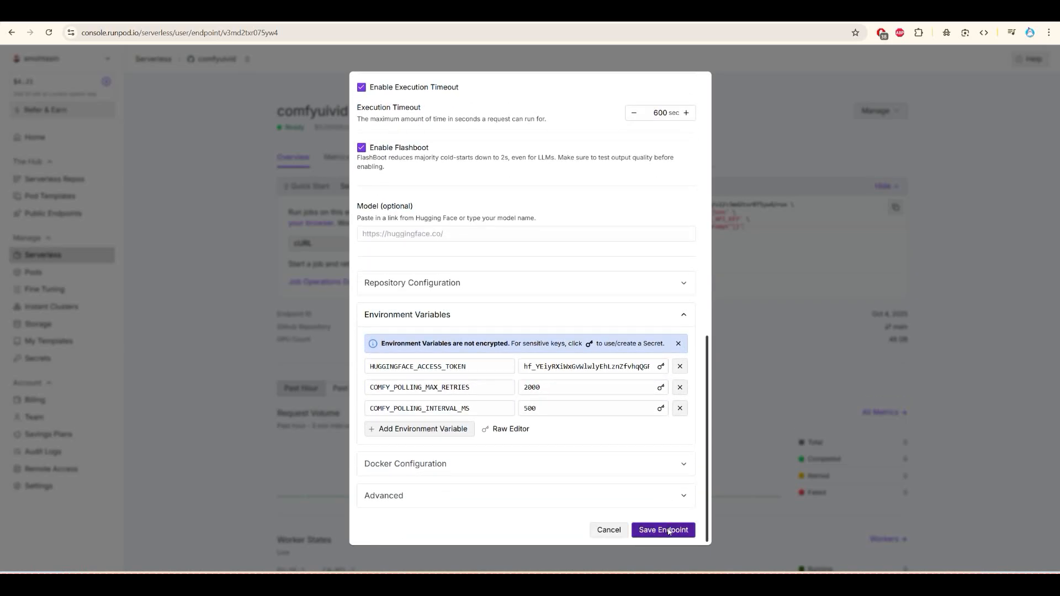
- Save the endpoint so the new configuration rolls out to its workers
{"action": "left_click", "coordinate": [663, 530]}
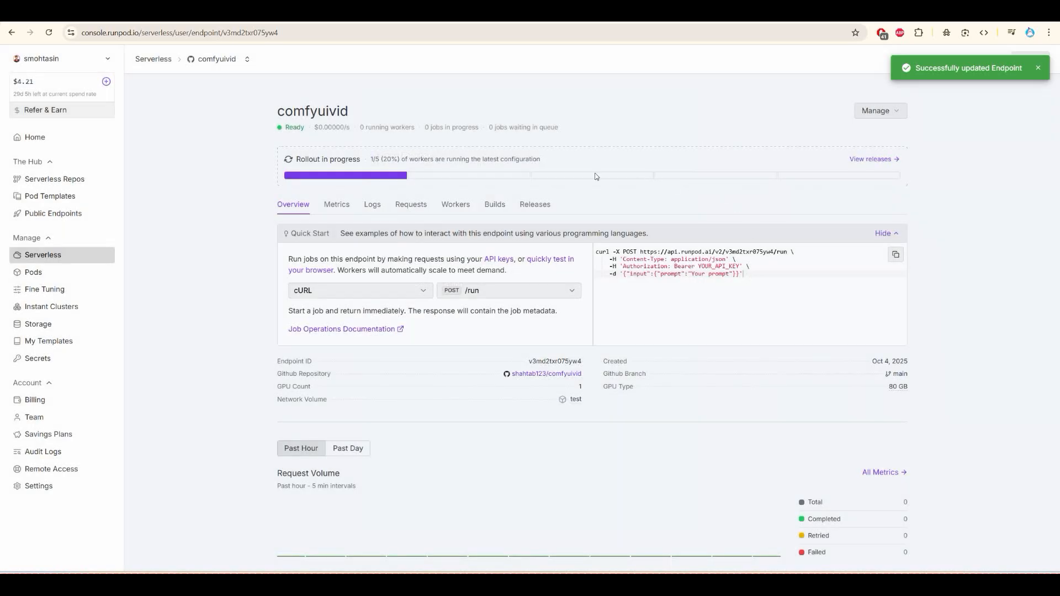
{"action": "mouse_move", "coordinate": [330, 151]}
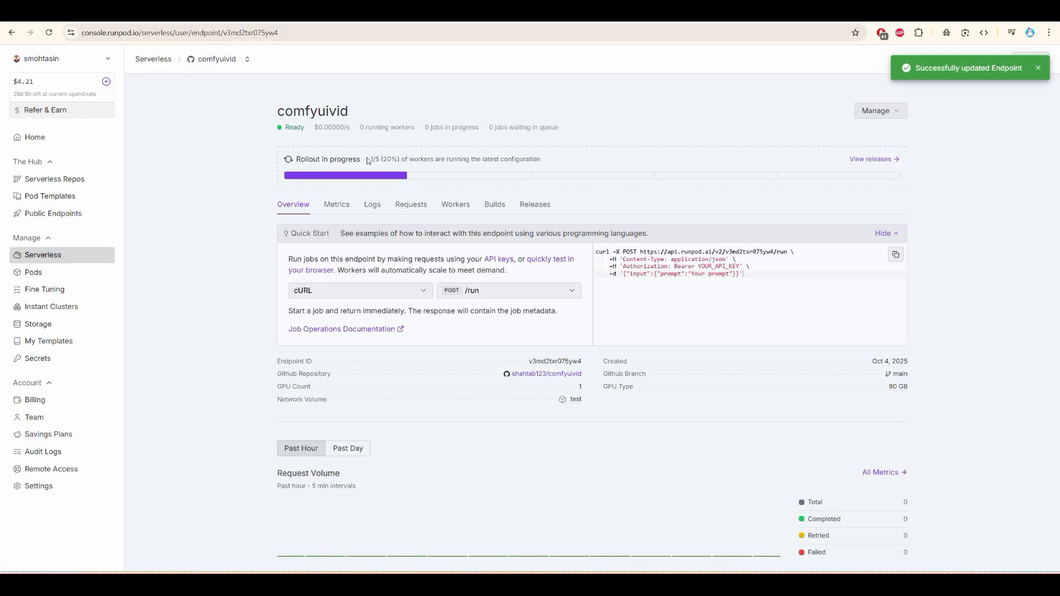
{"action": "mouse_move", "coordinate": [384, 31]}
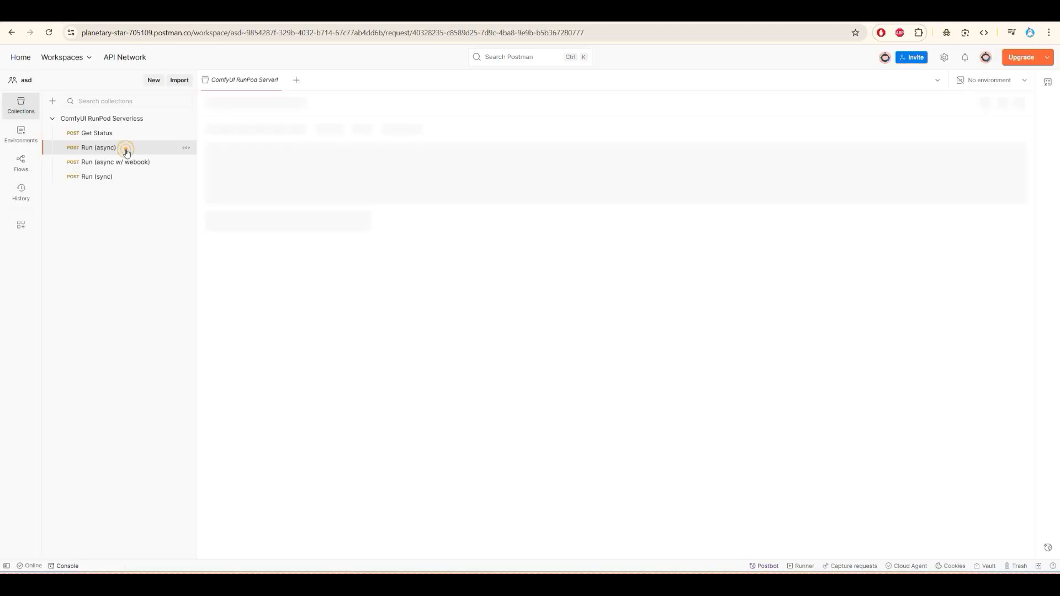
- Send the Run (async) request for the golden retriever video and copy the returned job ID
{"action": "left_click", "coordinate": [98, 146]}
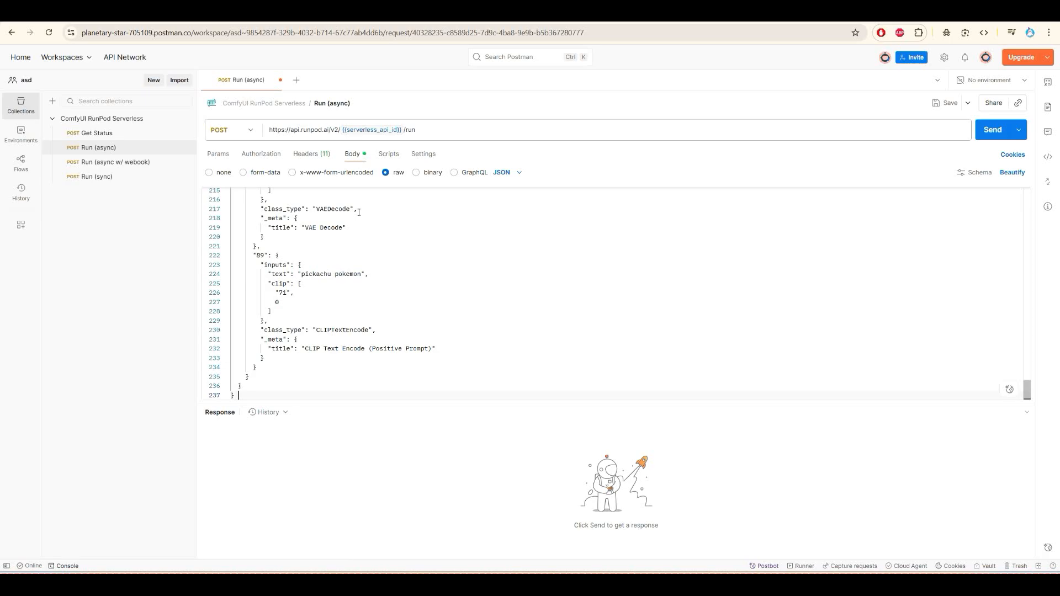
{"action": "left_click", "coordinate": [992, 130]}
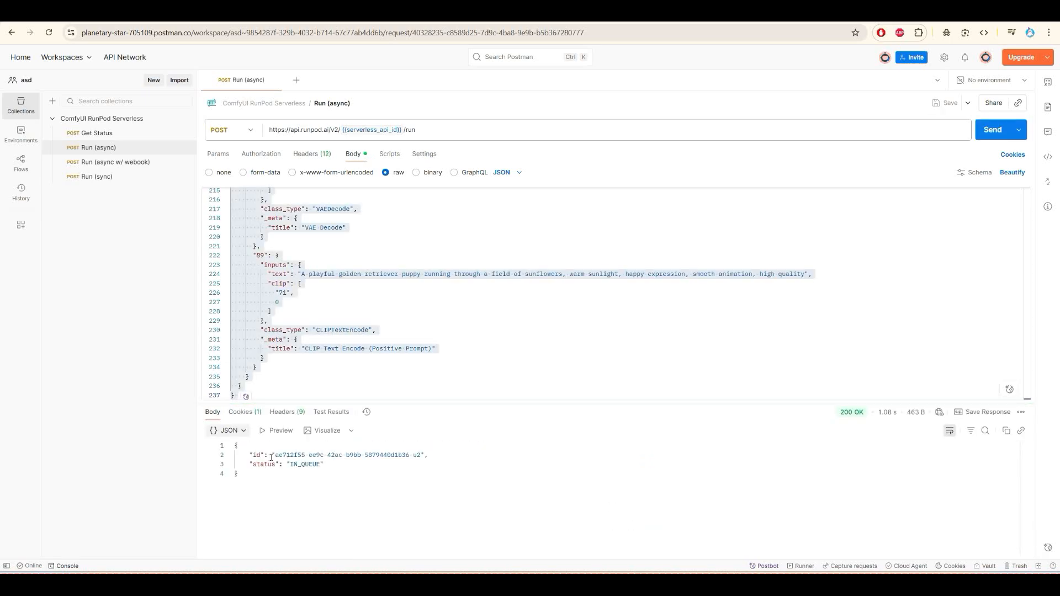
{"action": "double_click", "coordinate": [347, 455]}
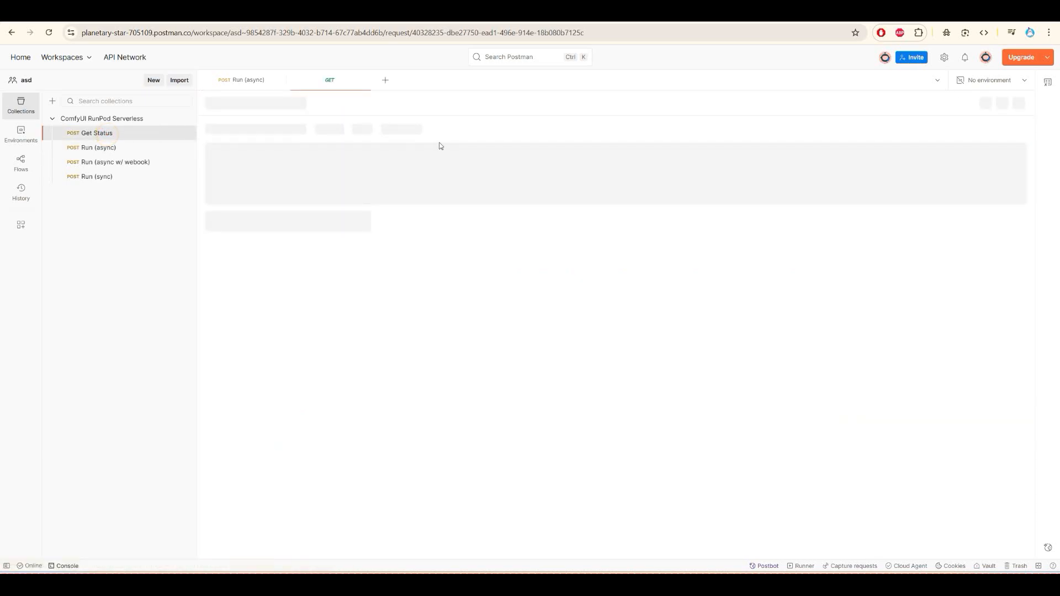
- Get Status for job ae712f55-ee9c-42ac-b9bb-5879440d1b36-u2 and confirm it reports IN_PROGRESS
{"action": "left_click", "coordinate": [95, 132]}
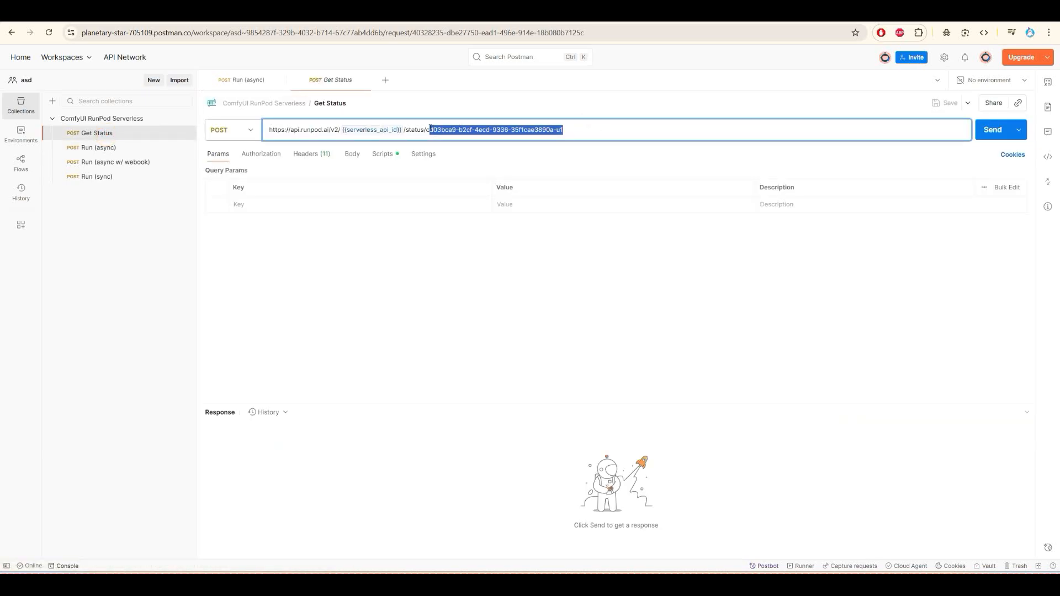
{"action": "type", "text": "ae712f55-ee9c-42ac-b9bb-5879440d1b36-u2"}
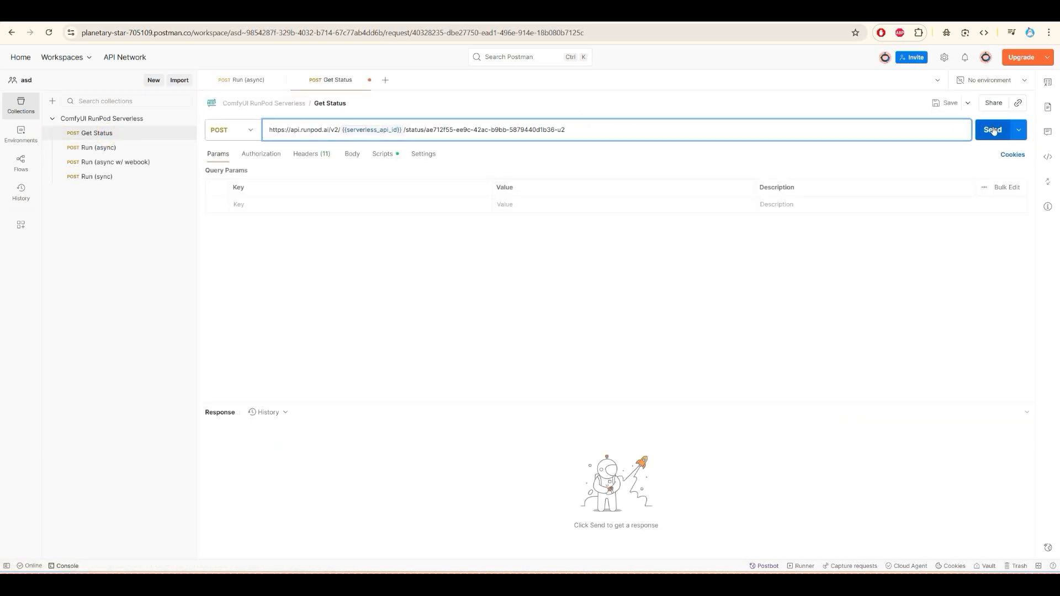
{"action": "left_click", "coordinate": [991, 130]}
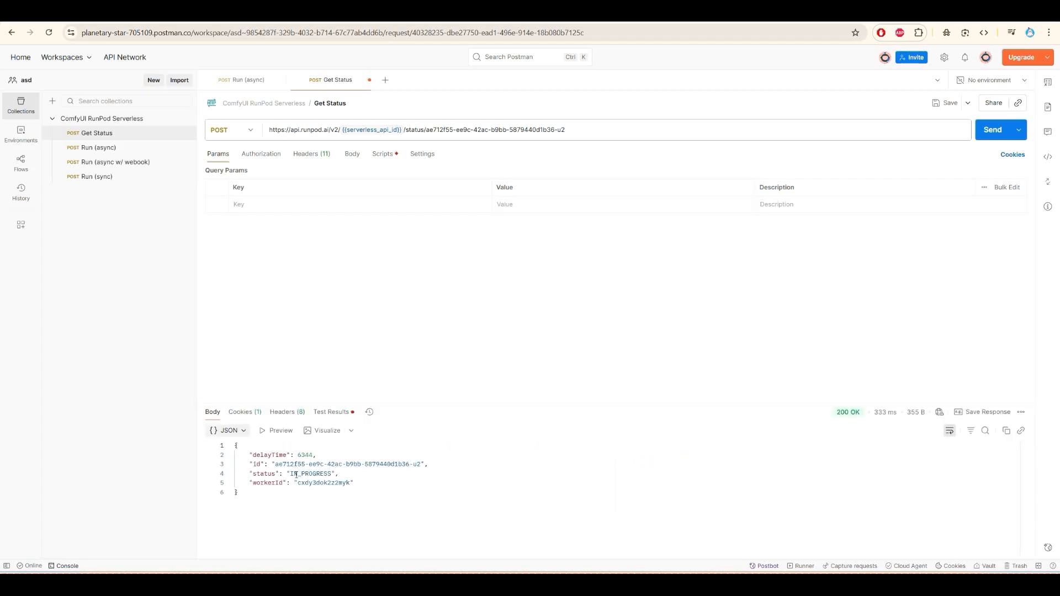
{"action": "double_click", "coordinate": [309, 474]}
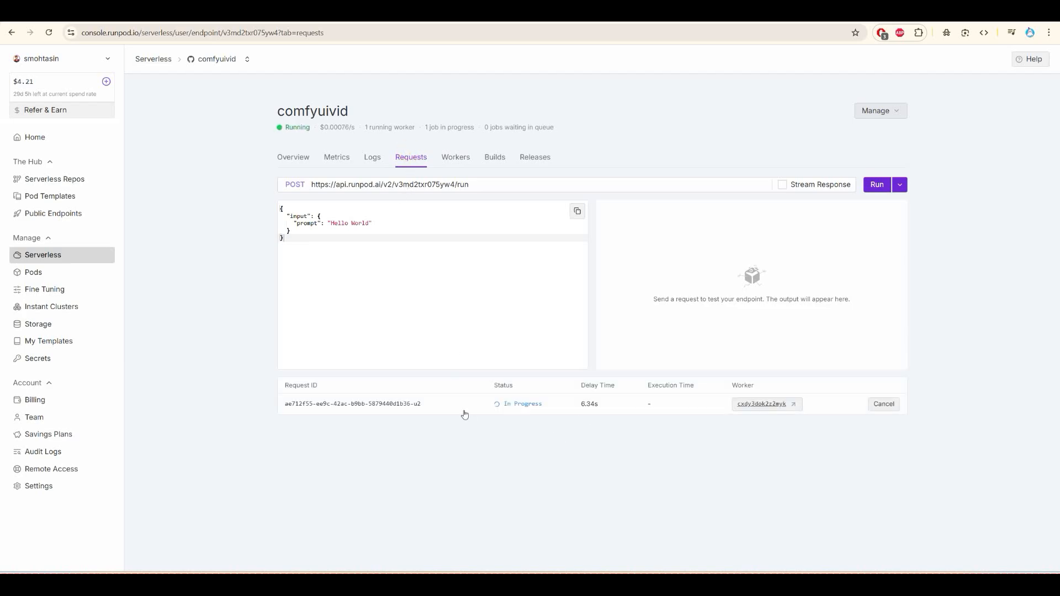
{"action": "mouse_move", "coordinate": [472, 166]}
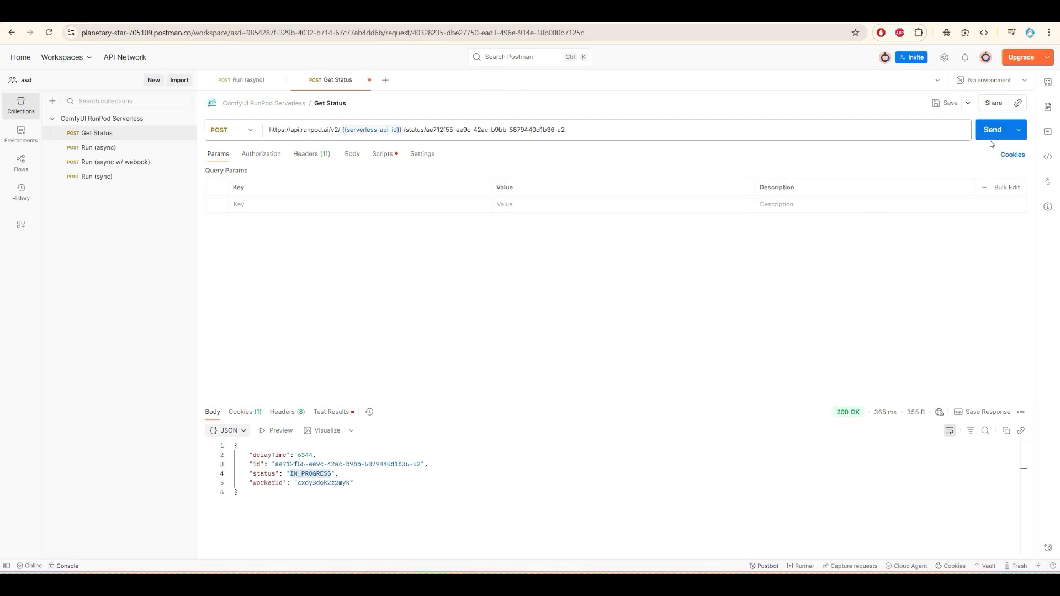
- Re-send Get Status to receive the finished base64 output and fold the images array
{"action": "left_click", "coordinate": [993, 130]}
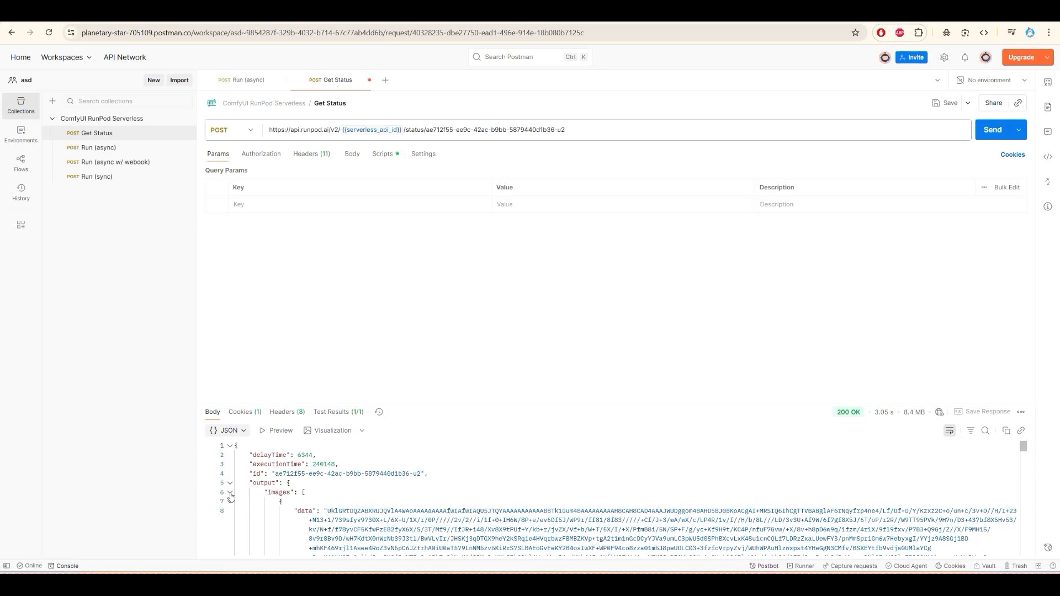
{"action": "mouse_move", "coordinate": [244, 495]}
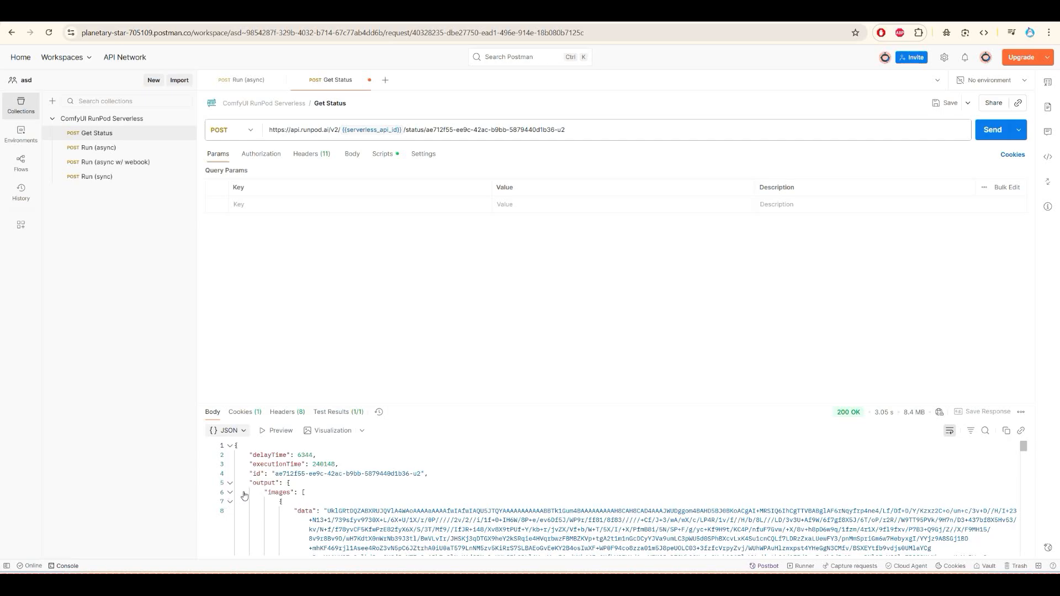
{"action": "left_click", "coordinate": [229, 492]}
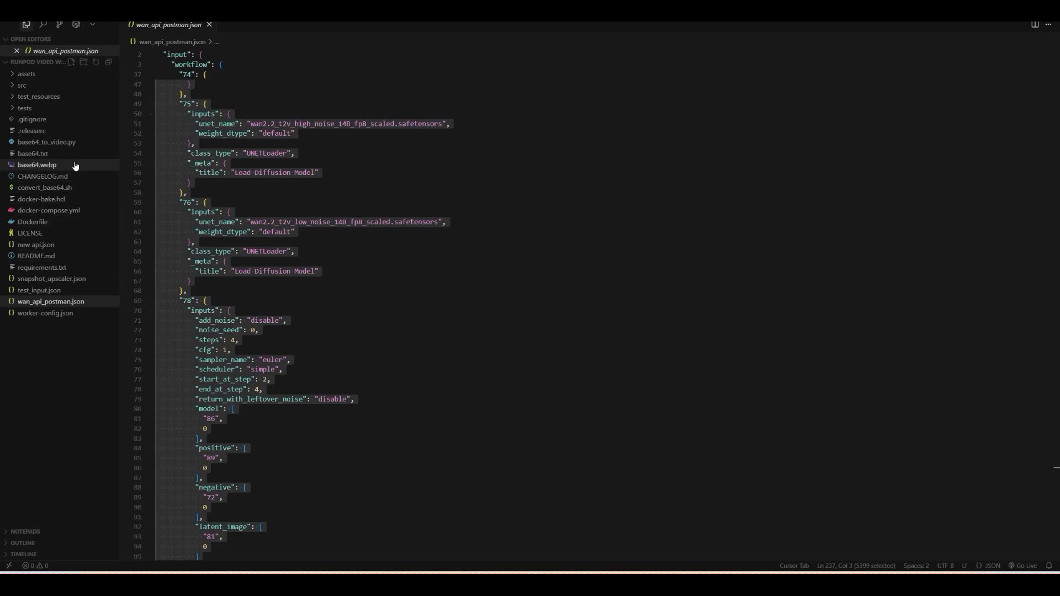
- Replace base64.txt's contents and run 'python base64_to_video.py base64.txt' to produce base64.webp
{"action": "left_click", "coordinate": [33, 154]}
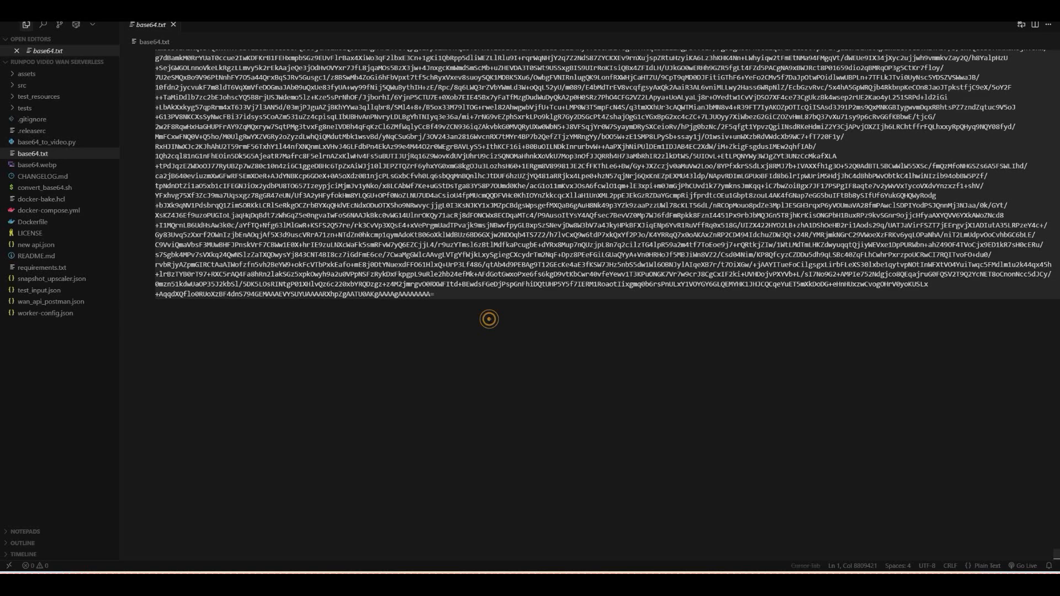
{"action": "key", "text": "ctrl+a"}
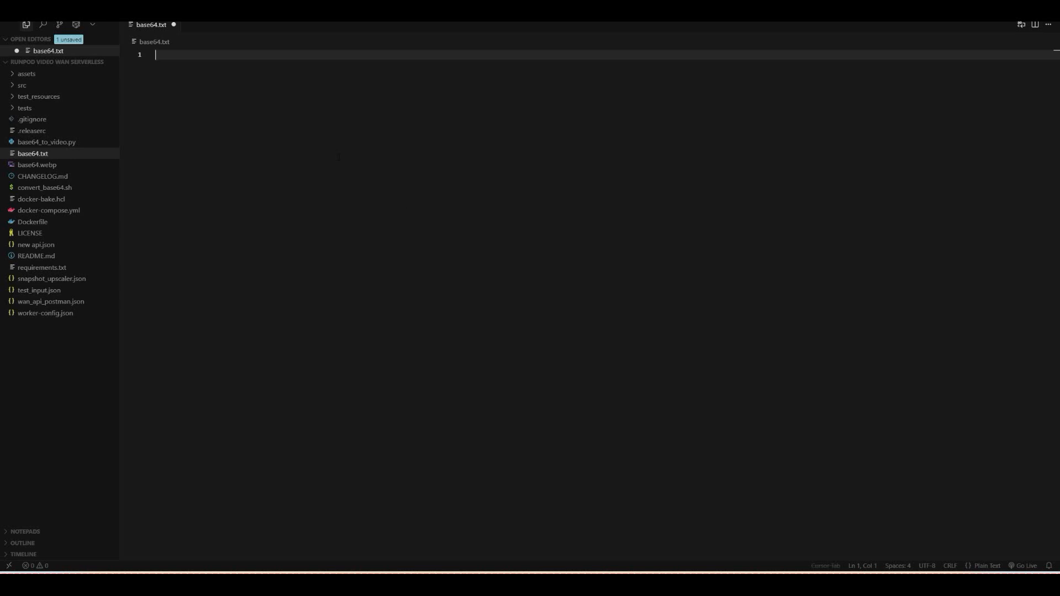
{"action": "left_click", "coordinate": [48, 143]}
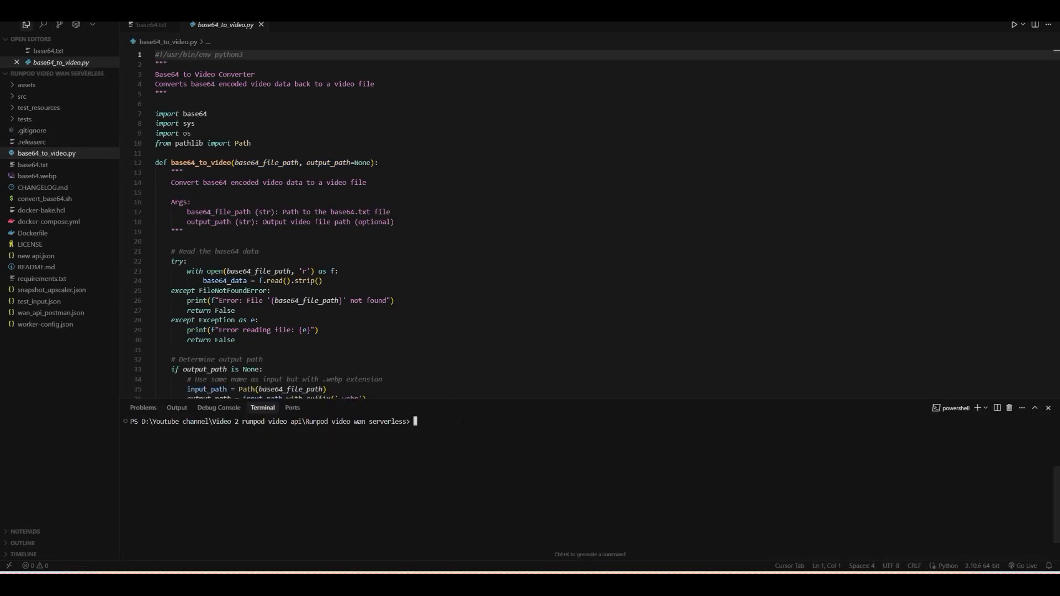
{"action": "type", "text": "python base64_to_video.py base64.txt"}
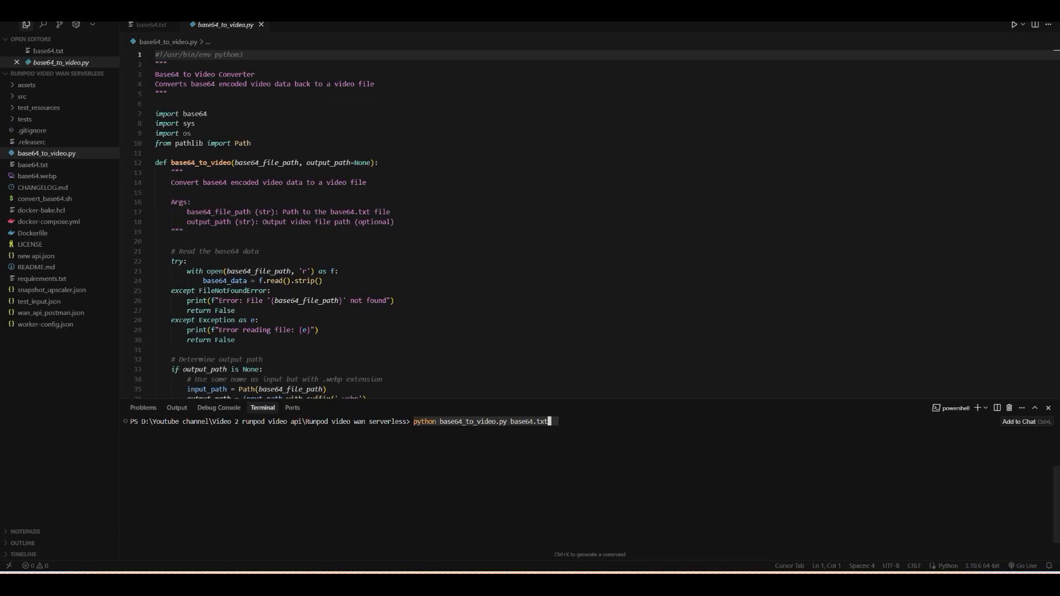
{"action": "key", "text": "Return"}
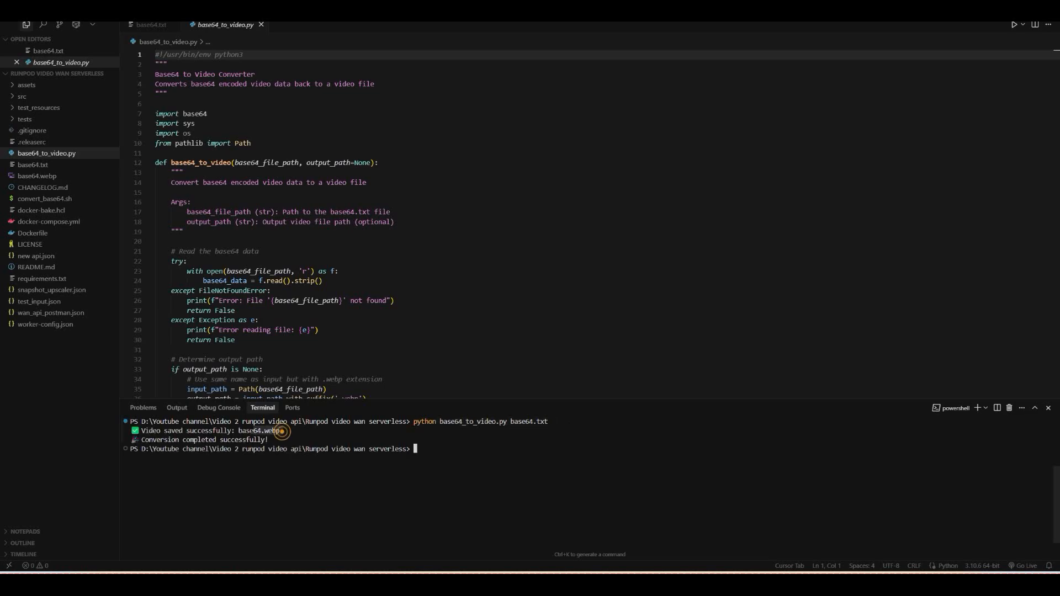
{"action": "mouse_move", "coordinate": [38, 176]}
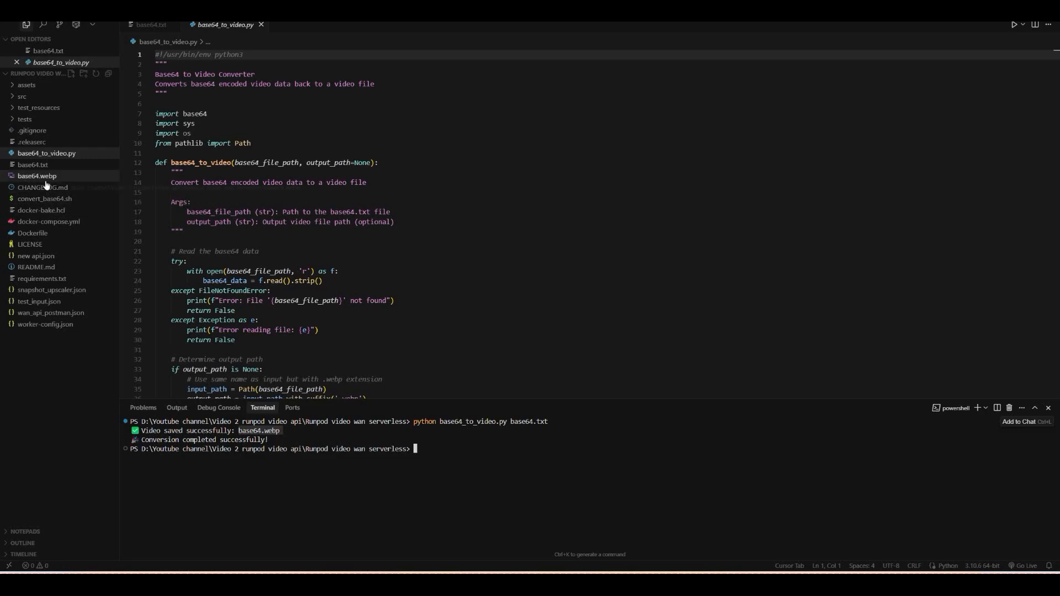
{"action": "left_click", "coordinate": [37, 175]}
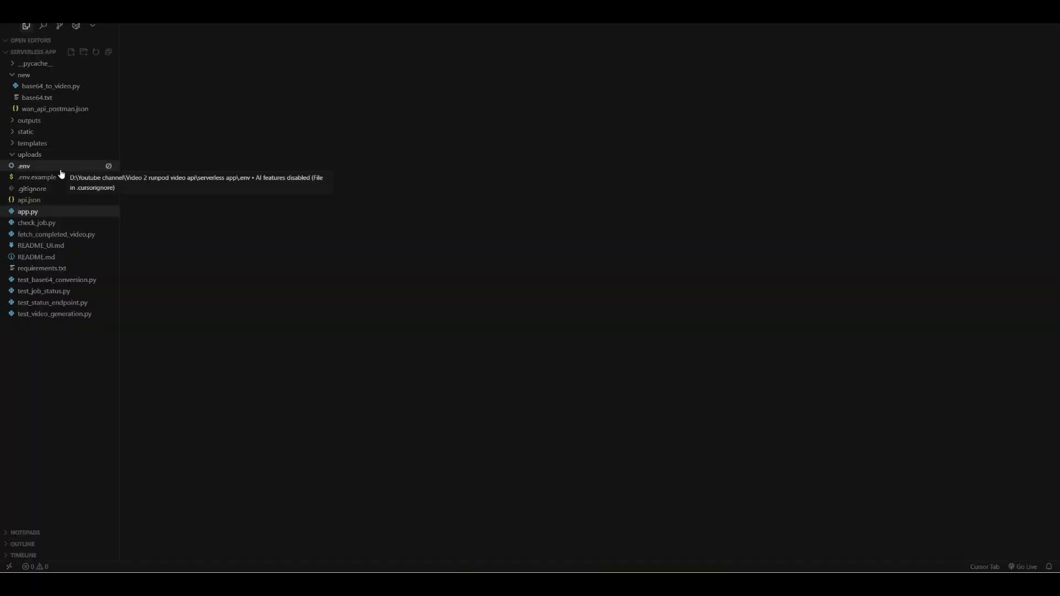
- Review the .env endpoint credentials and the README_UI web interface notes
{"action": "left_click", "coordinate": [23, 165]}
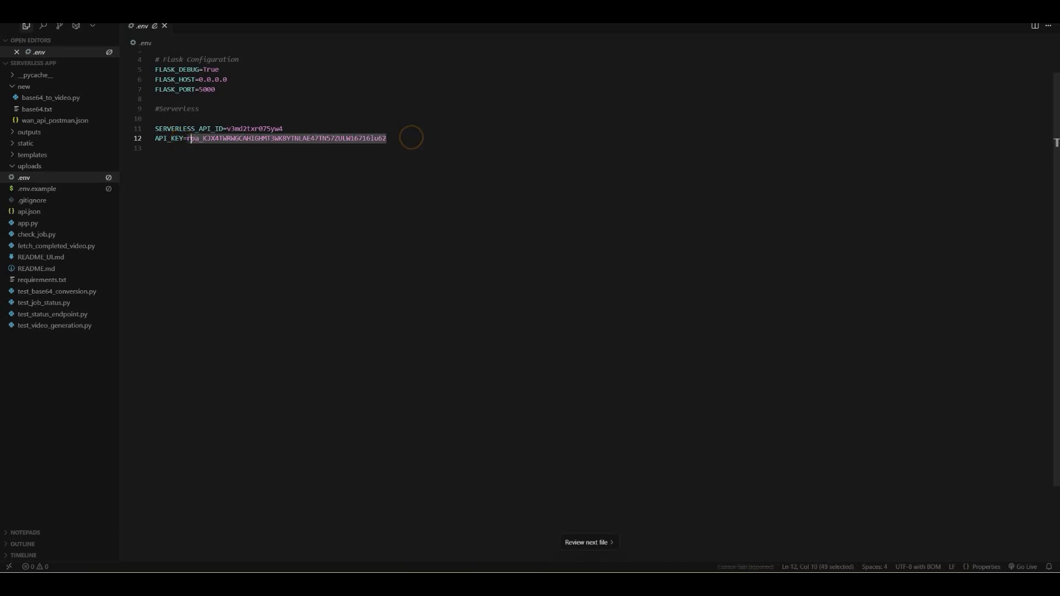
{"action": "left_click", "coordinate": [41, 257]}
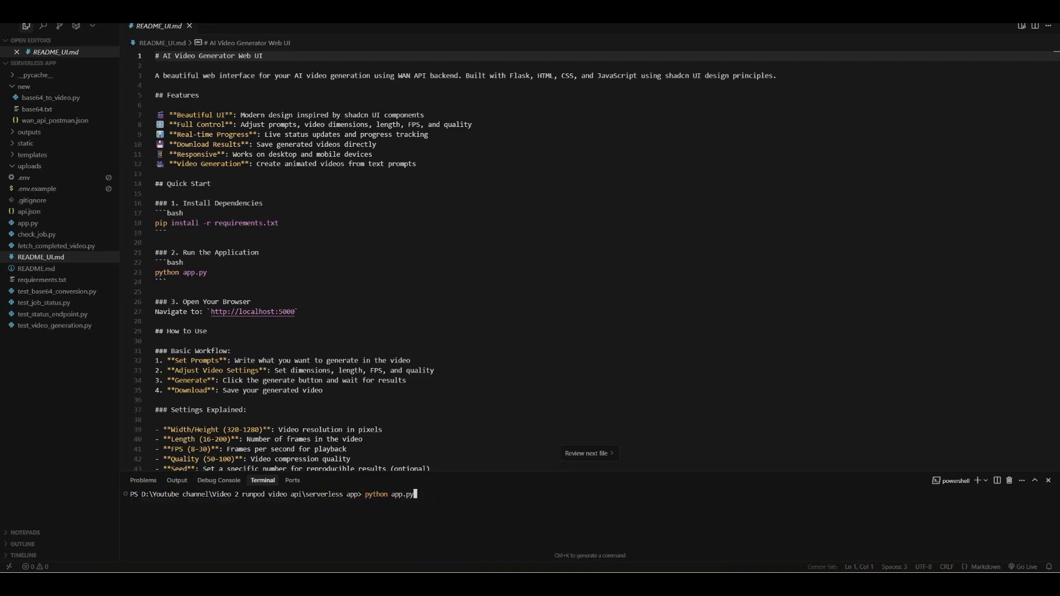
{"action": "key", "text": "Return"}
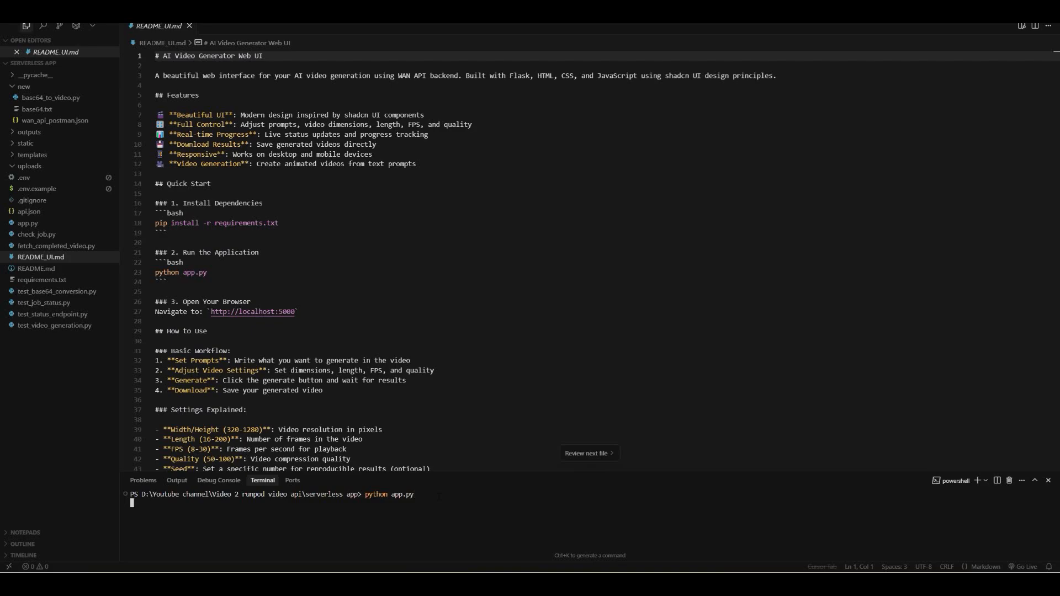
{"action": "key", "text": "Return"}
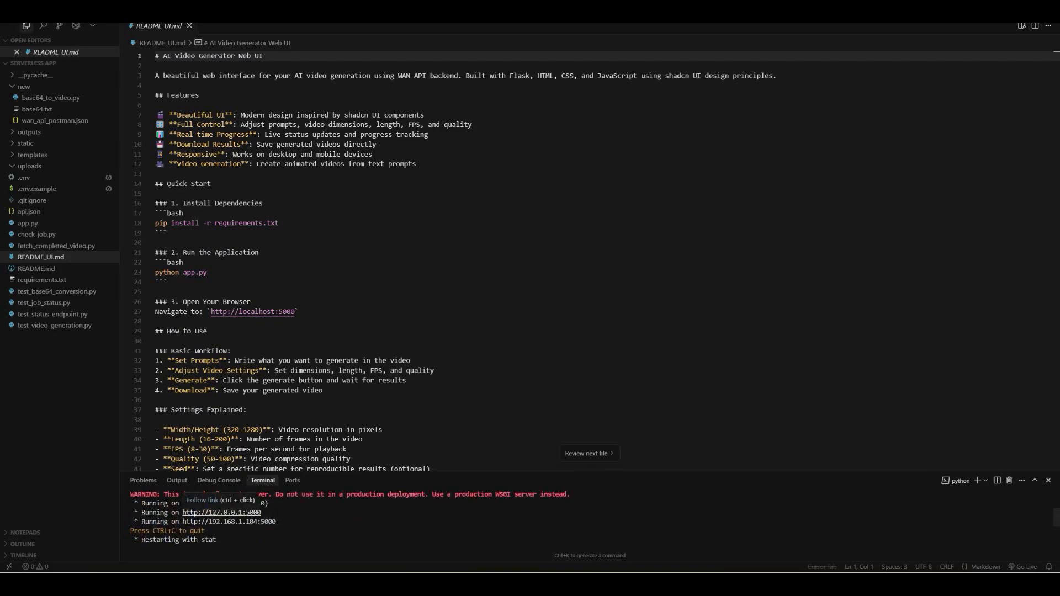
{"action": "left_click", "coordinate": [222, 513]}
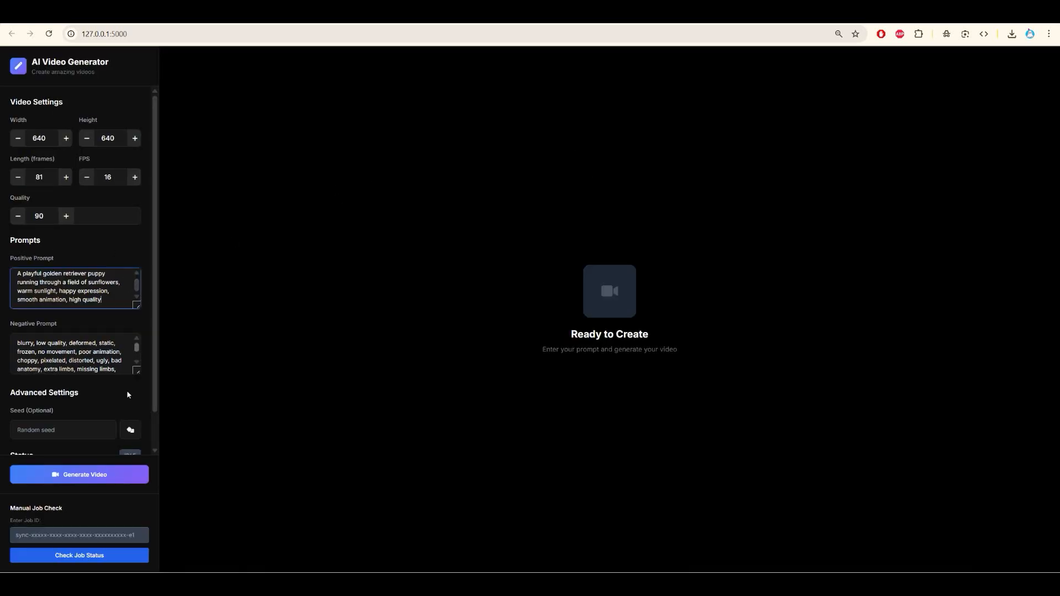
{"action": "mouse_move", "coordinate": [79, 474]}
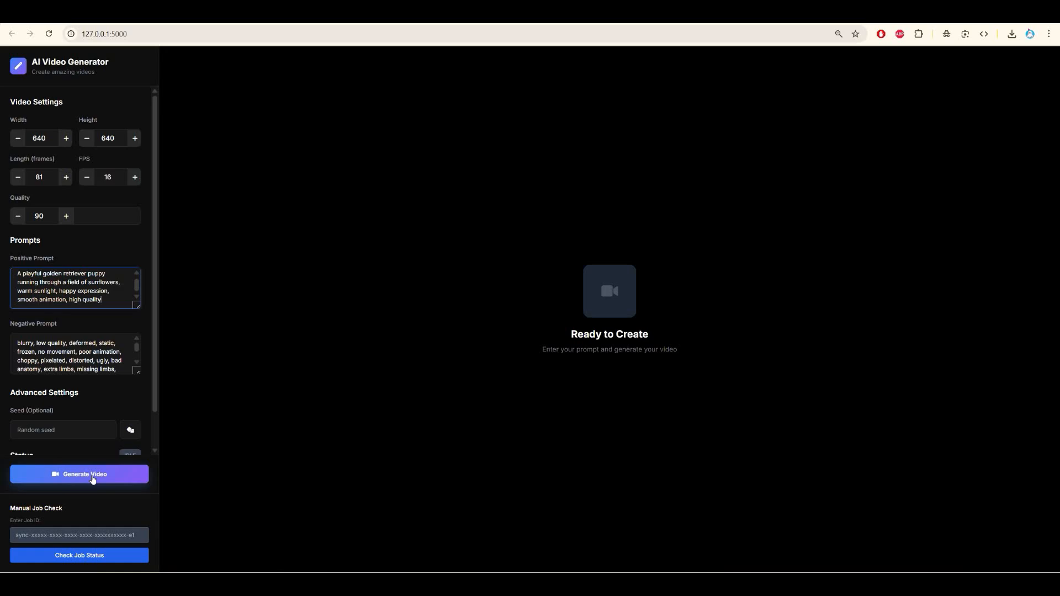
- Start generating the golden retriever puppy video from the sunflower-field prompt
{"action": "left_click", "coordinate": [79, 473]}
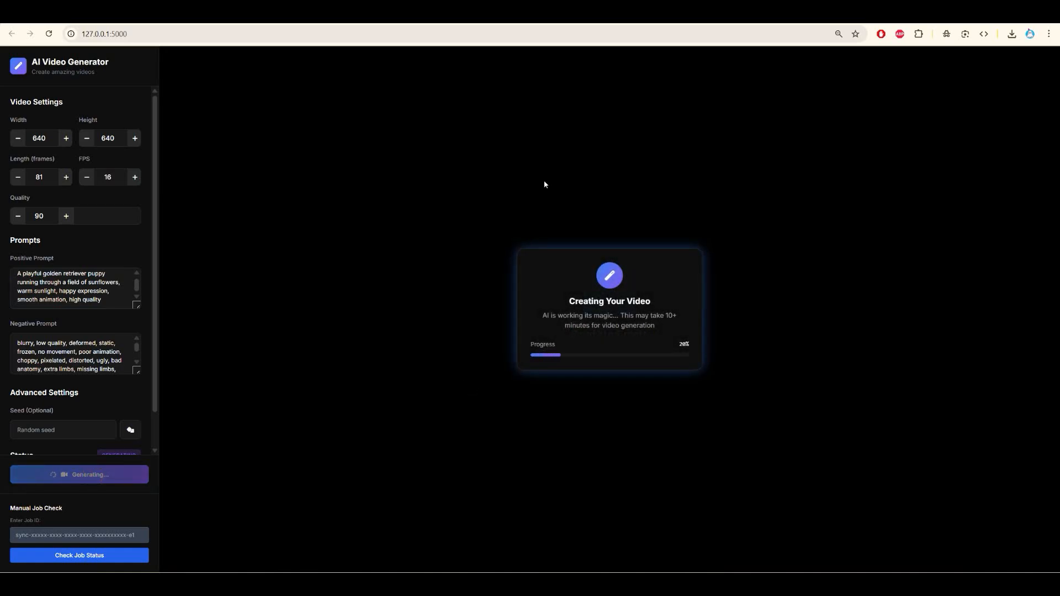
{"action": "mouse_move", "coordinate": [645, 365]}
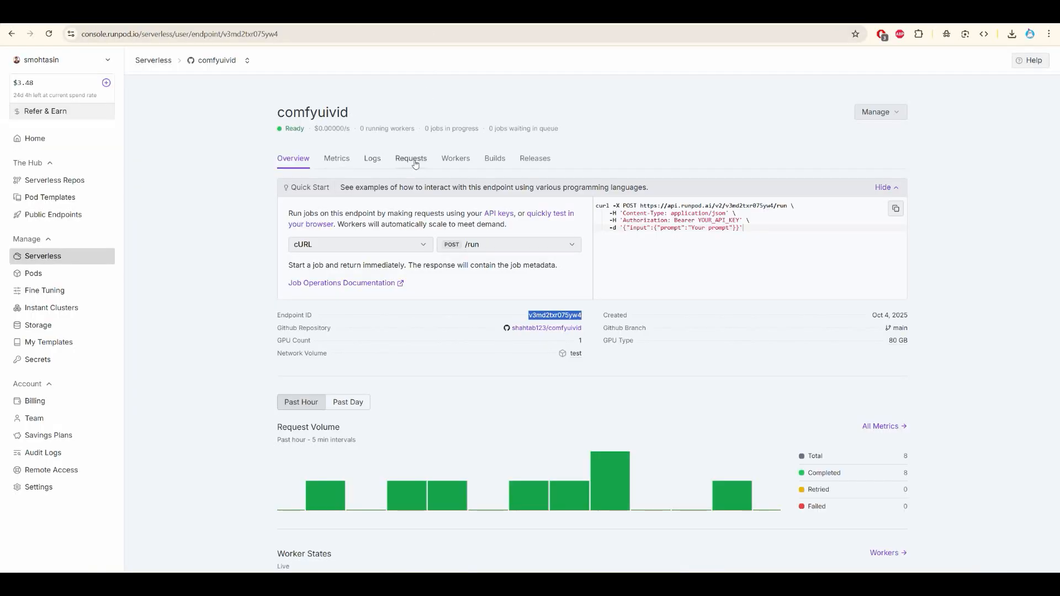
- View the comfyuivid endpoint's Requests list to follow the generation job
{"action": "left_click", "coordinate": [411, 158]}
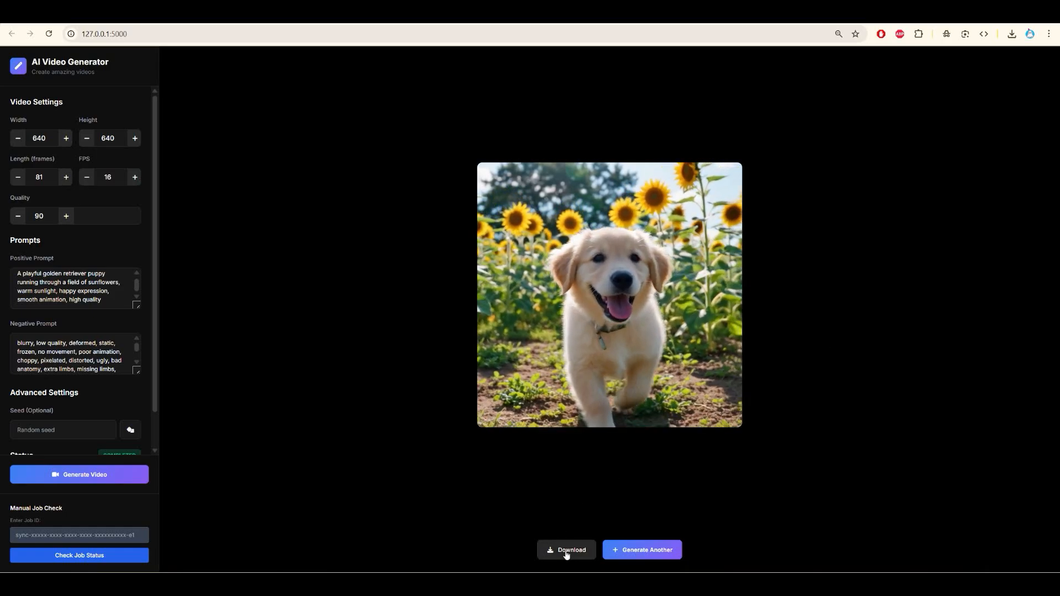
- Download the finished puppy video and save the webp into Downloads
{"action": "left_click", "coordinate": [567, 550]}
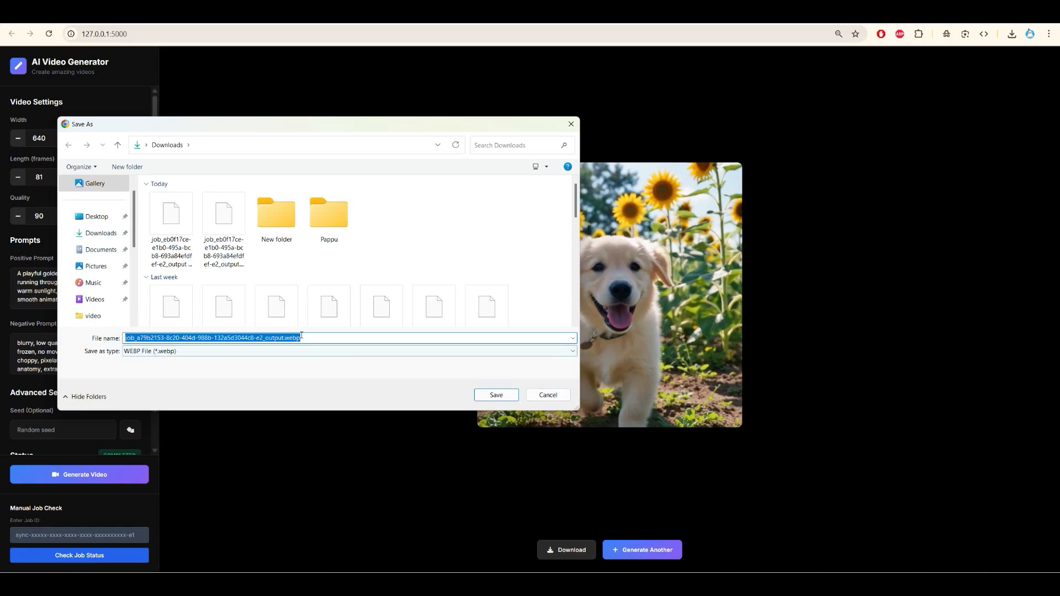
{"action": "left_click", "coordinate": [548, 395]}
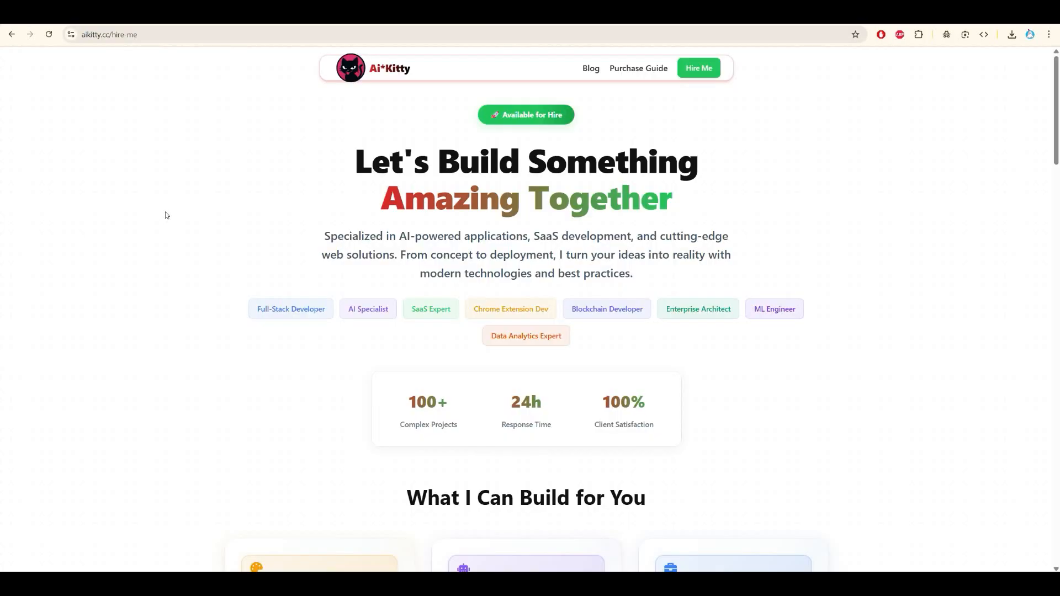
{"action": "scroll", "scroll_direction": "down", "scroll_amount": 3}
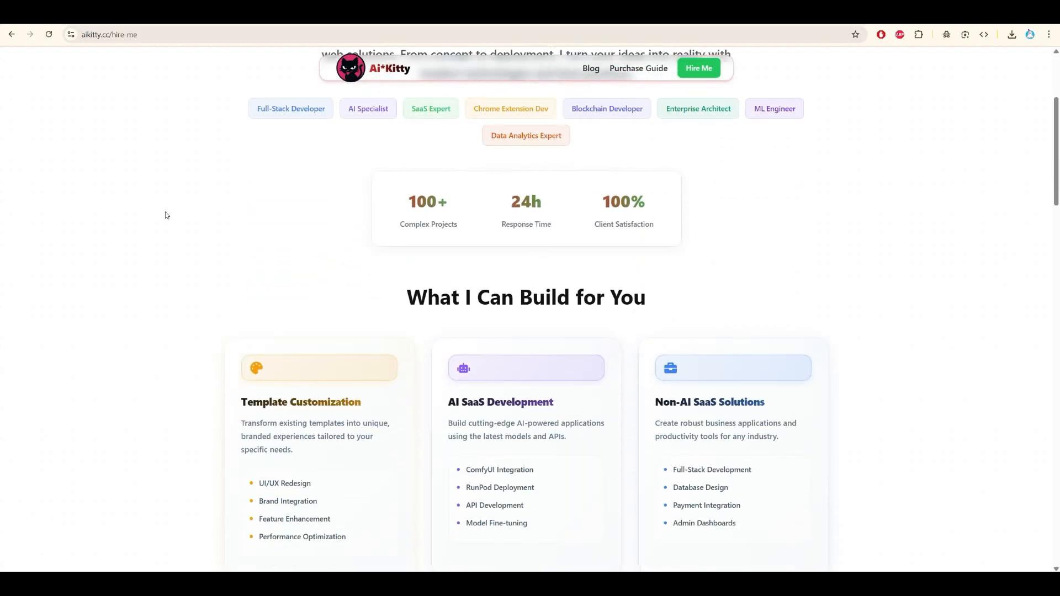
{"action": "scroll", "scroll_direction": "down", "scroll_amount": 3}
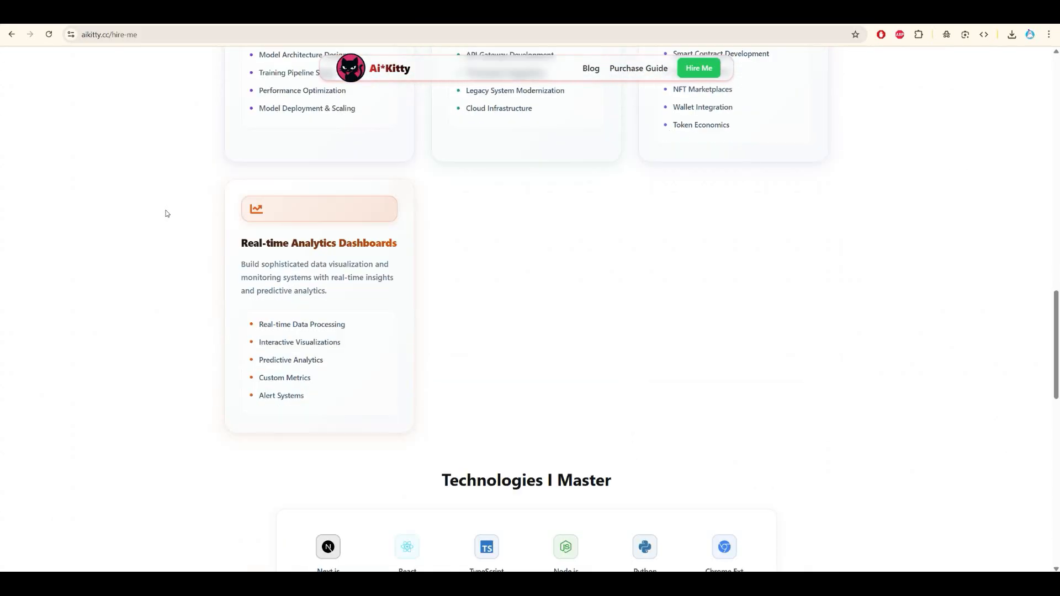
{"action": "scroll", "scroll_direction": "down", "scroll_amount": 3}
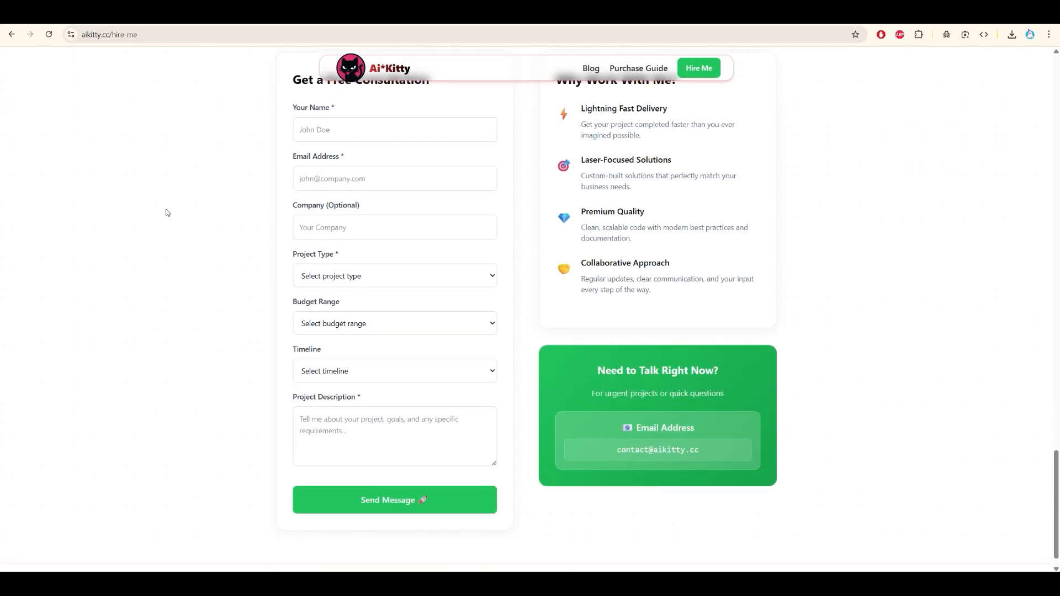
{"action": "scroll", "scroll_direction": "down", "scroll_amount": 3}
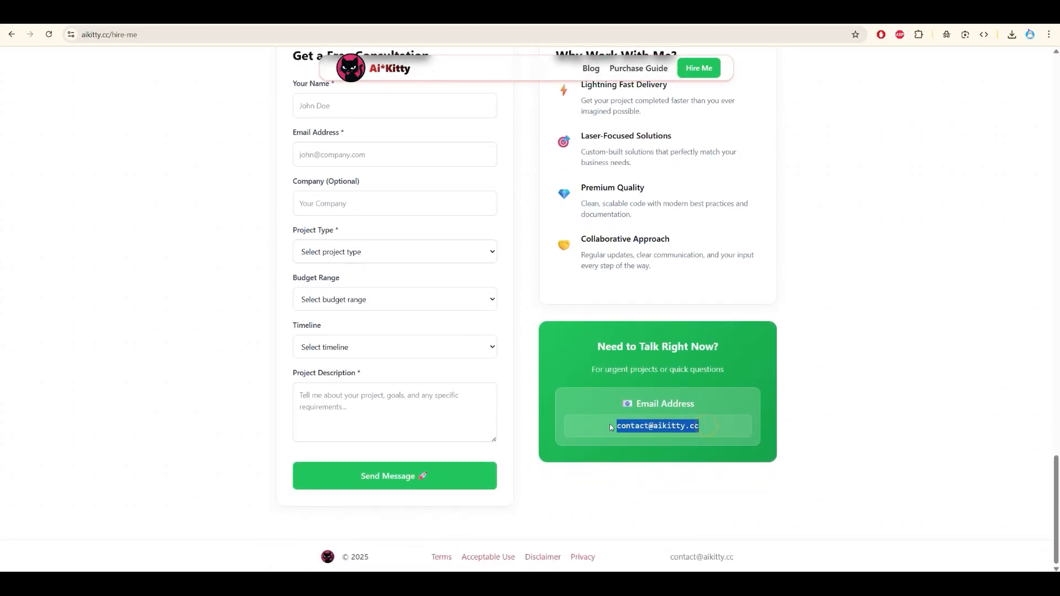
{"action": "mouse_move", "coordinate": [656, 425]}
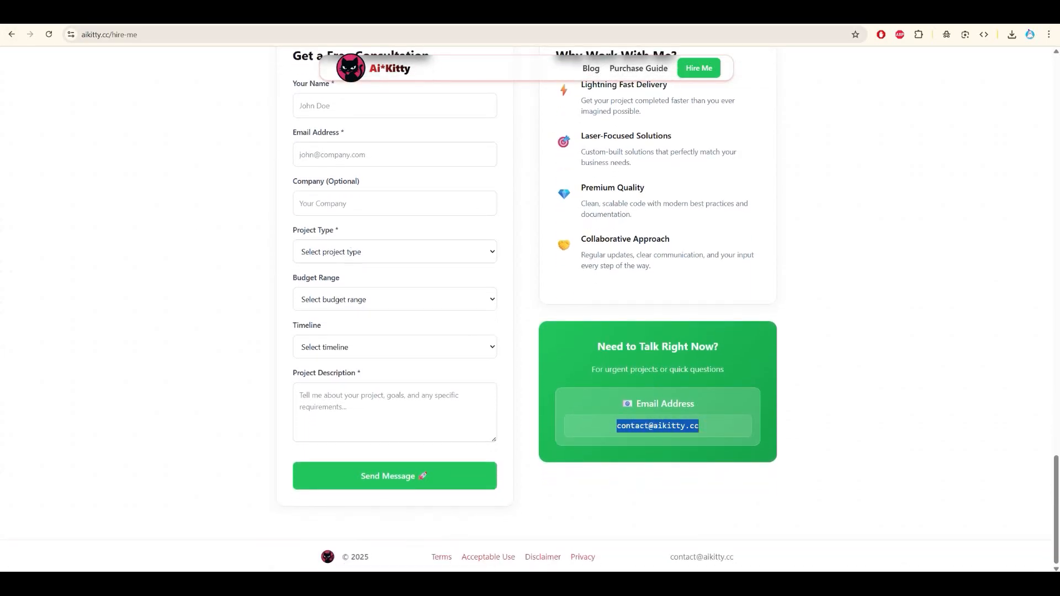